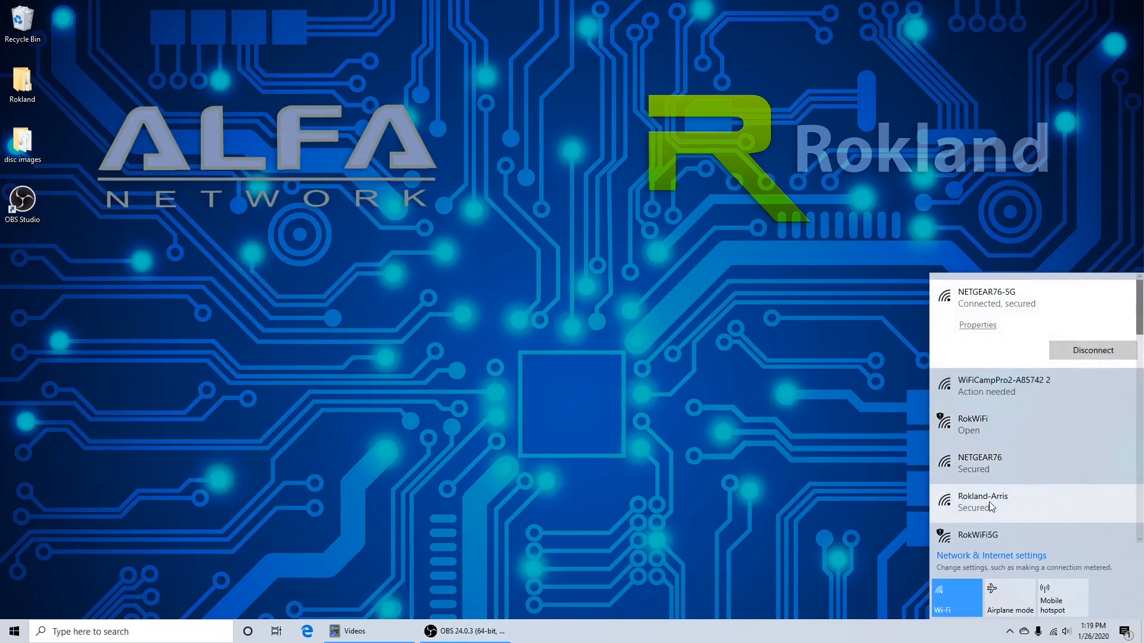
Disable auto-connect for Rokland-Arris and connect to the open RokWiFi network
{"action": "left_click", "coordinate": [981, 501]}
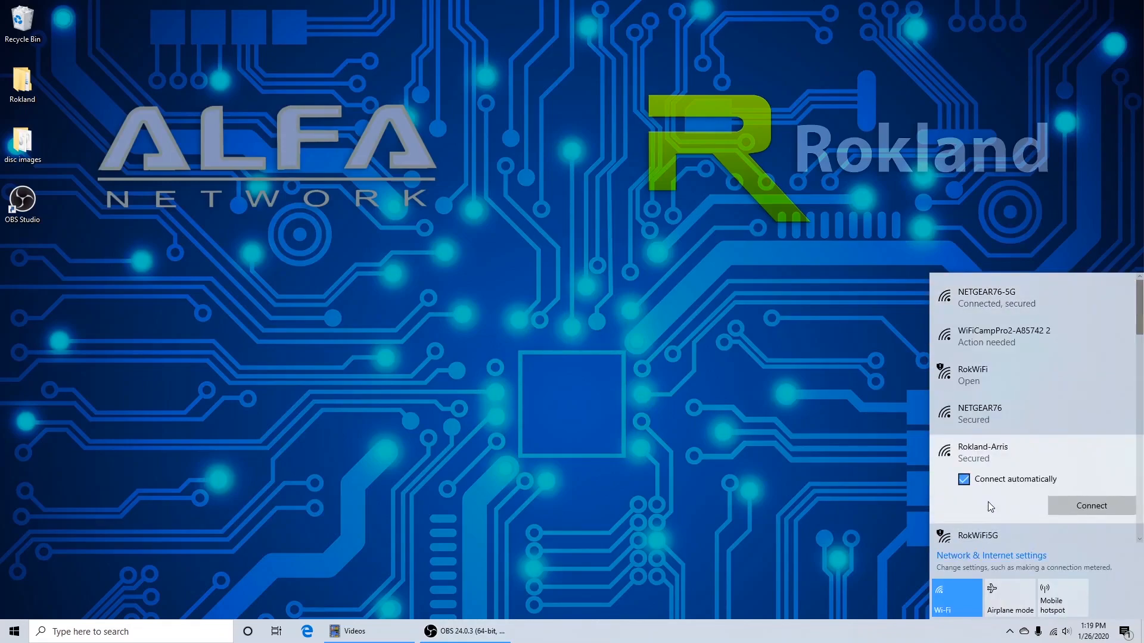
{"action": "left_click", "coordinate": [962, 479]}
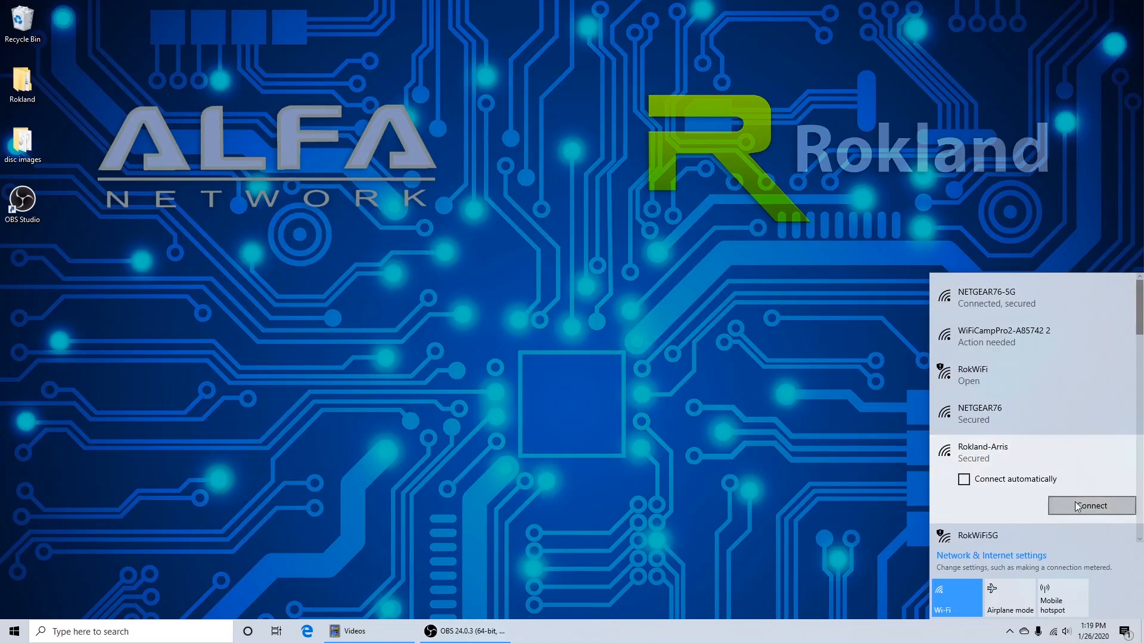
{"action": "left_click", "coordinate": [1091, 505]}
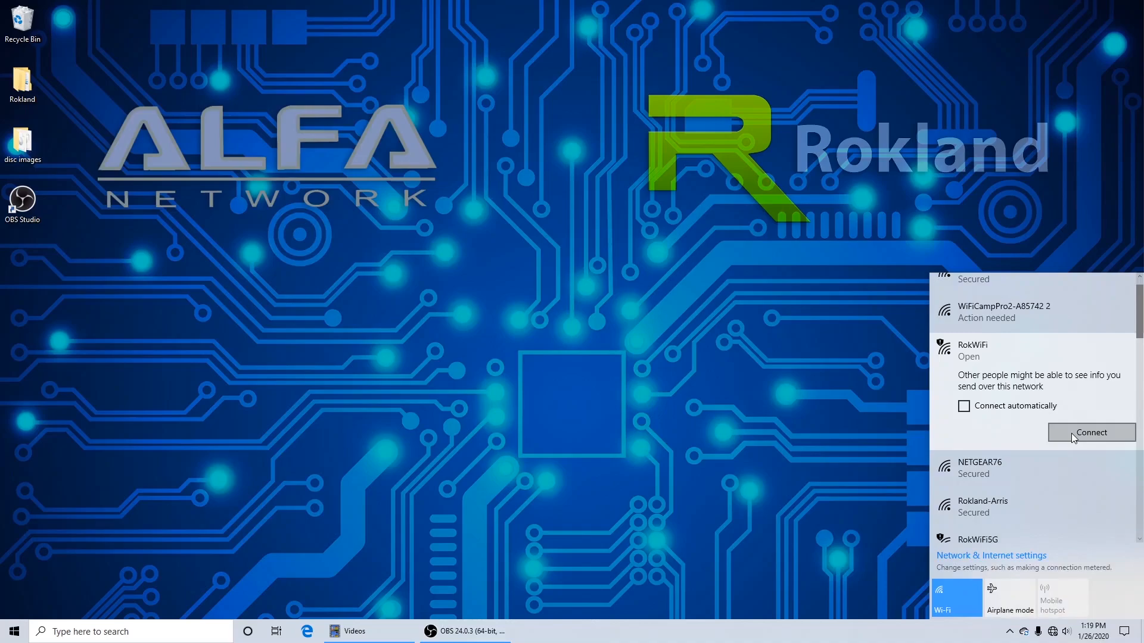
{"action": "left_click", "coordinate": [1090, 431]}
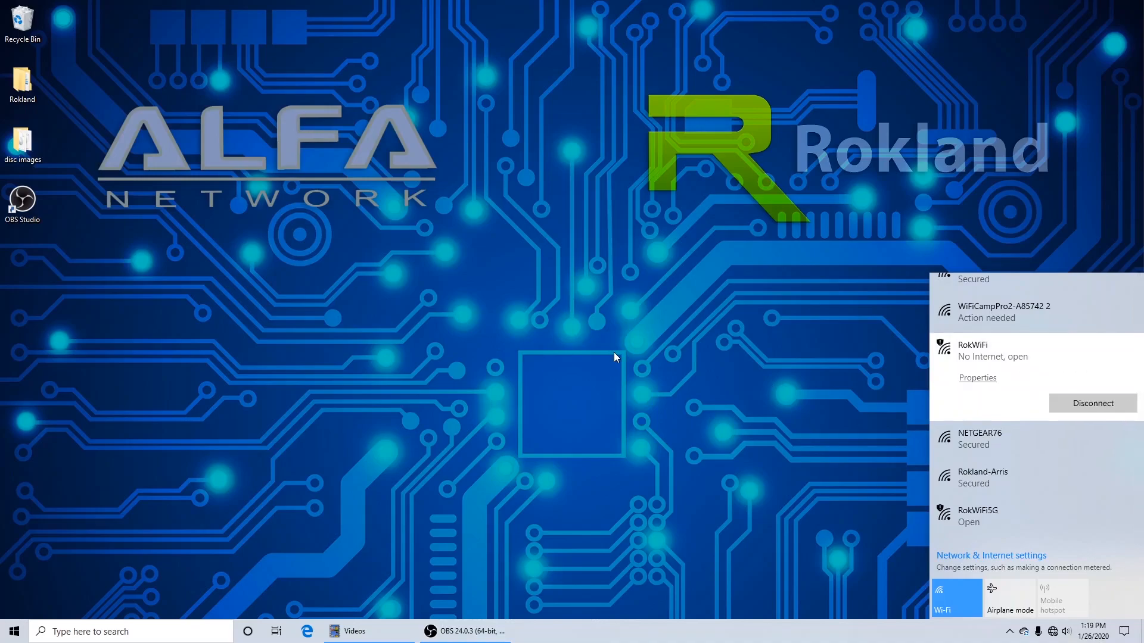
{"action": "mouse_move", "coordinate": [950, 365]}
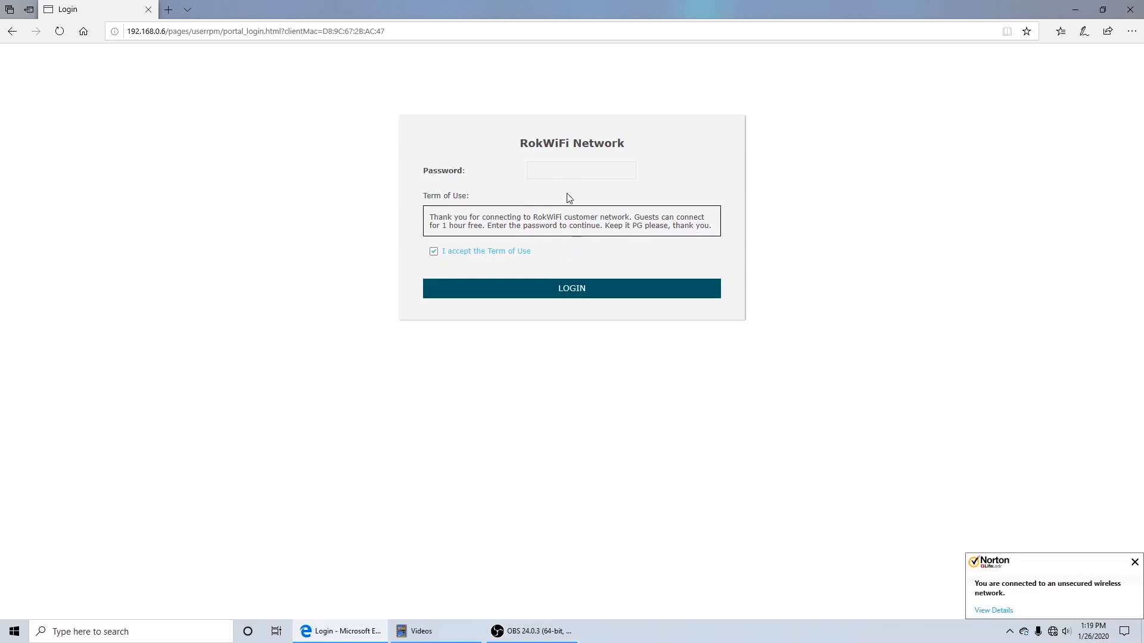
{"action": "mouse_move", "coordinate": [469, 265]}
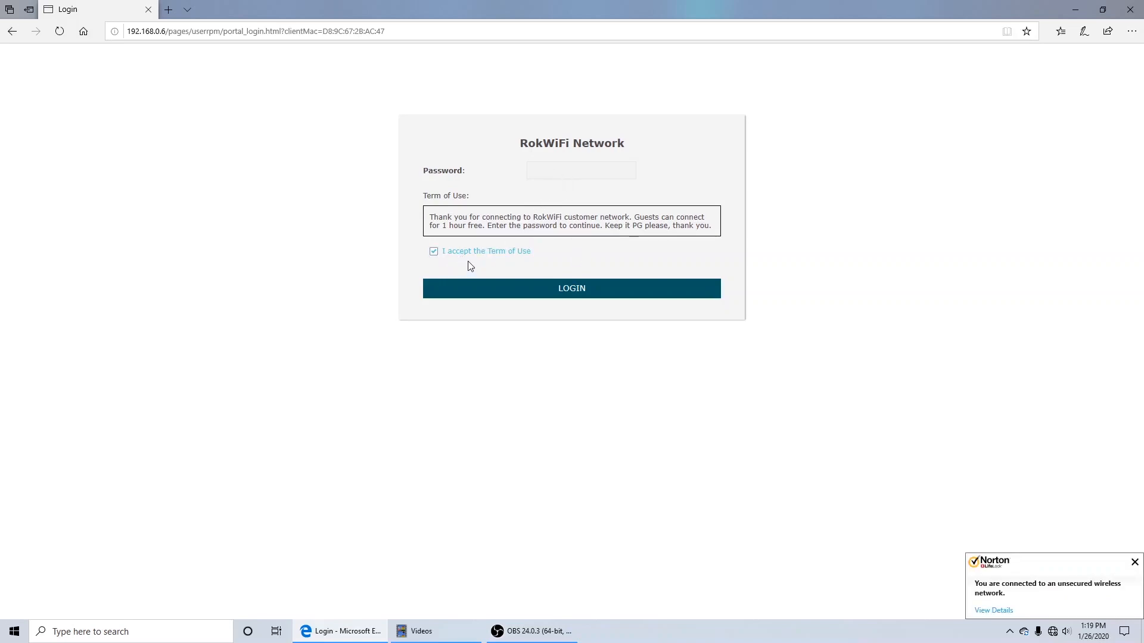
{"action": "mouse_move", "coordinate": [726, 311]}
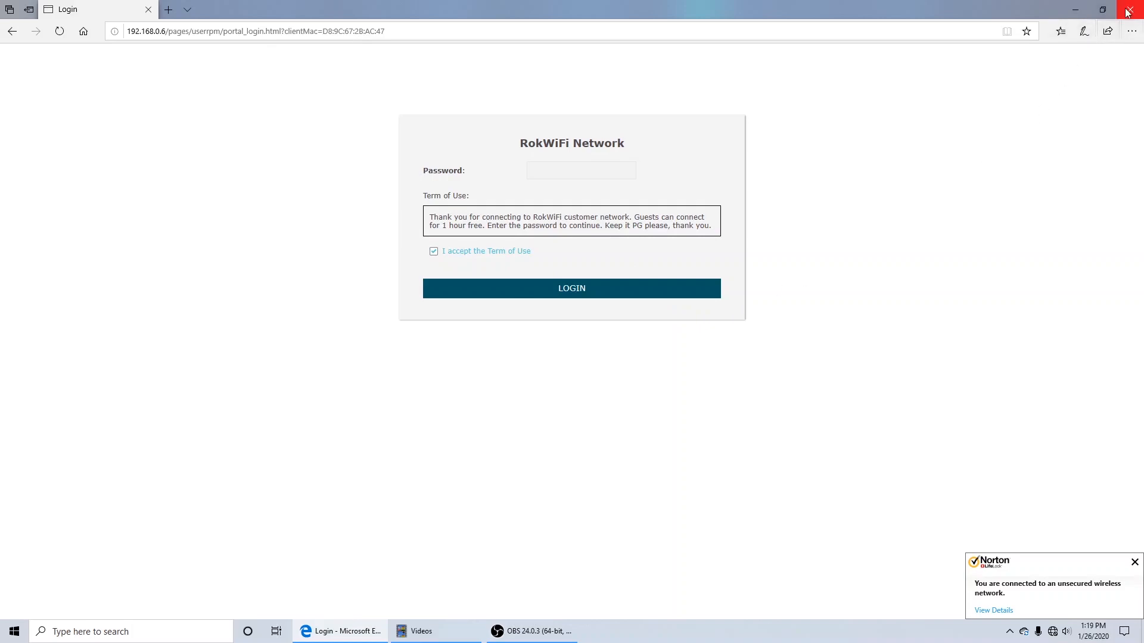
{"action": "mouse_move", "coordinate": [1132, 13]}
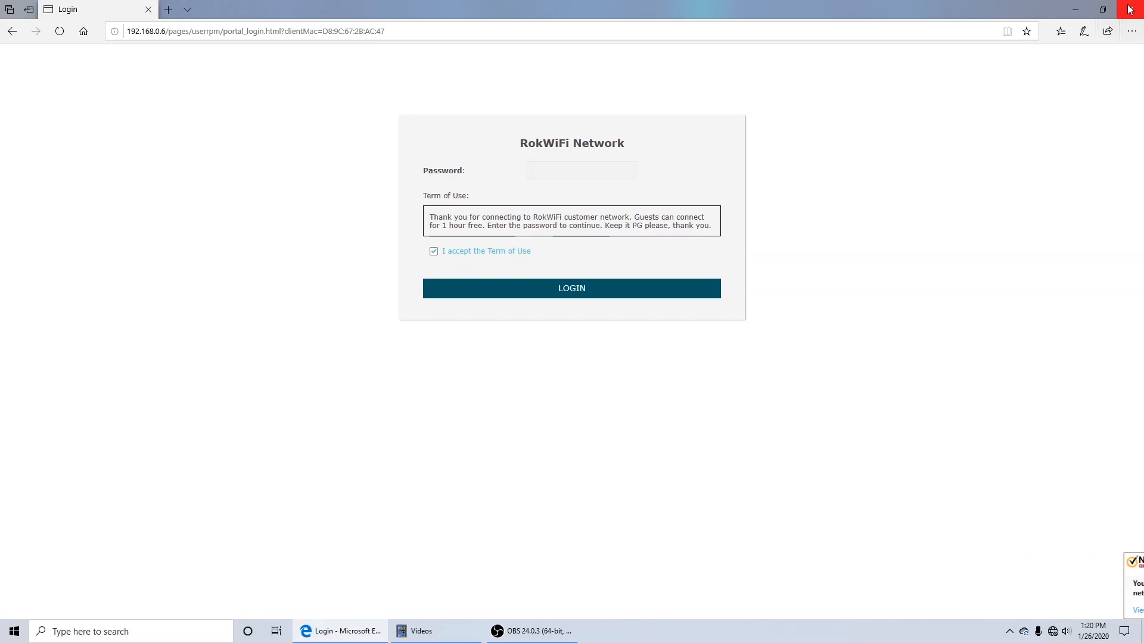
Close Edge with the RokWiFi portal login page unused, returning to the desktop
{"action": "left_click", "coordinate": [1076, 9]}
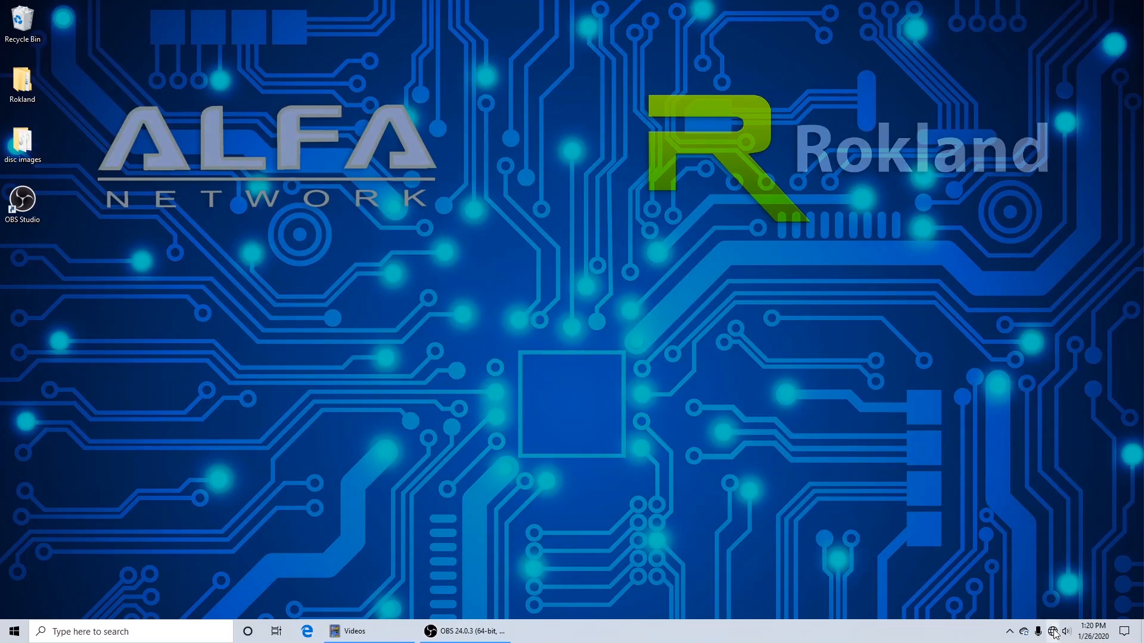
Connect to the open WiFiCampPro2-A85742 network with Connect automatically kept on
{"action": "left_click", "coordinate": [1053, 631]}
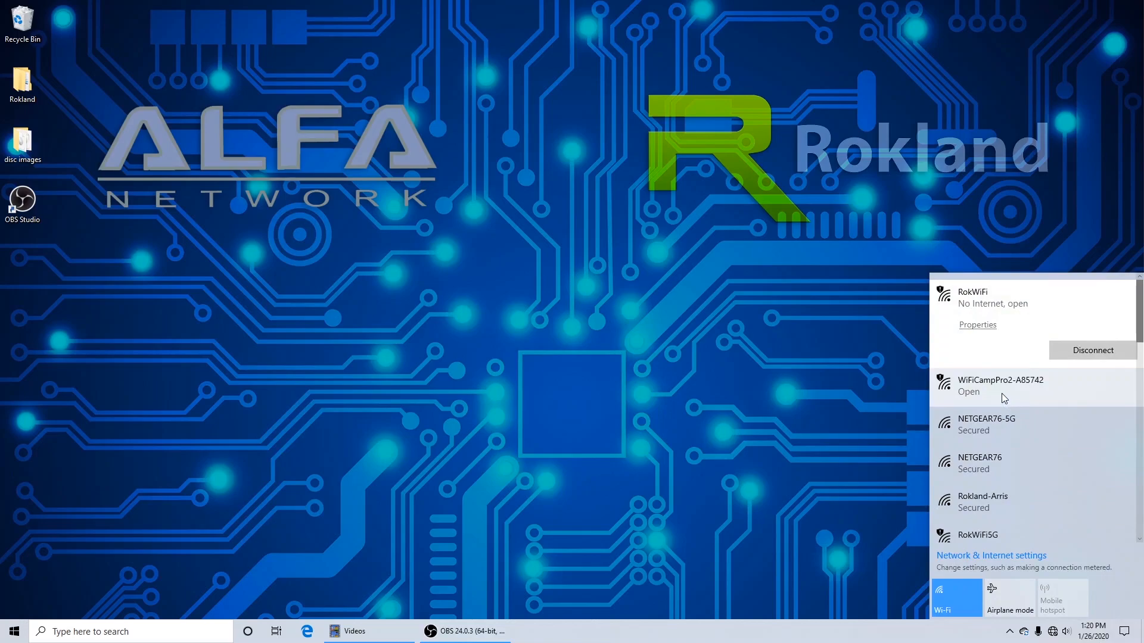
{"action": "left_click", "coordinate": [1000, 385]}
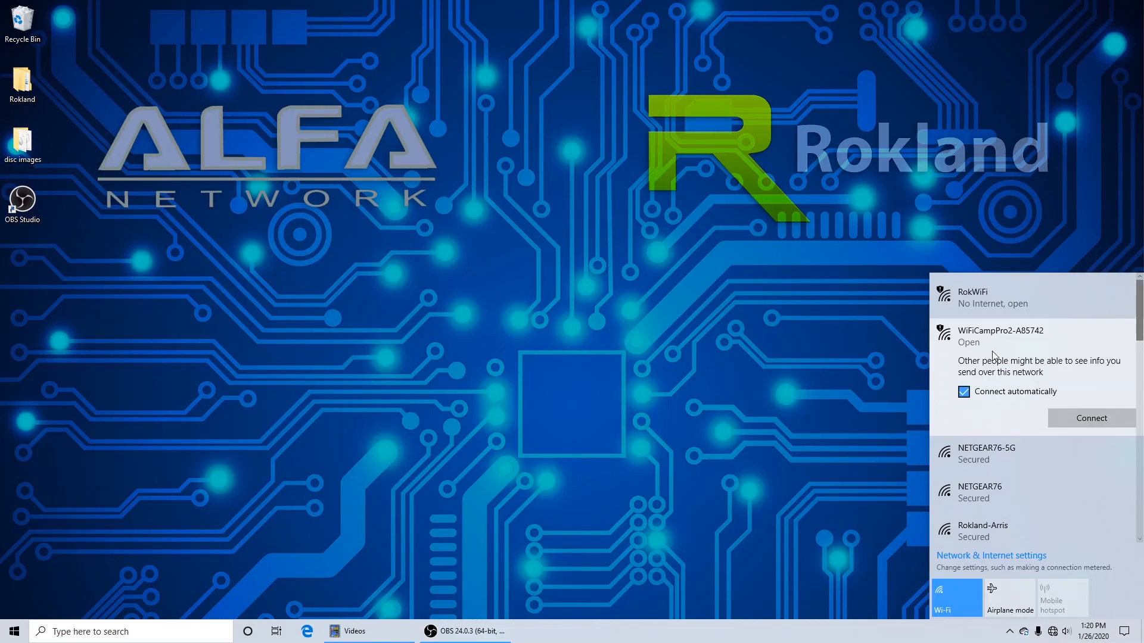
{"action": "mouse_move", "coordinate": [1002, 341]}
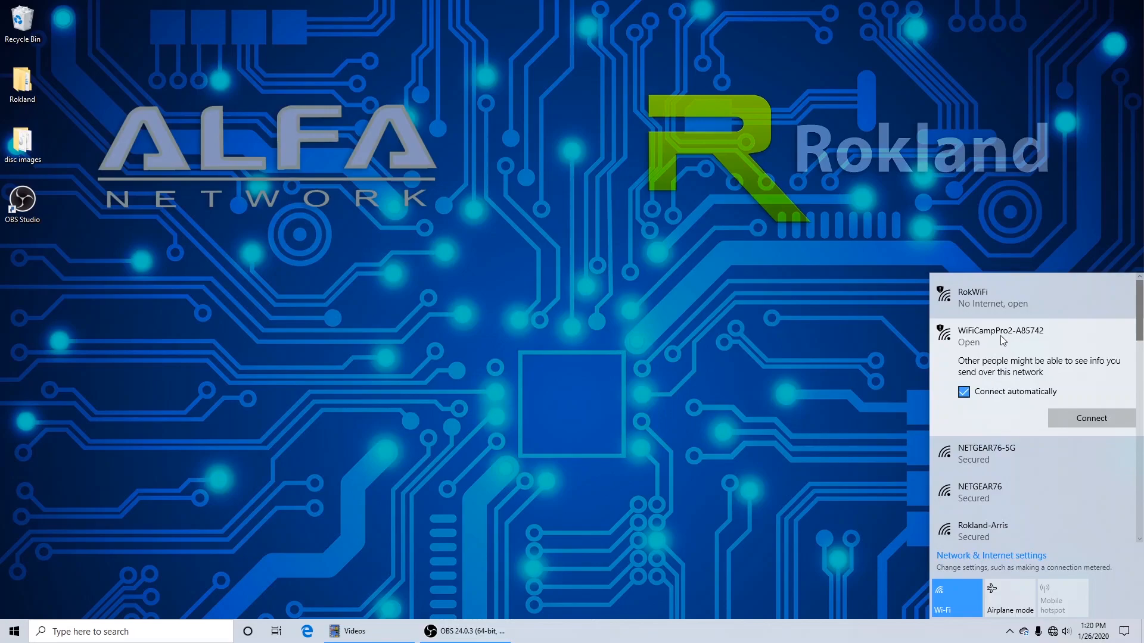
{"action": "mouse_move", "coordinate": [1021, 337]}
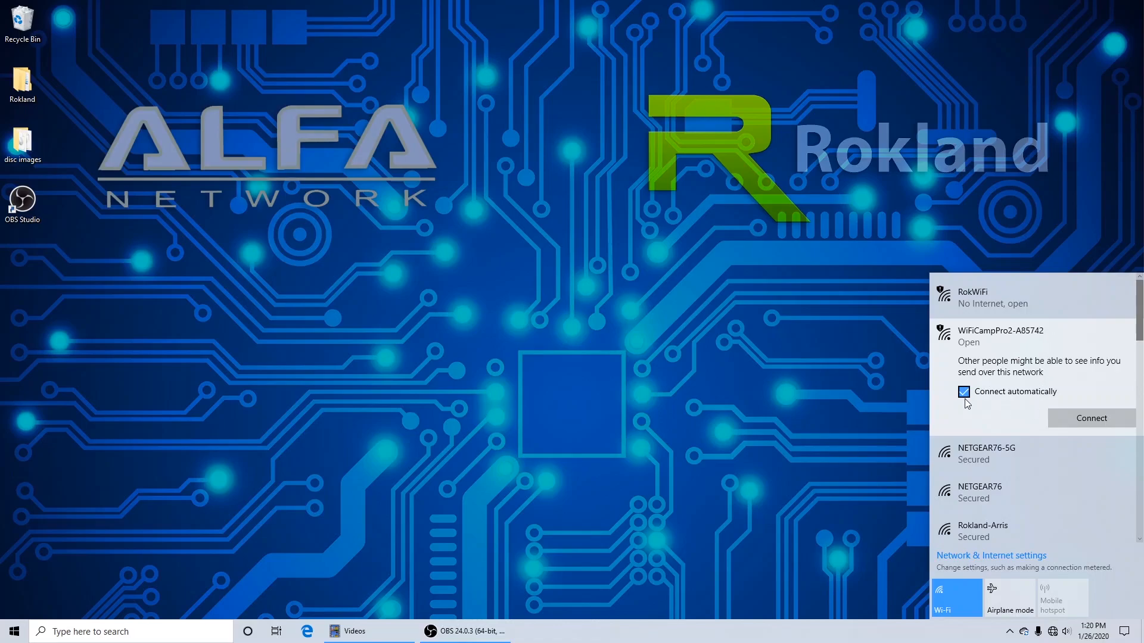
{"action": "mouse_move", "coordinate": [1016, 412]}
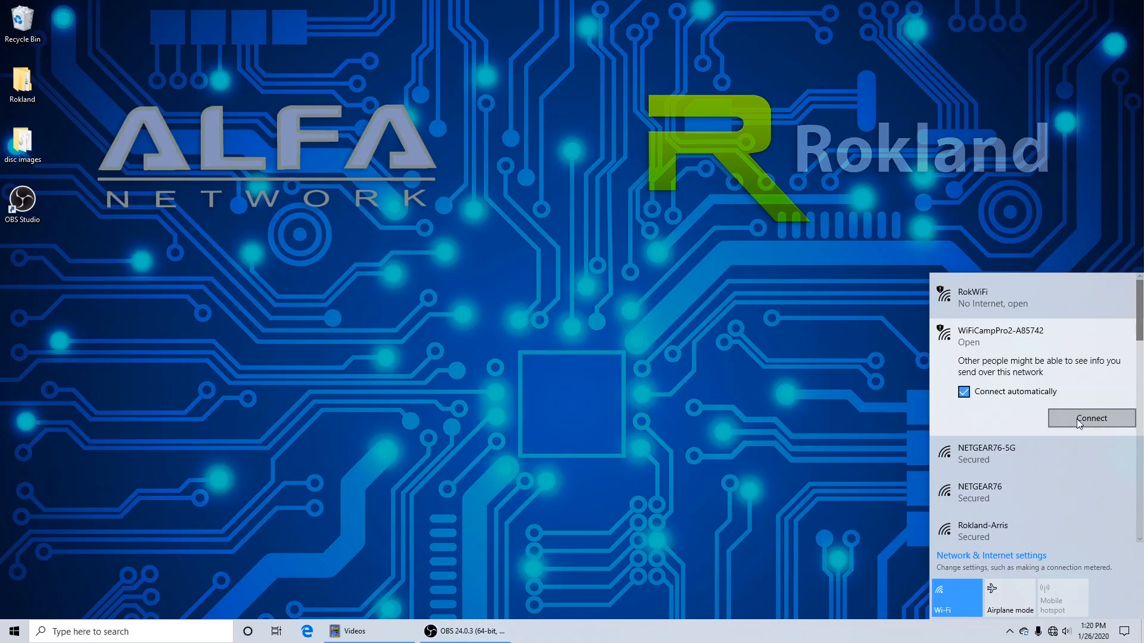
{"action": "left_click", "coordinate": [1090, 418]}
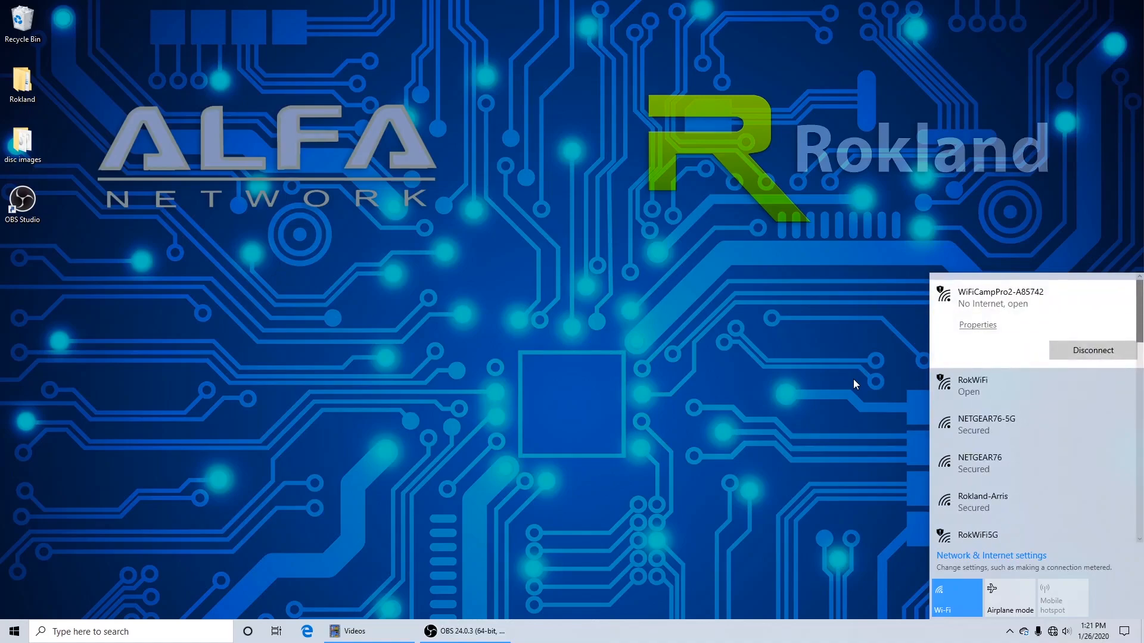
{"action": "mouse_move", "coordinate": [977, 324]}
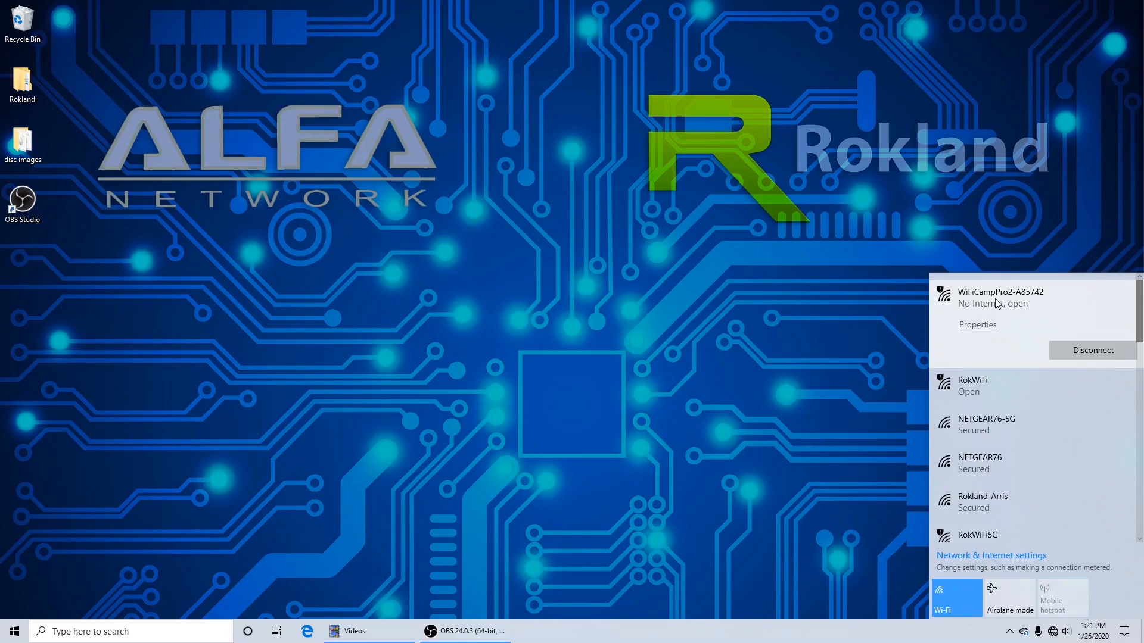
{"action": "mouse_move", "coordinate": [511, 426]}
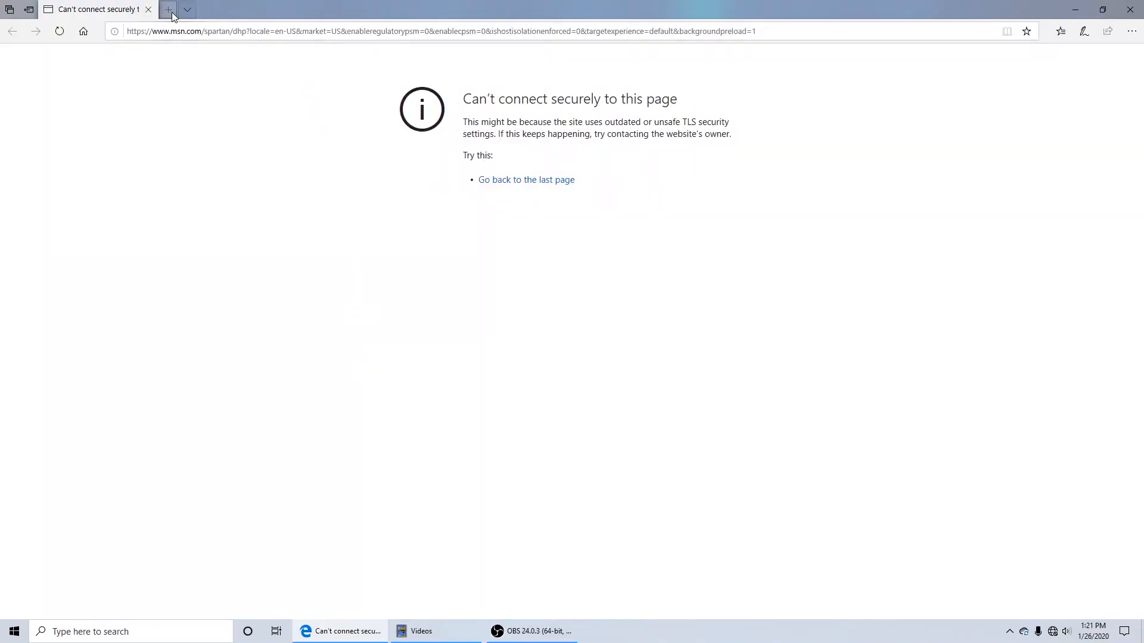
Load the CampPro2 setup wizard at 192.168.36.1/ in a new Edge tab
{"action": "left_click", "coordinate": [166, 10]}
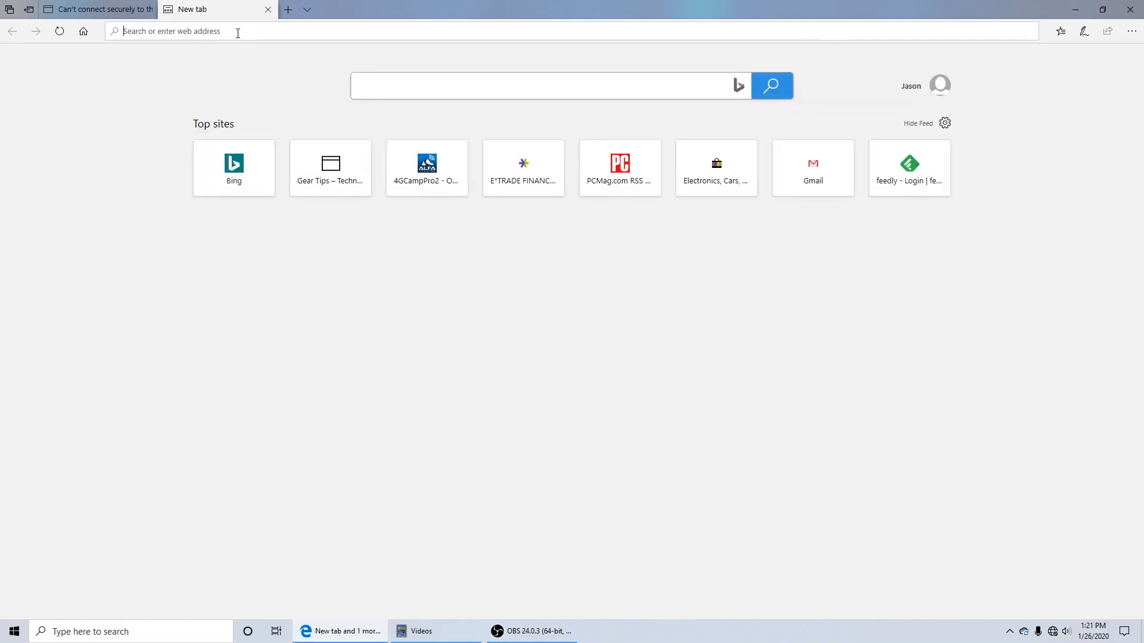
{"action": "type", "text": "192.168.36.1/"}
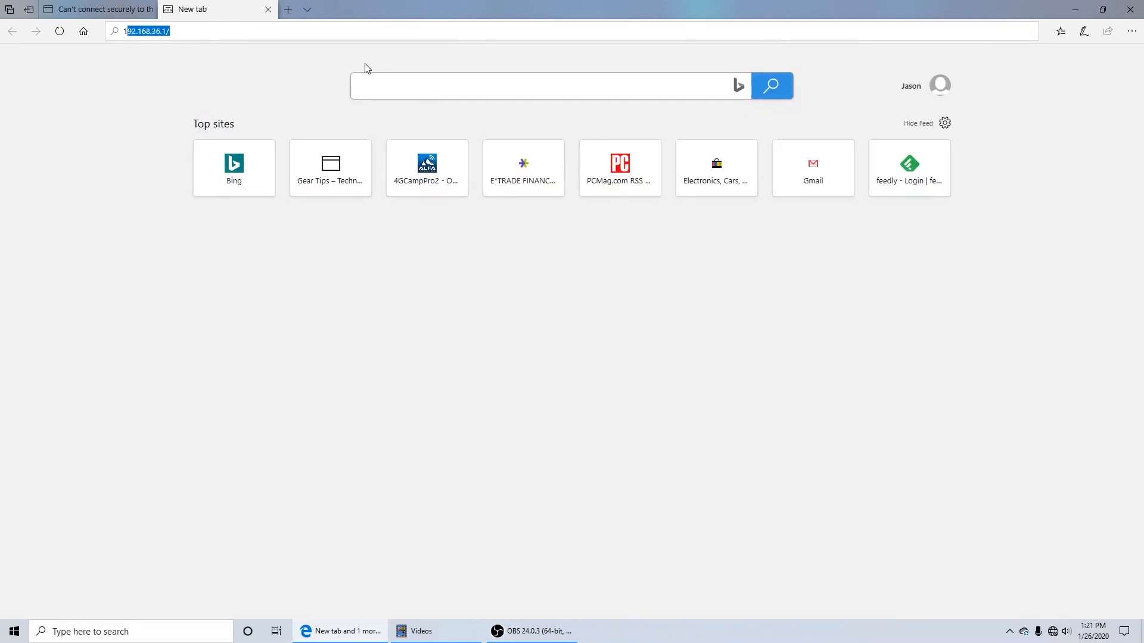
{"action": "left_click", "coordinate": [146, 31]}
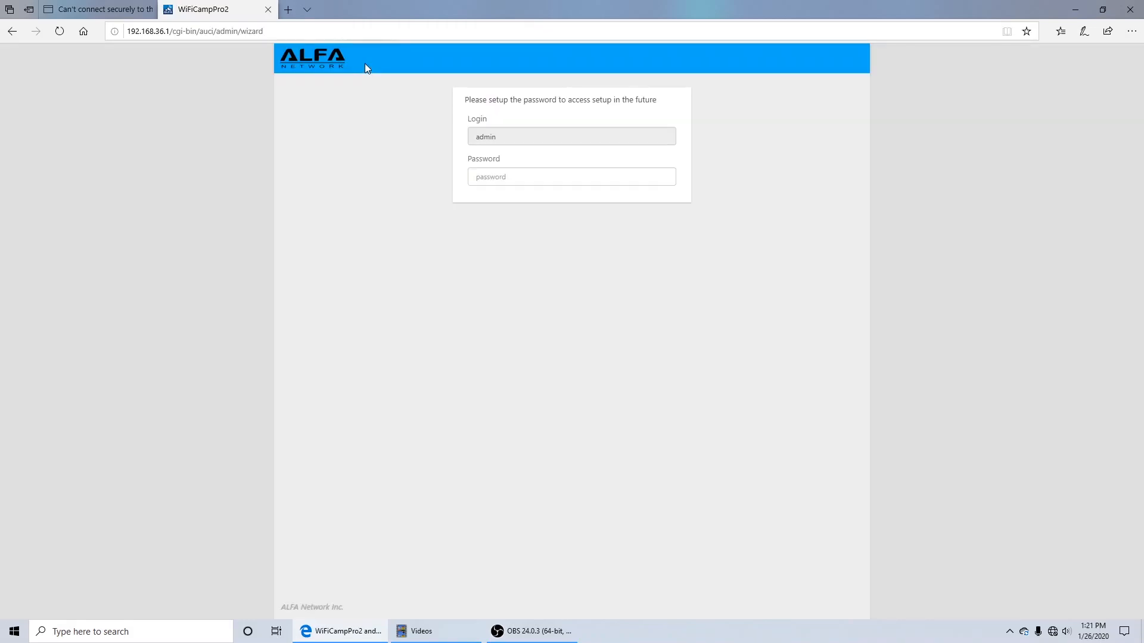
{"action": "mouse_move", "coordinate": [445, 122]}
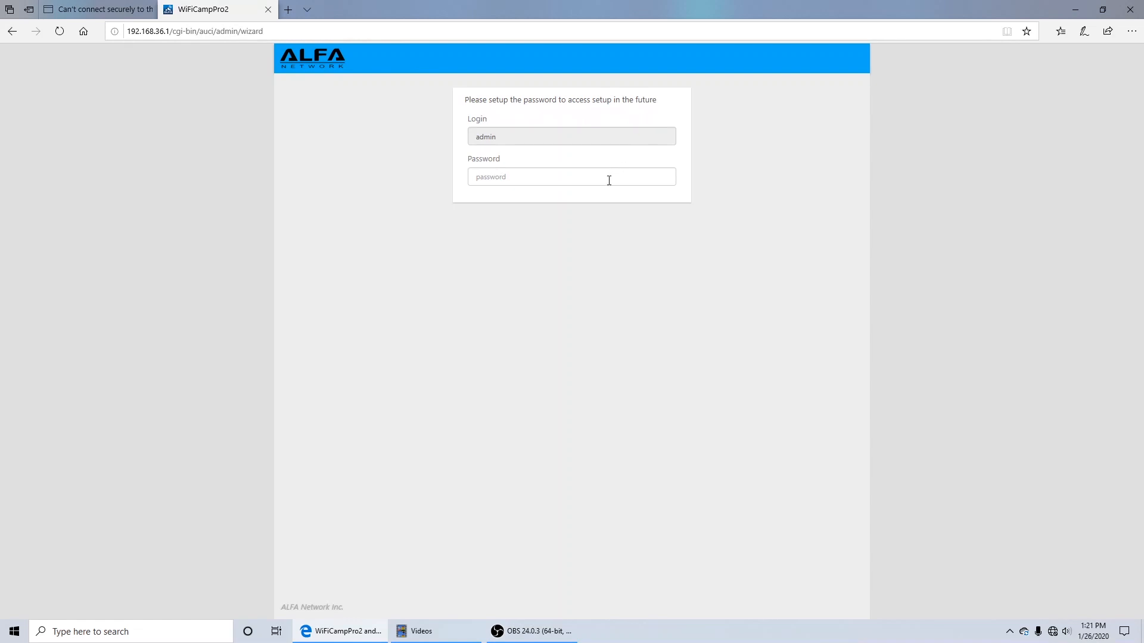
Enter and confirm the new admin password, submitting to reach hotspot configuration
{"action": "left_click", "coordinate": [571, 176]}
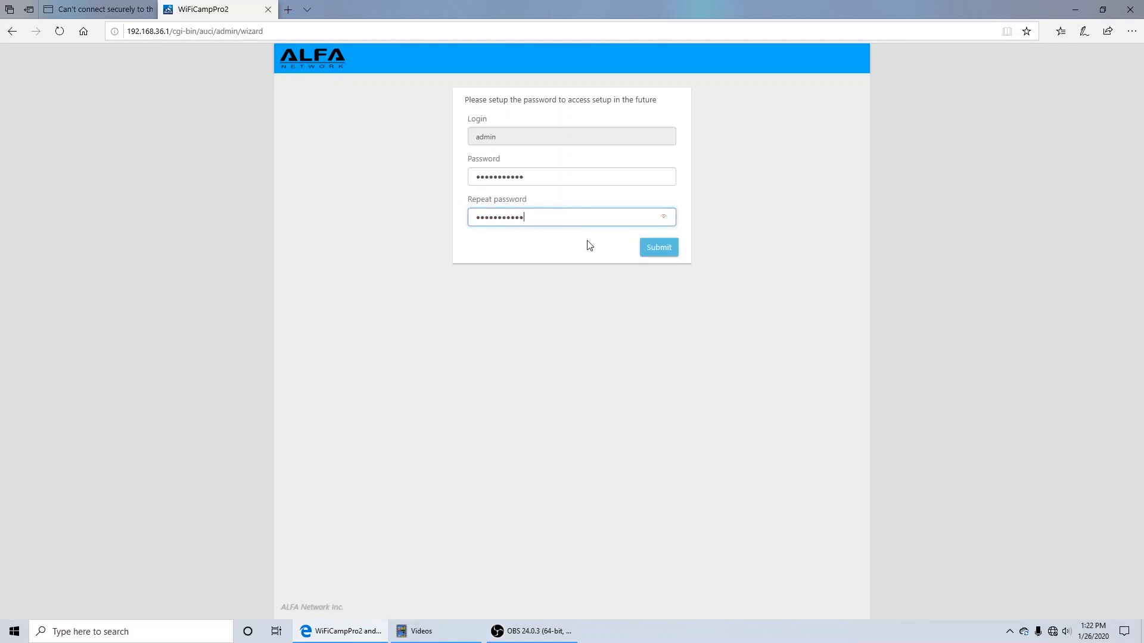
{"action": "left_click", "coordinate": [658, 246]}
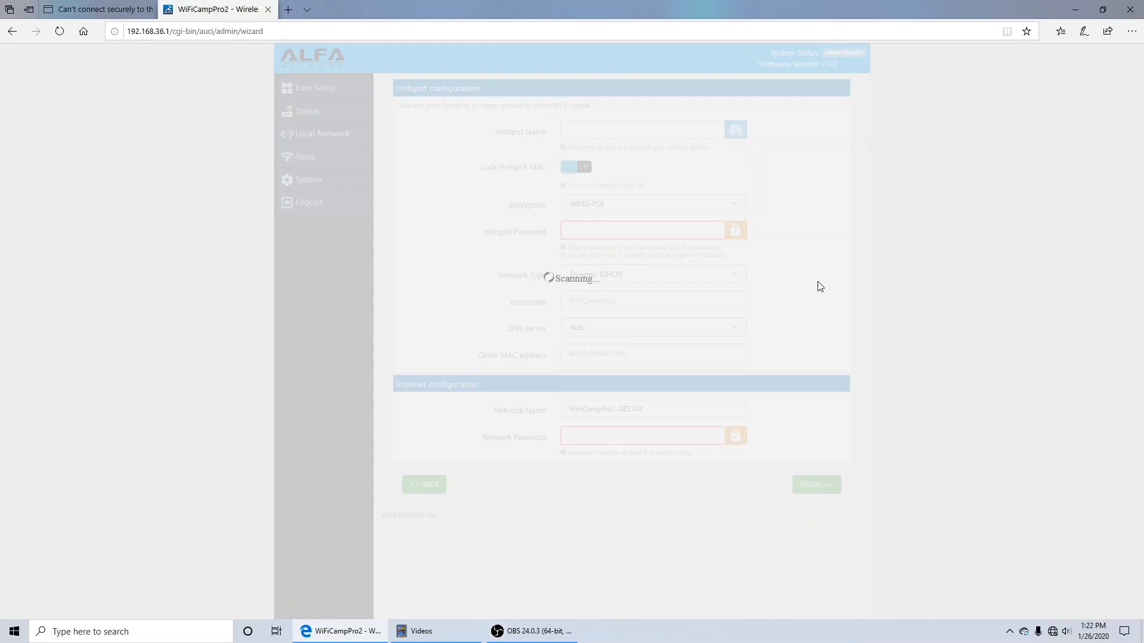
Pick Rokland-Arris from the scan list as the WPA2-PSK hotspot to extend
{"action": "left_click", "coordinate": [735, 130]}
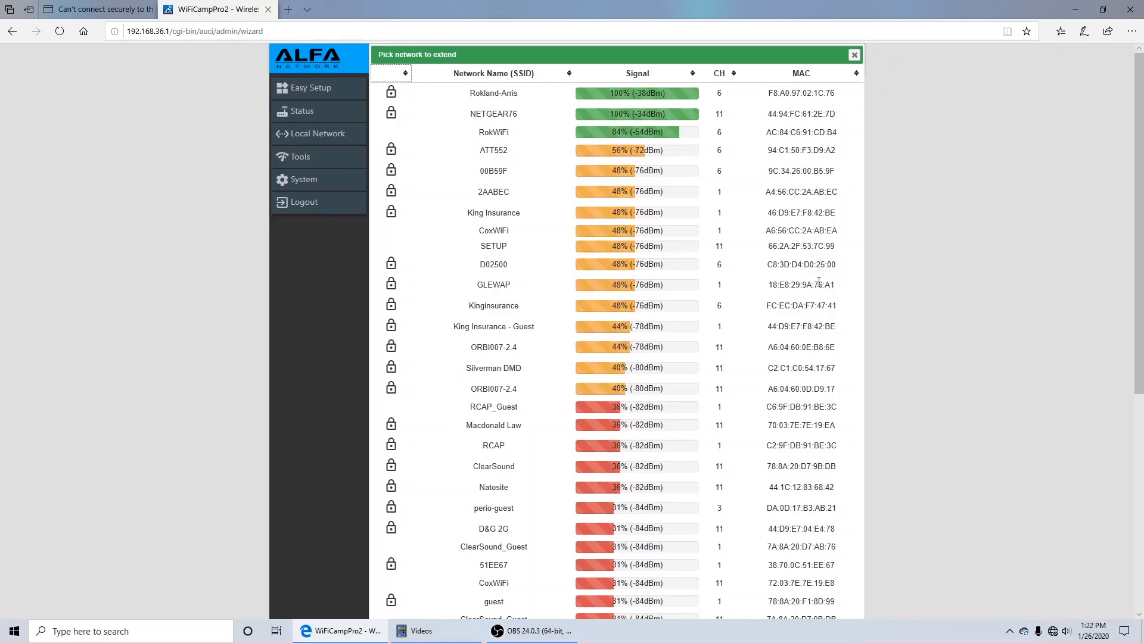
{"action": "mouse_move", "coordinate": [617, 150]}
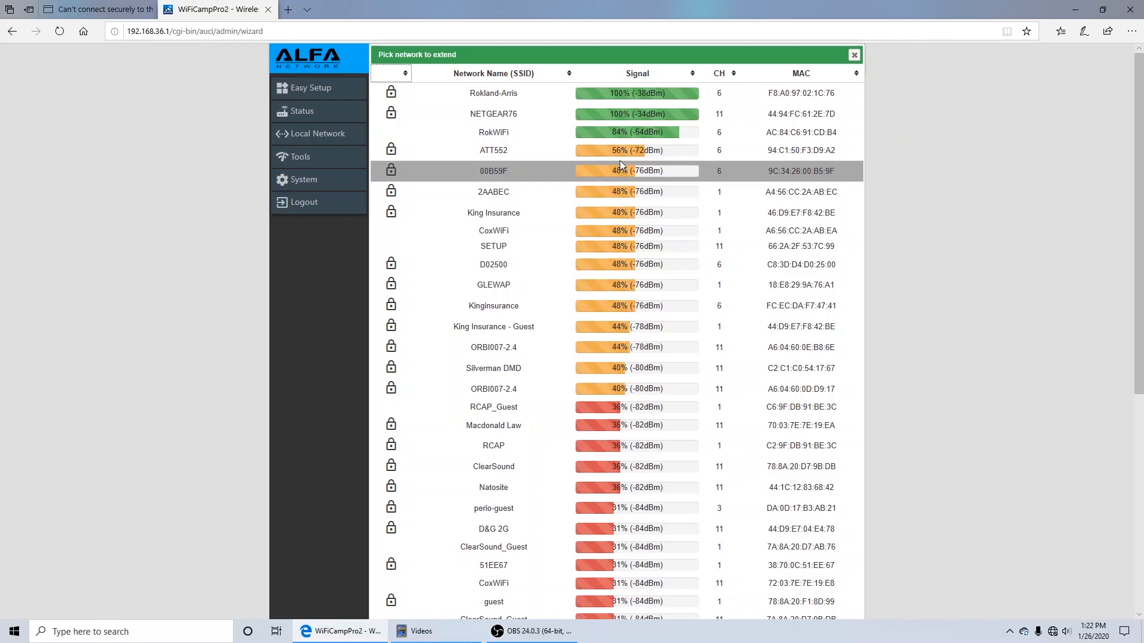
{"action": "left_click", "coordinate": [493, 132]}
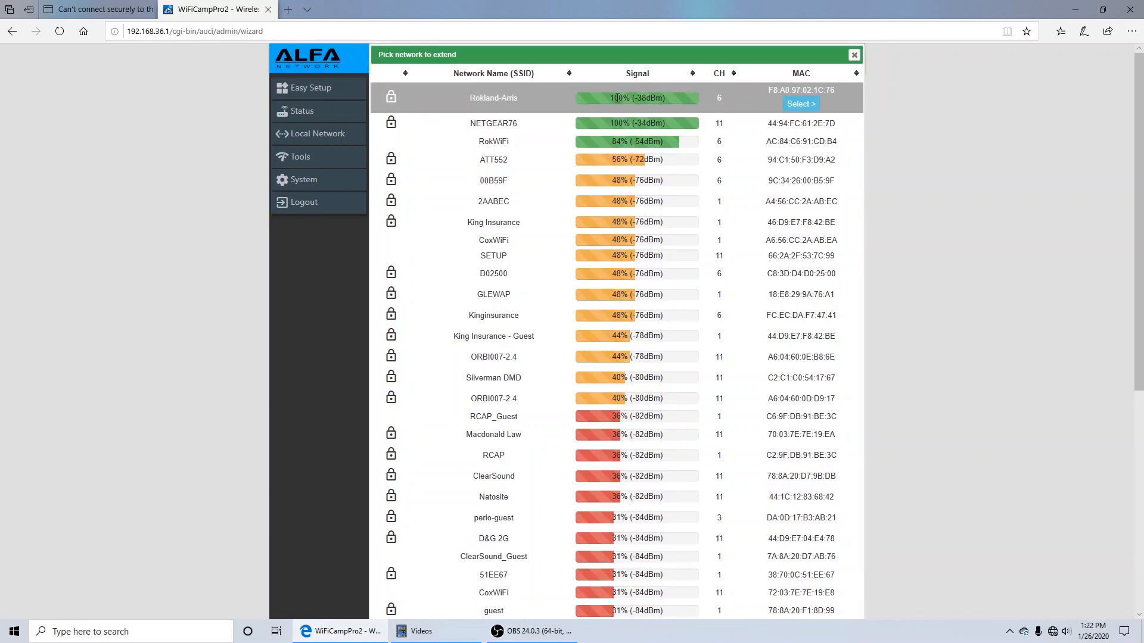
{"action": "left_click", "coordinate": [800, 103]}
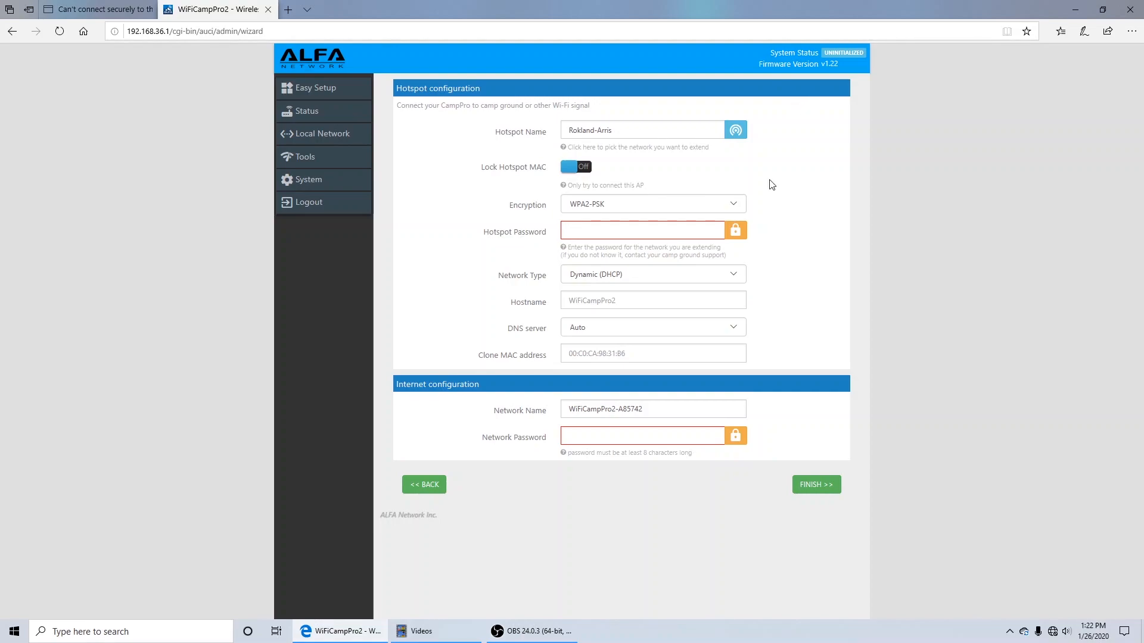
Enter the Rokland-Arris hotspot password and check it with the eye toggle
{"action": "left_click", "coordinate": [643, 230]}
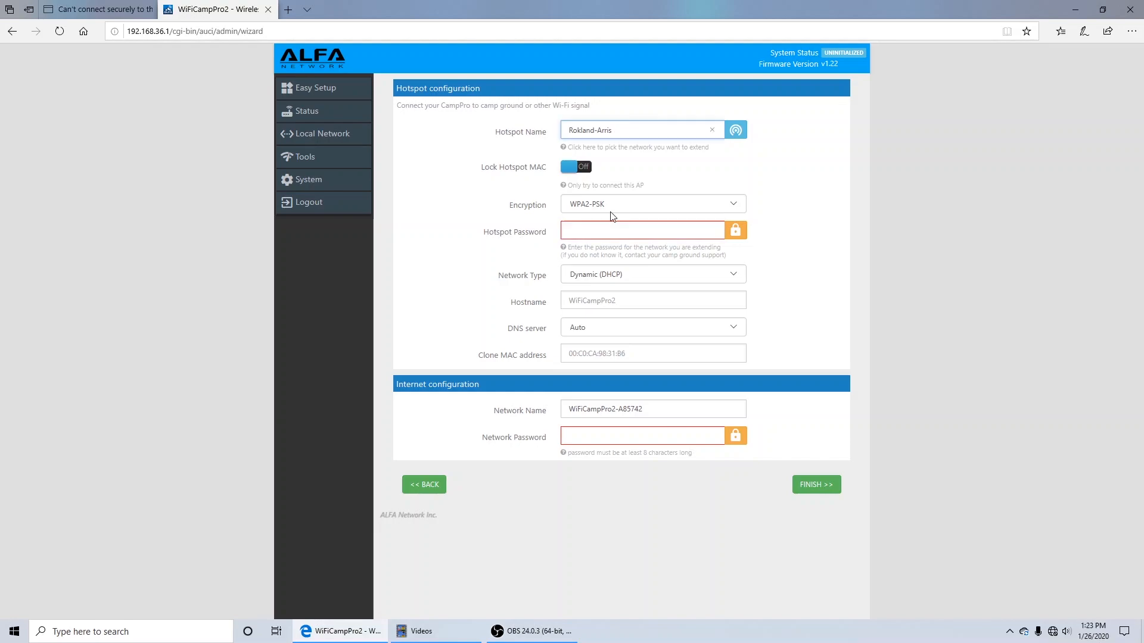
{"action": "left_click", "coordinate": [642, 230]}
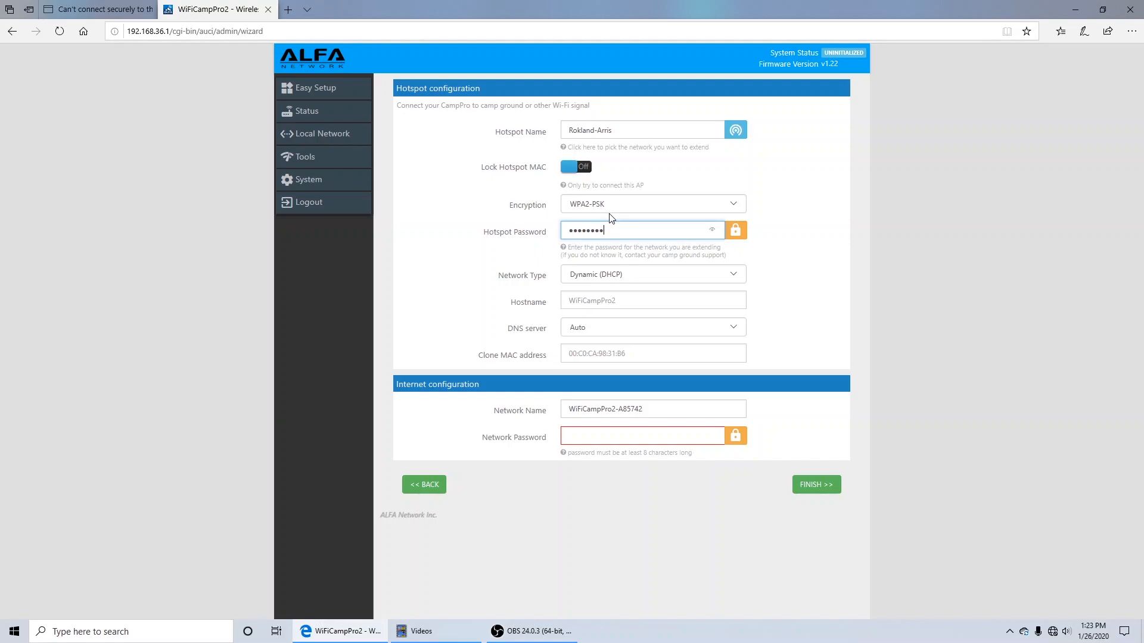
{"action": "type", "text": "x"}
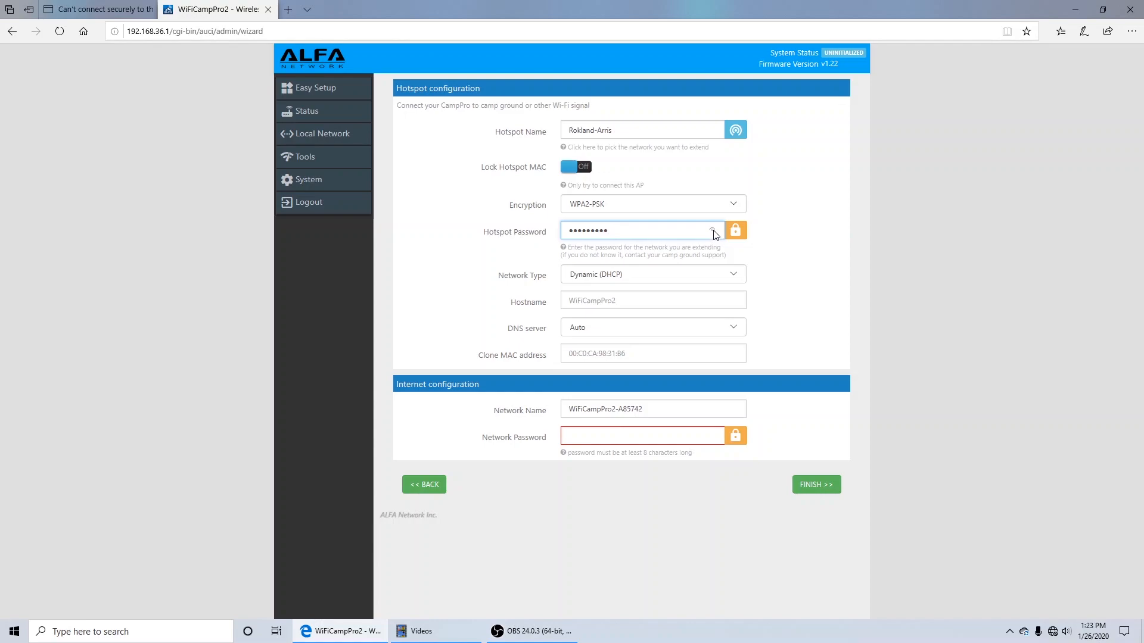
{"action": "left_click", "coordinate": [642, 230]}
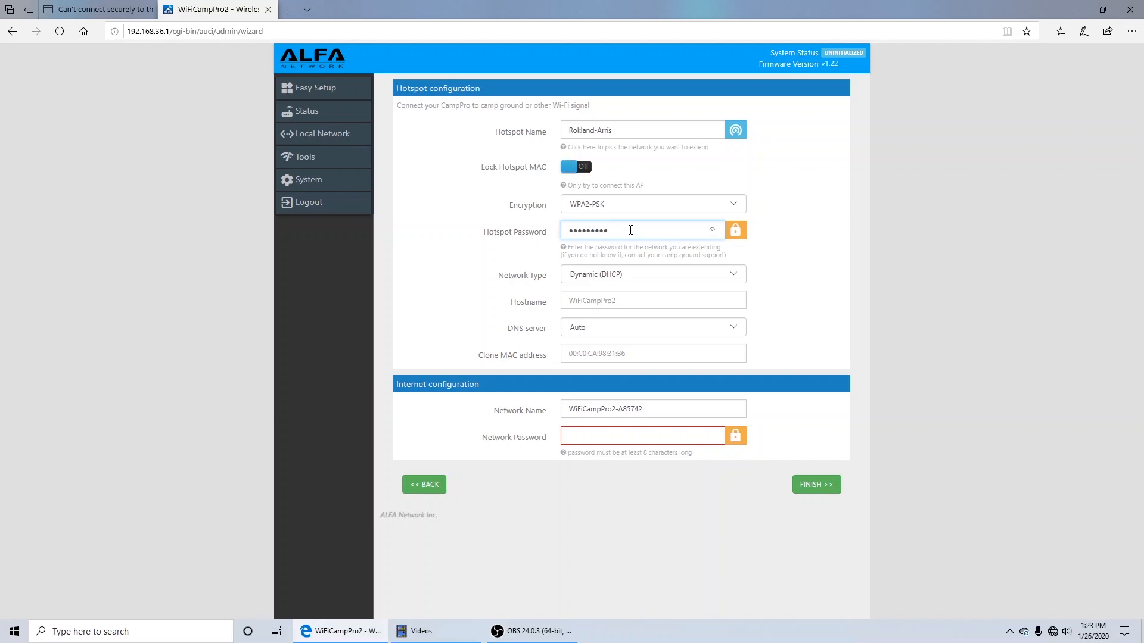
{"action": "type", "text": "a"}
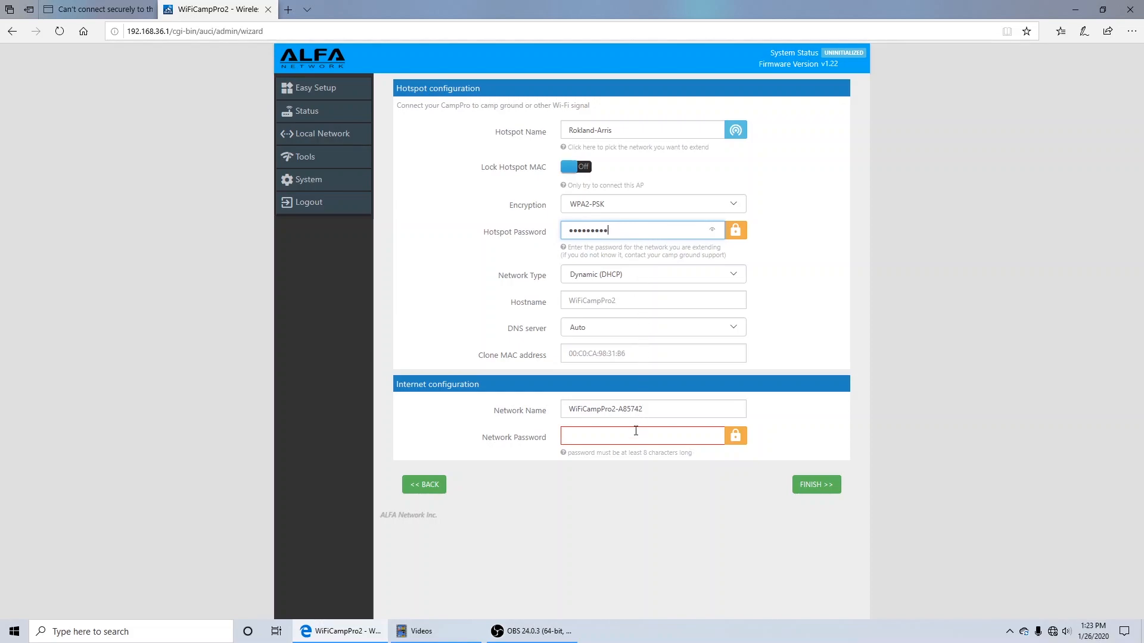
Enter a network password, then reload the wizard via Easy Setup to rescan networks
{"action": "left_click", "coordinate": [642, 436]}
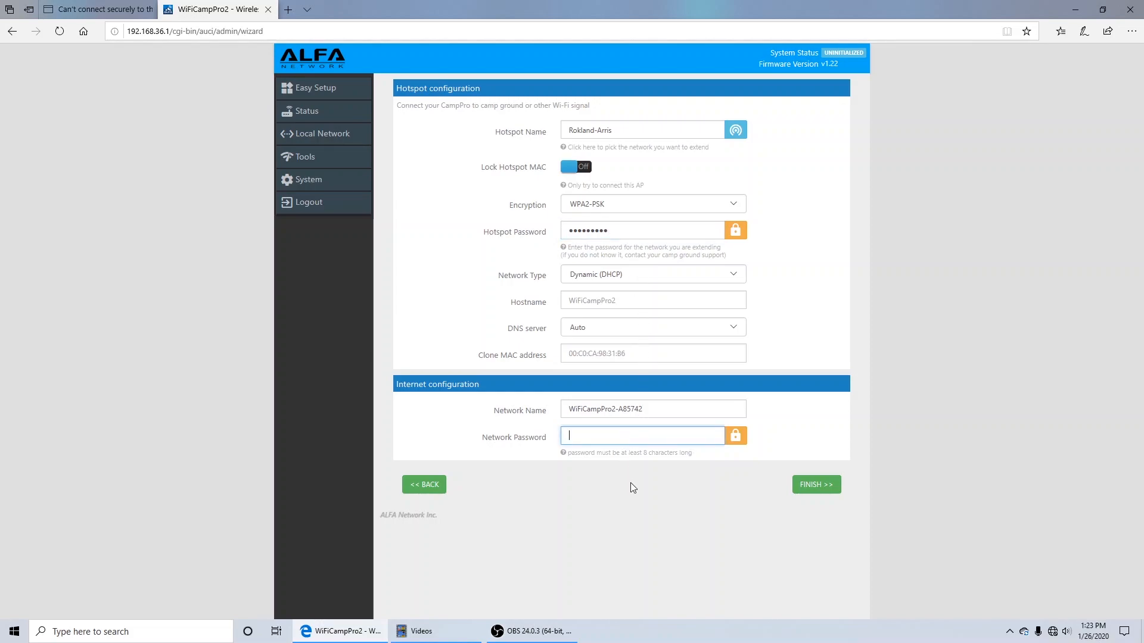
{"action": "mouse_move", "coordinate": [619, 548]}
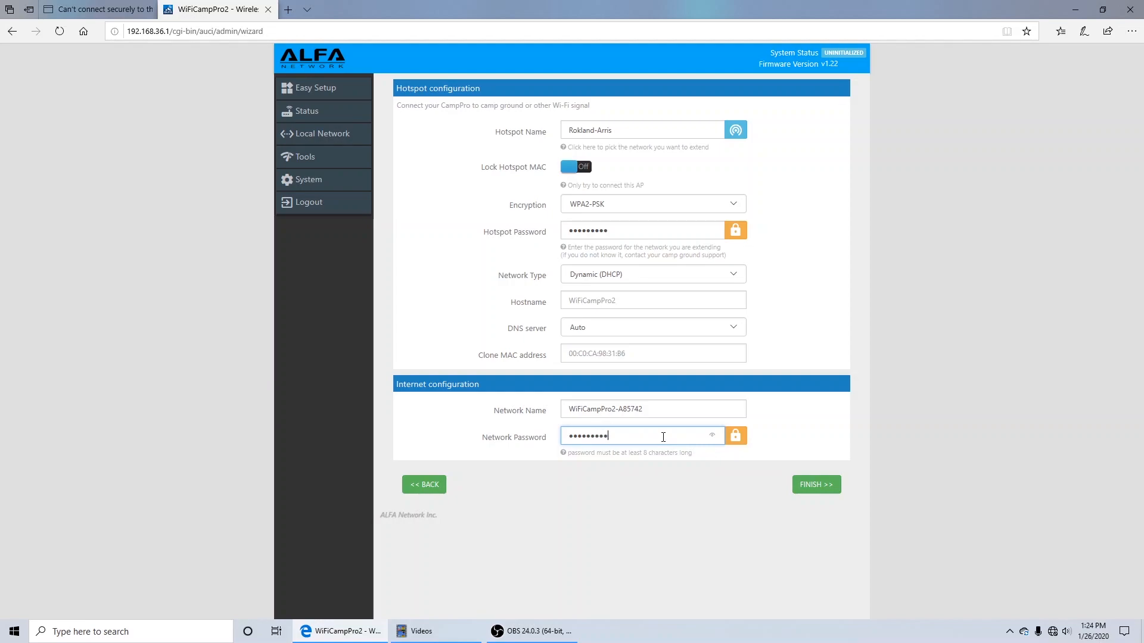
{"action": "mouse_move", "coordinate": [623, 449]}
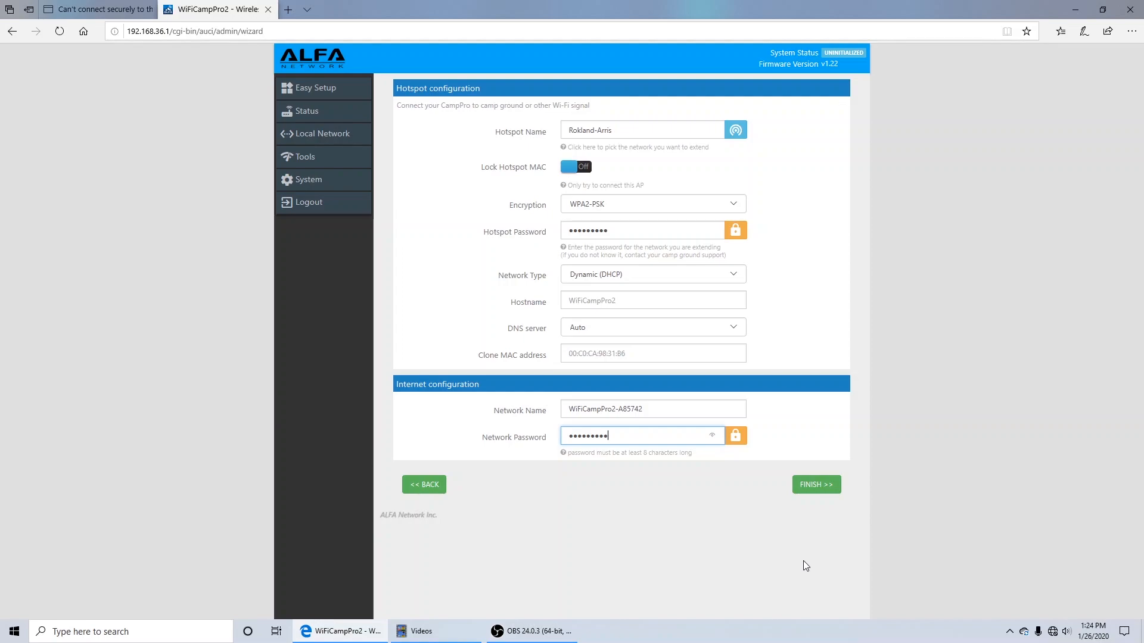
{"action": "mouse_move", "coordinate": [839, 520]}
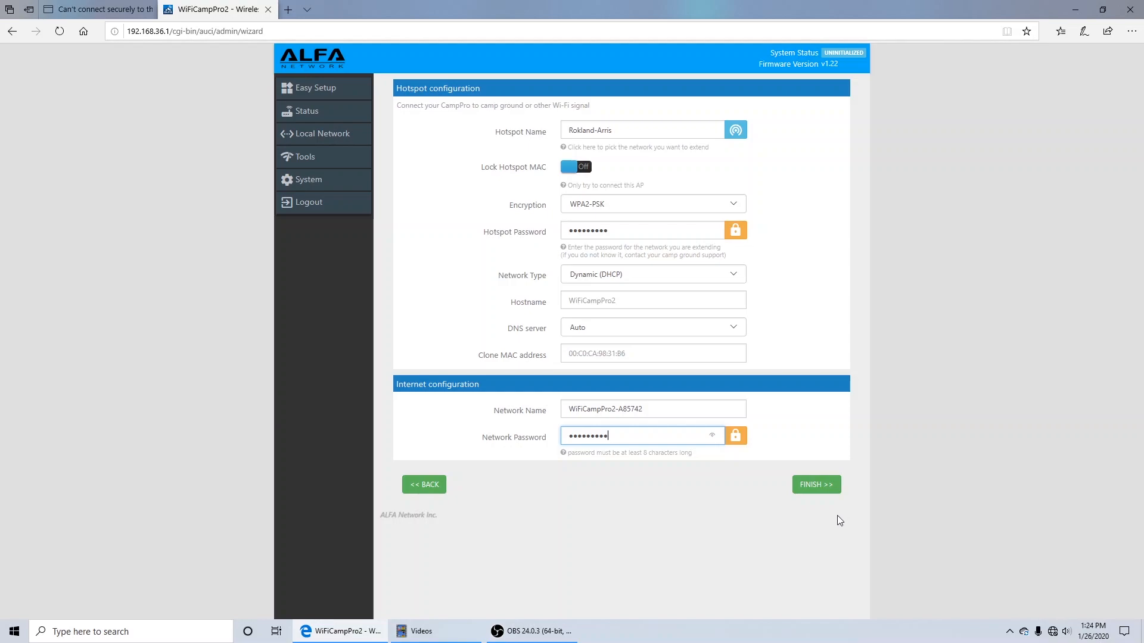
{"action": "mouse_move", "coordinate": [814, 485]}
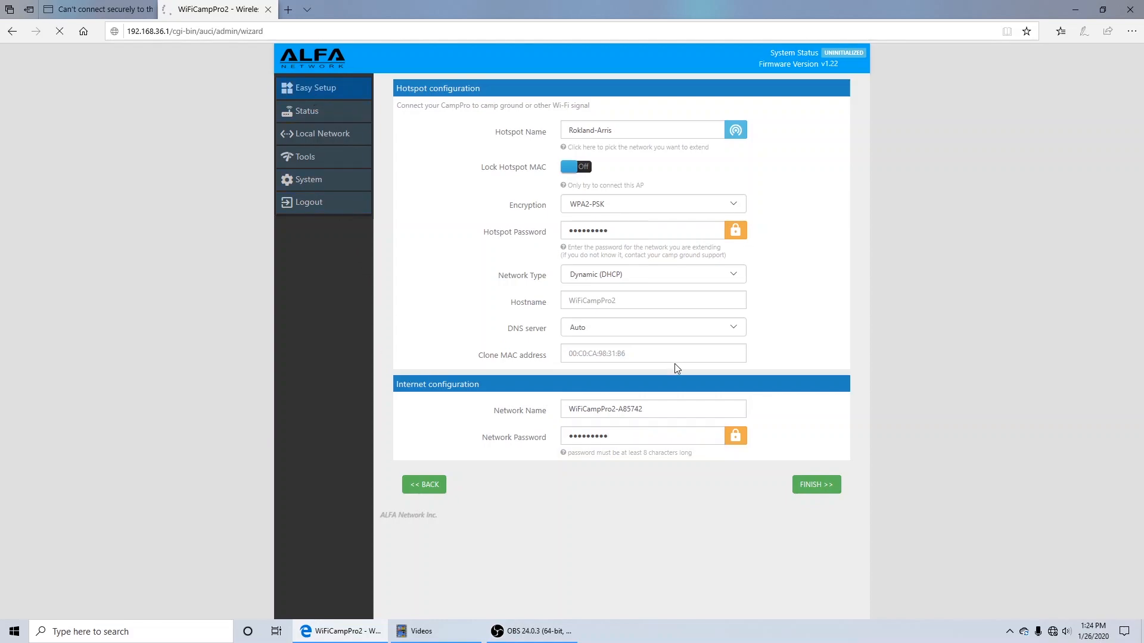
{"action": "left_click", "coordinate": [814, 485]}
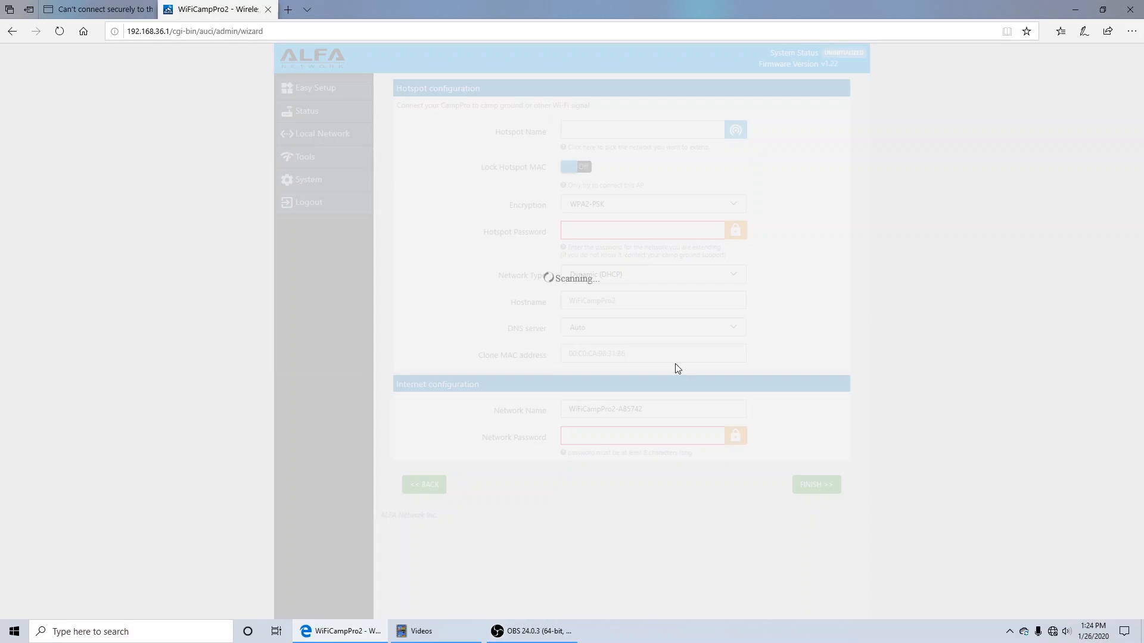
Choose RokWiFi from the scan list as the unencrypted hotspot to extend
{"action": "left_click", "coordinate": [735, 130]}
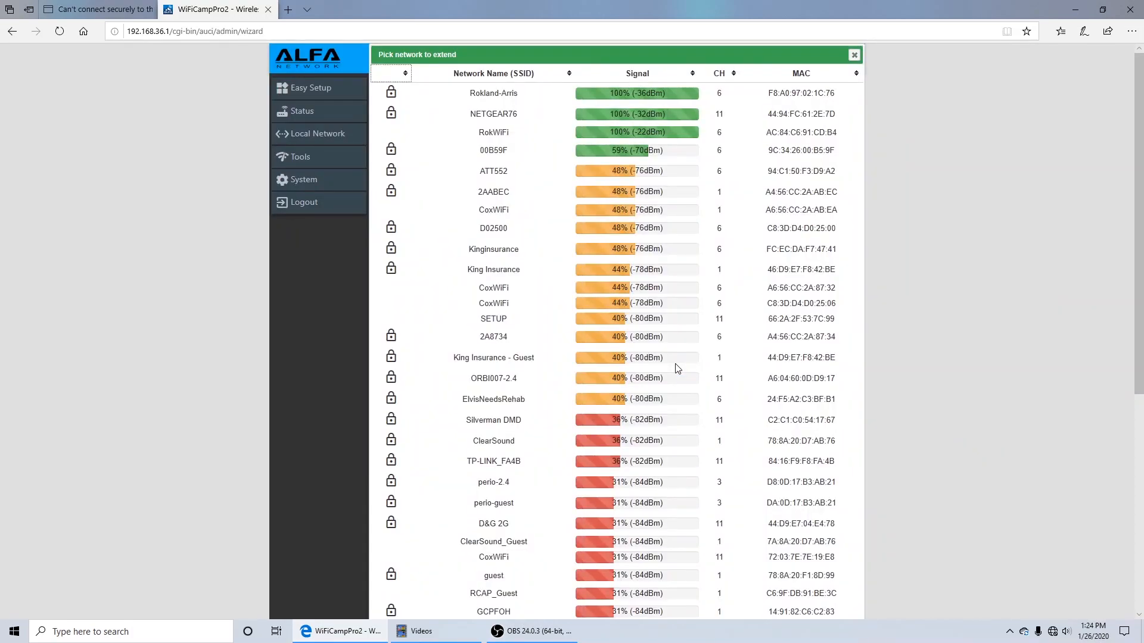
{"action": "left_click", "coordinate": [492, 150]}
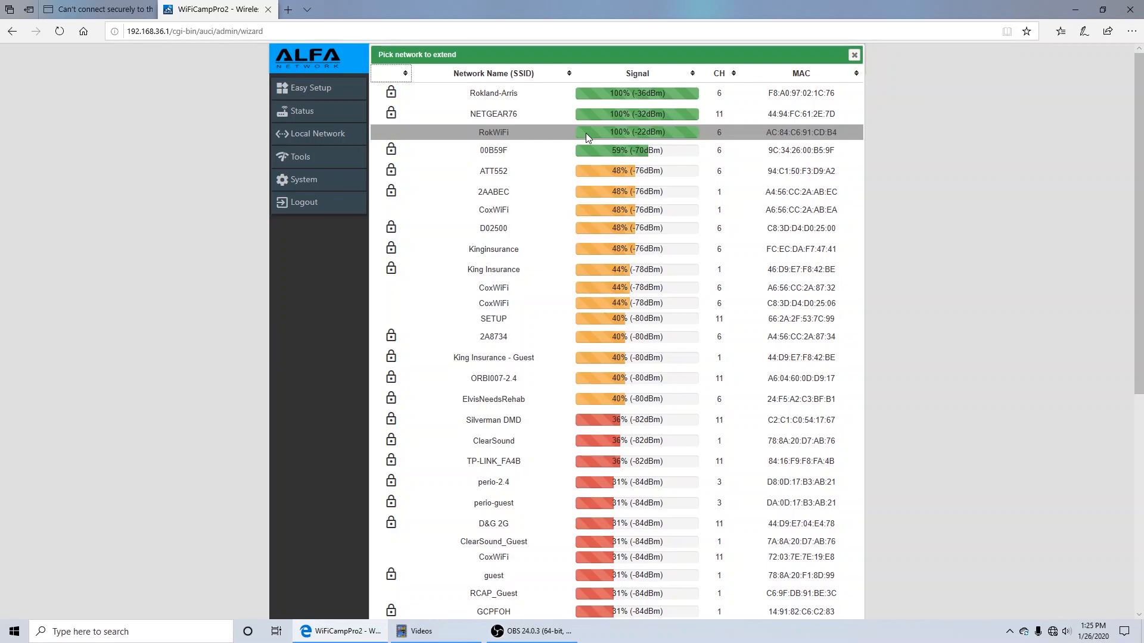
{"action": "left_click", "coordinate": [493, 132]}
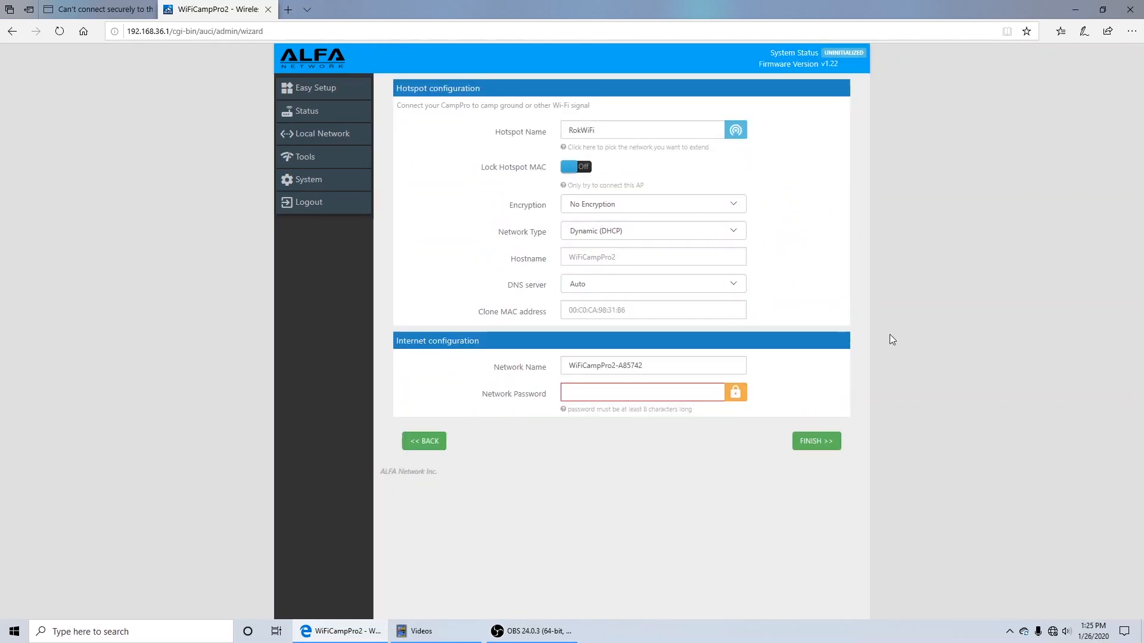
{"action": "mouse_move", "coordinate": [560, 194]}
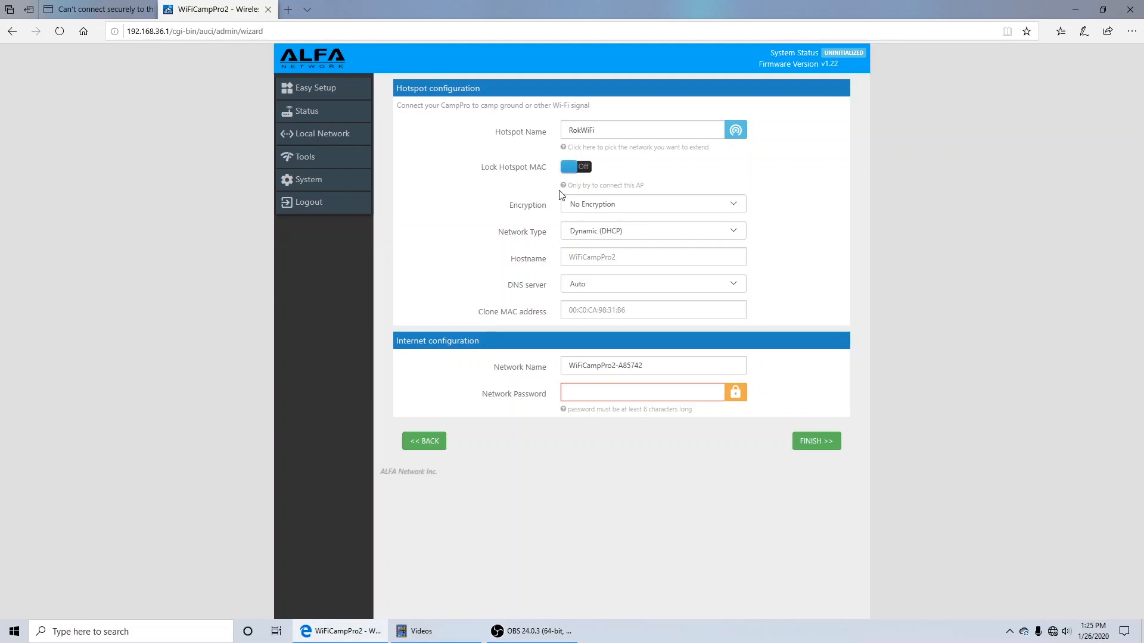
{"action": "mouse_move", "coordinate": [561, 184]}
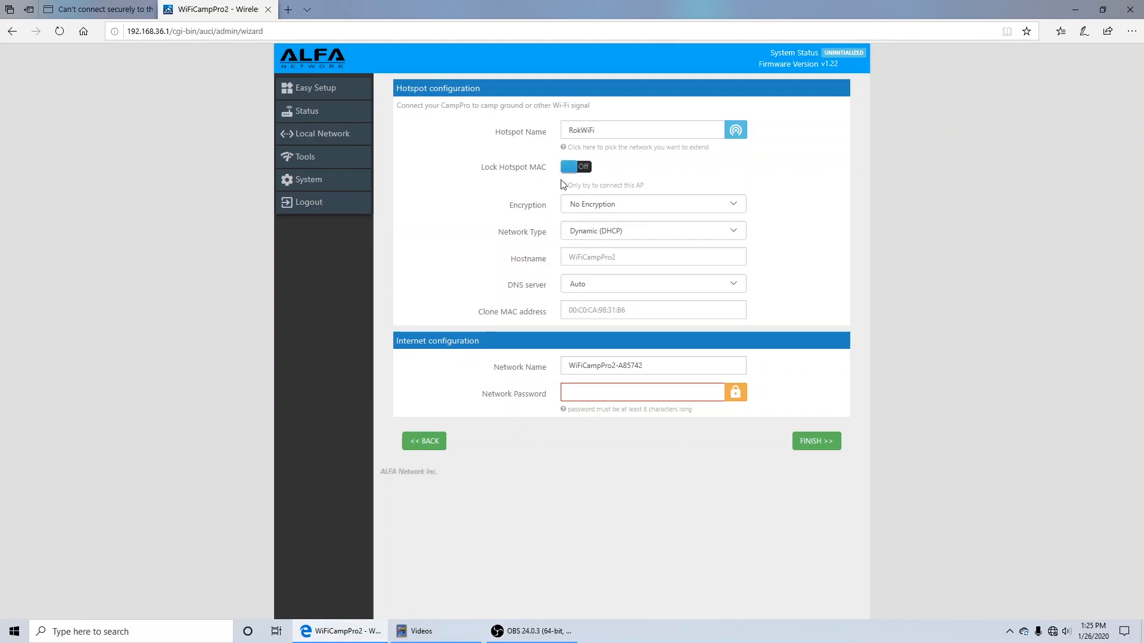
{"action": "mouse_move", "coordinate": [657, 182]}
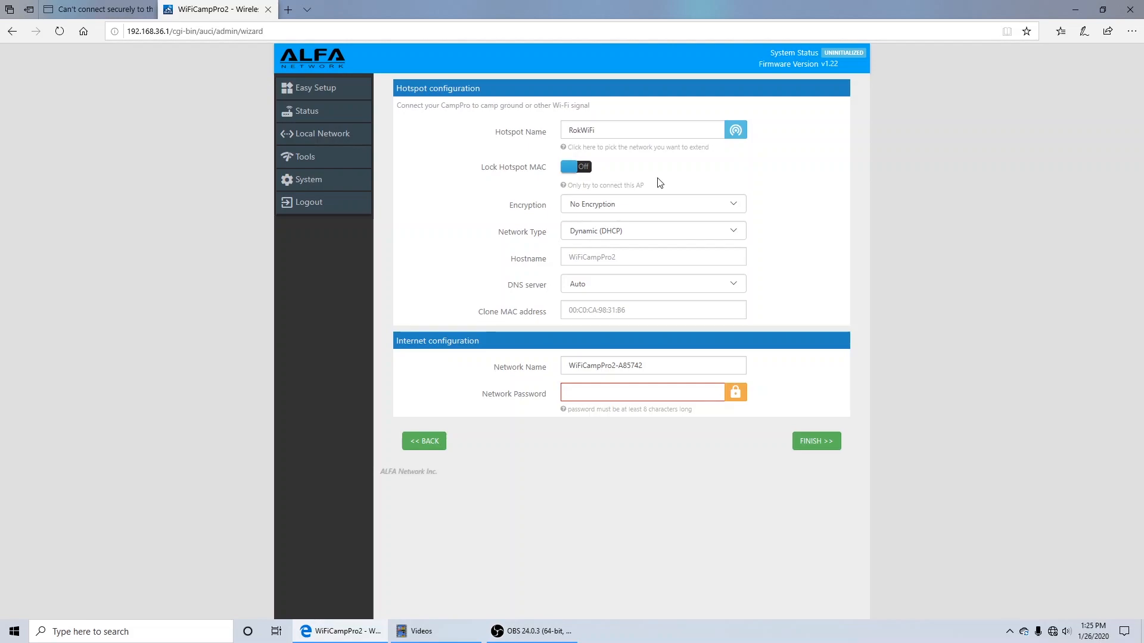
{"action": "mouse_move", "coordinate": [705, 200]}
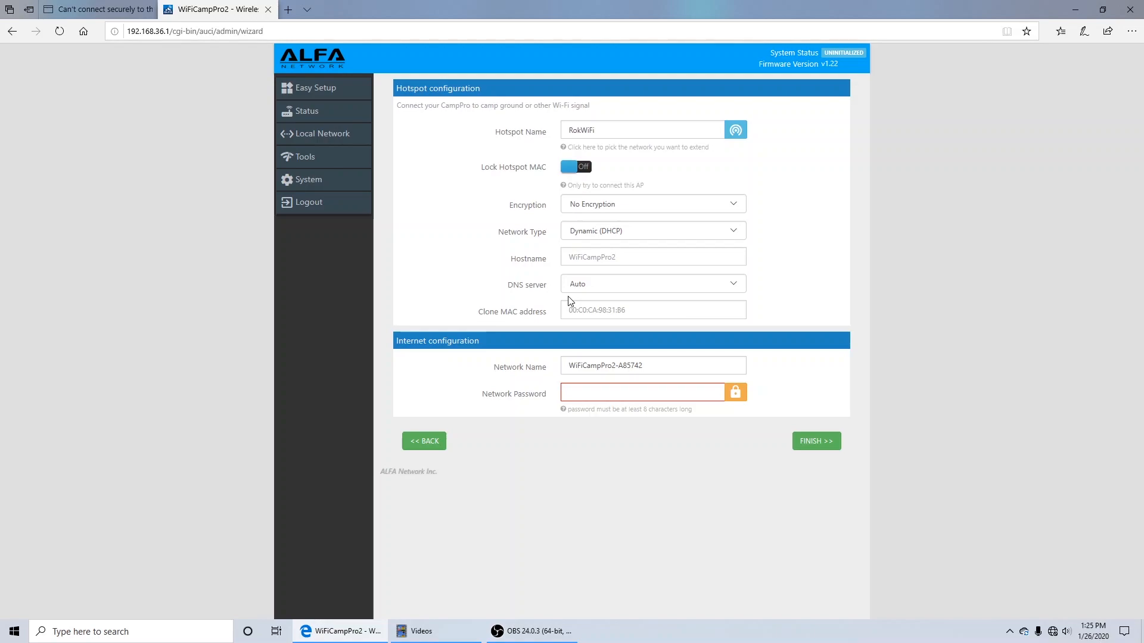
{"action": "left_click", "coordinate": [642, 392]}
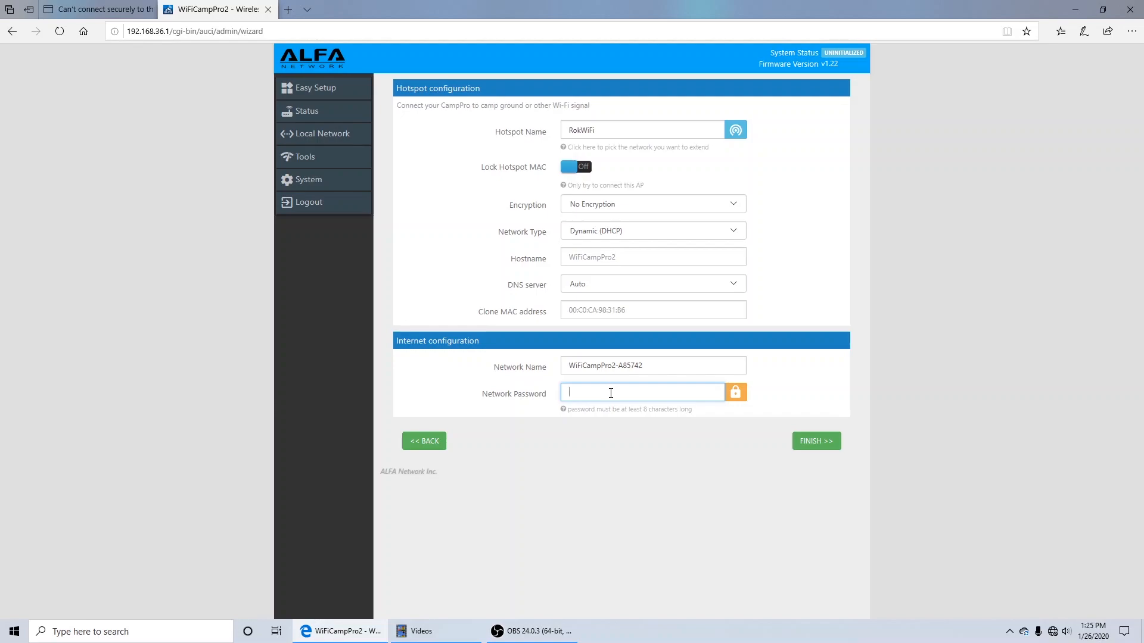
{"action": "type", "text": "•"}
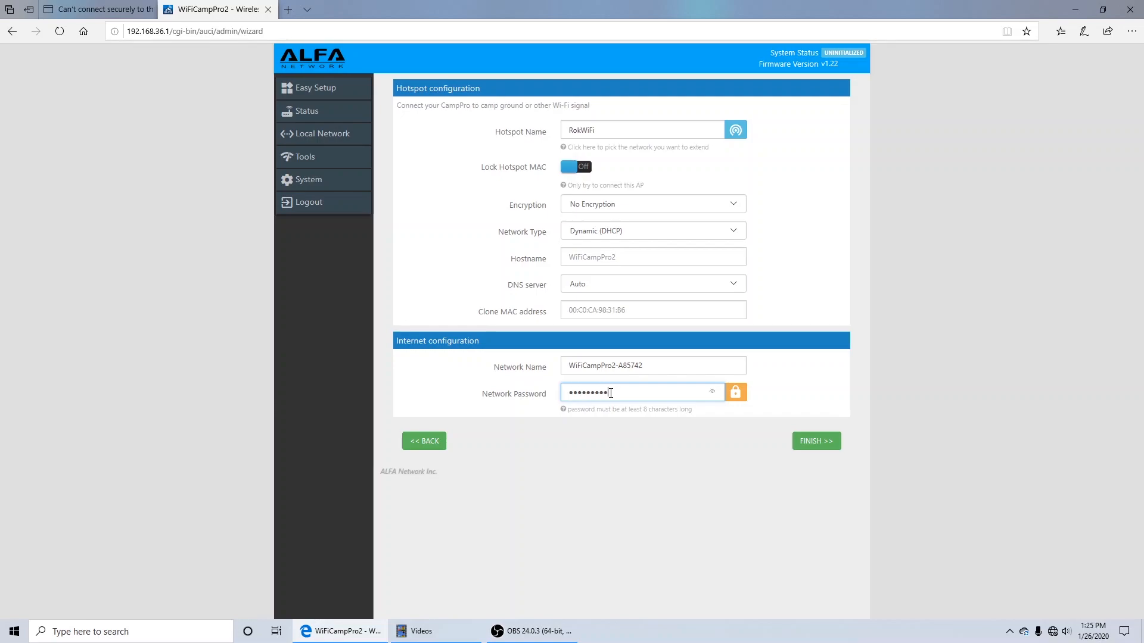
{"action": "key", "text": "Backspace"}
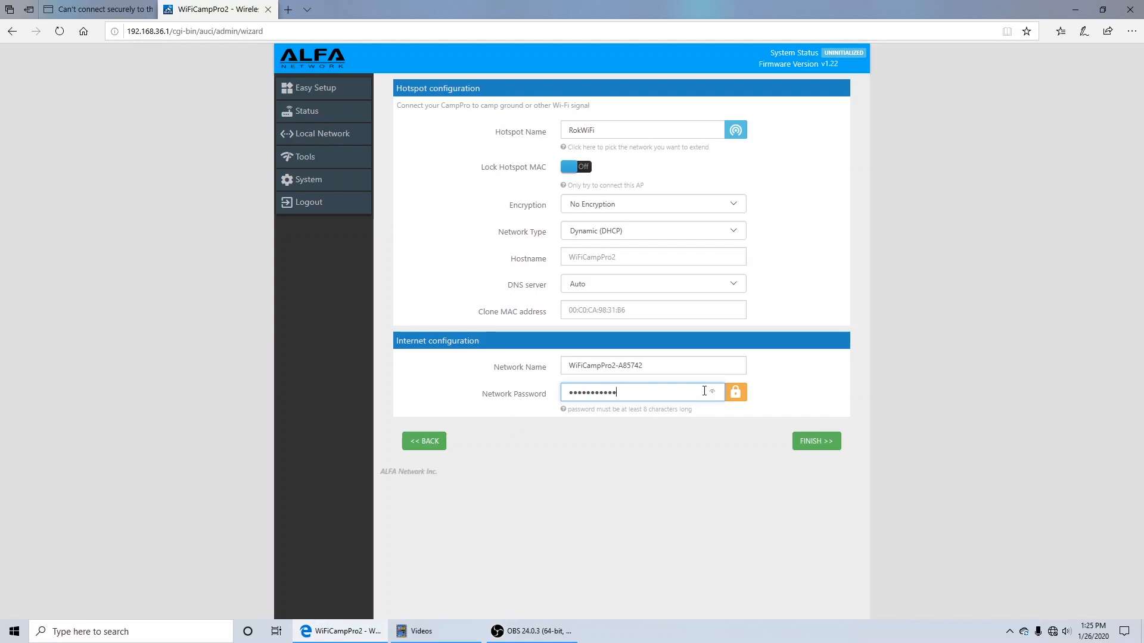
{"action": "left_click", "coordinate": [711, 392]}
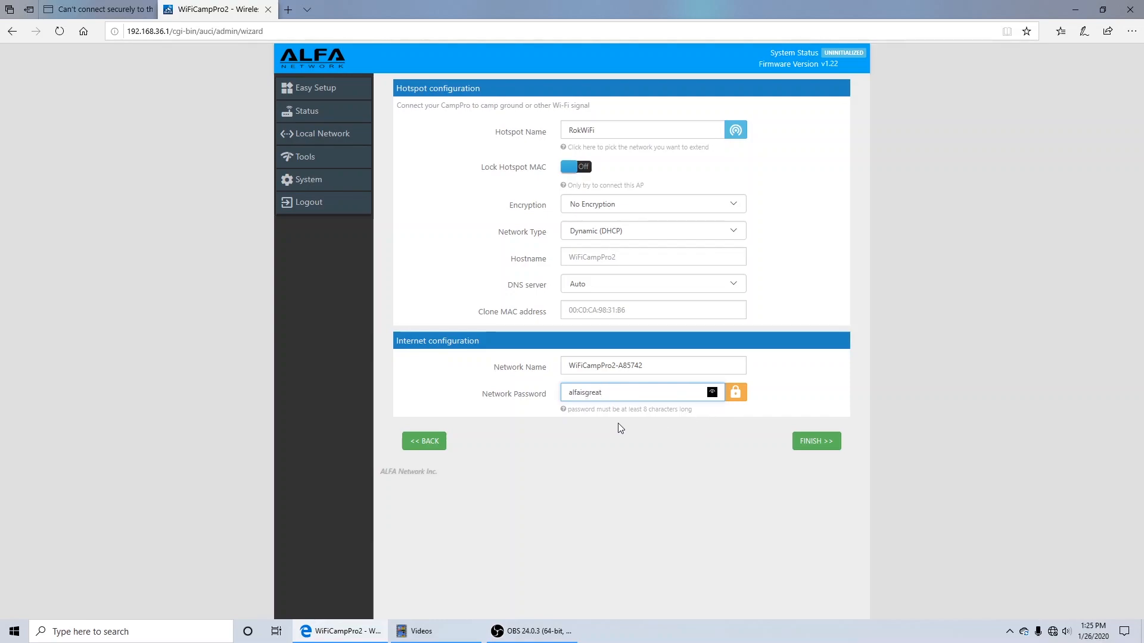
{"action": "left_click", "coordinate": [603, 392]}
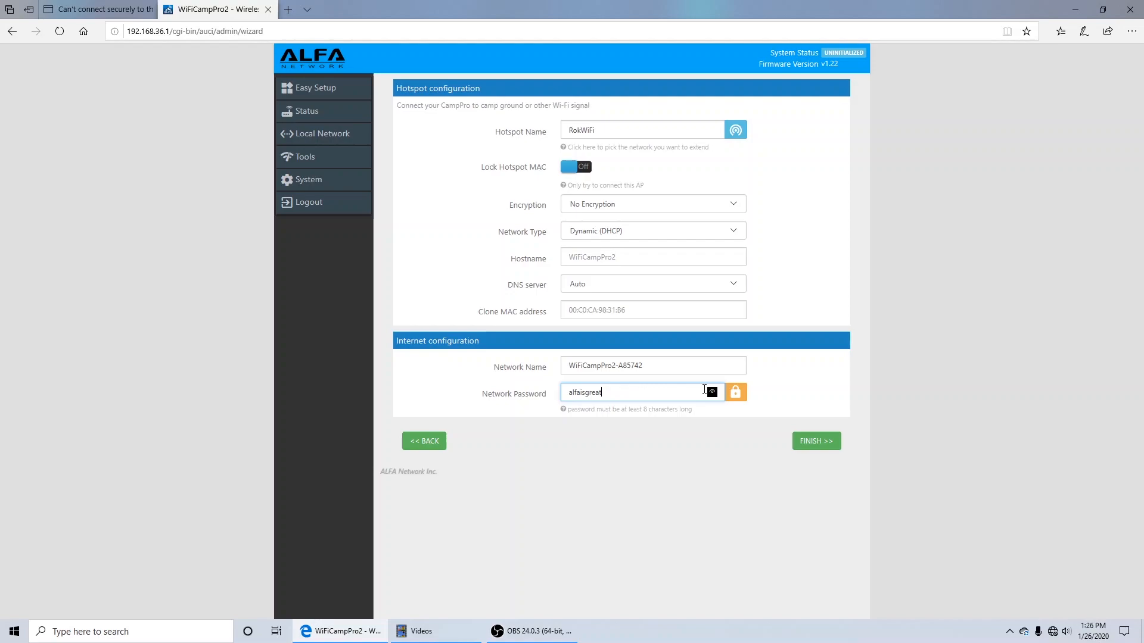
{"action": "left_click", "coordinate": [712, 391]}
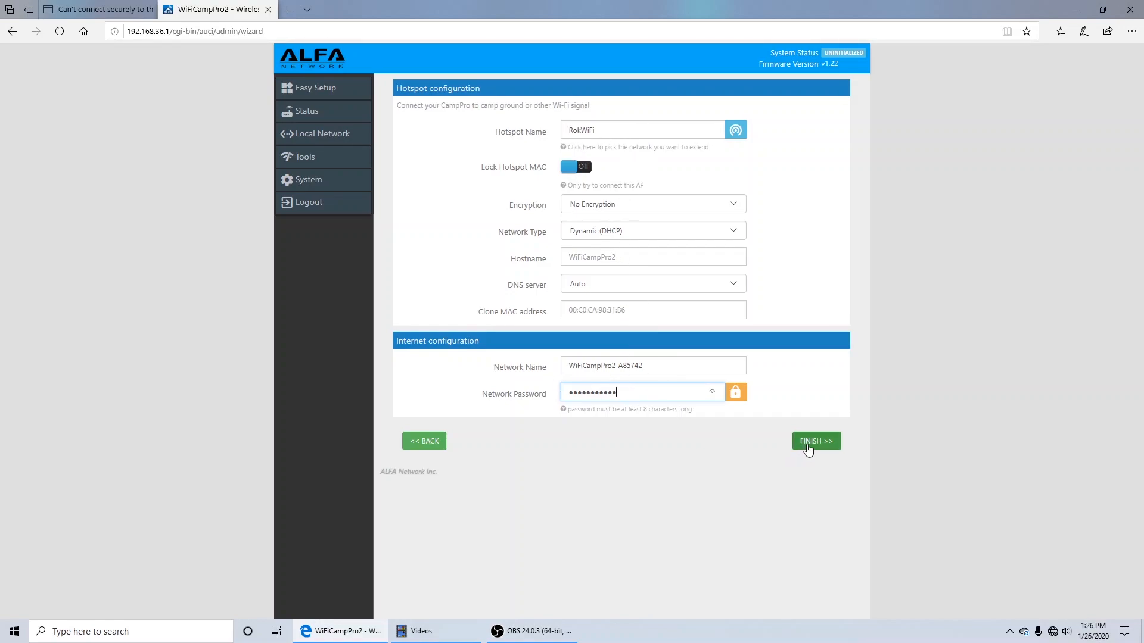
Finish the Easy Setup wizard so CampPro2 applies the RokWiFi hotspot configuration
{"action": "left_click", "coordinate": [815, 440]}
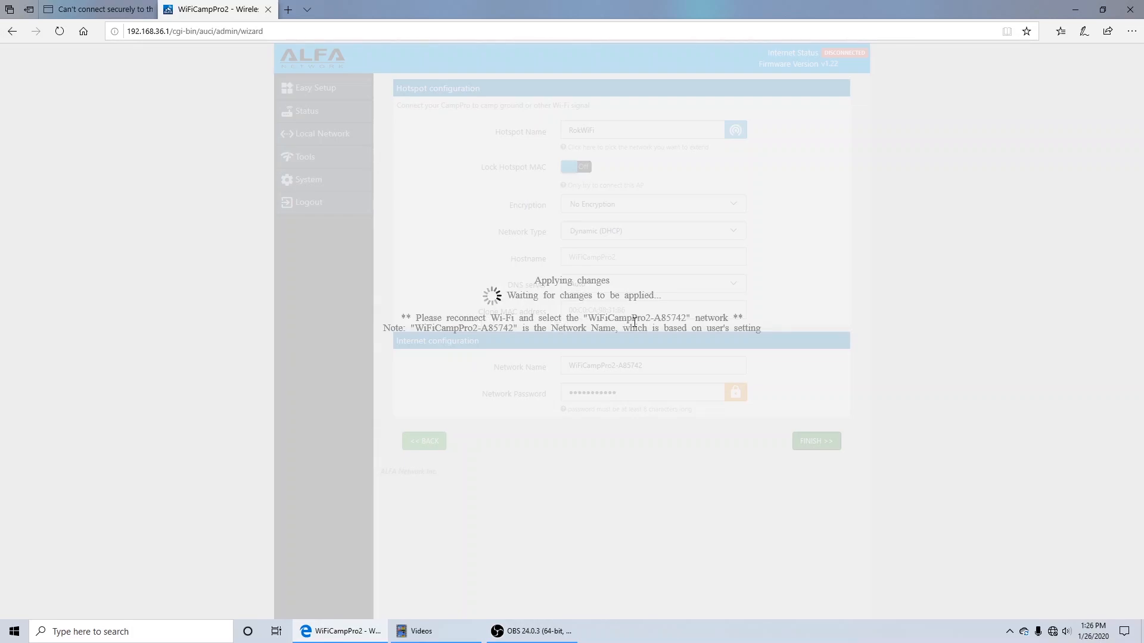
{"action": "mouse_move", "coordinate": [795, 333]}
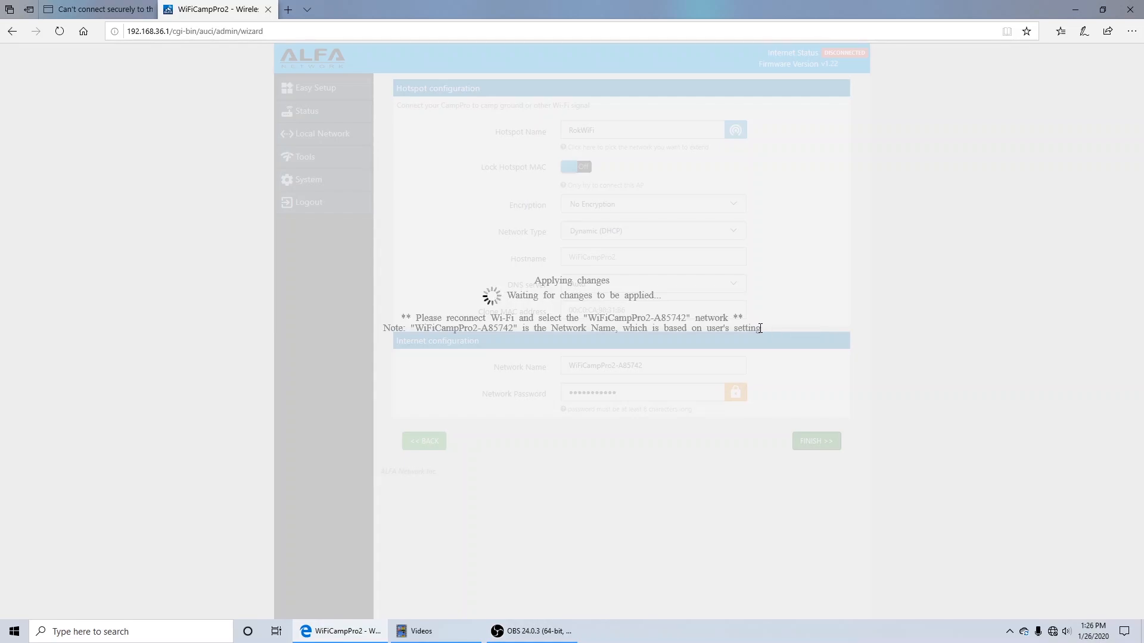
{"action": "mouse_move", "coordinate": [832, 337]}
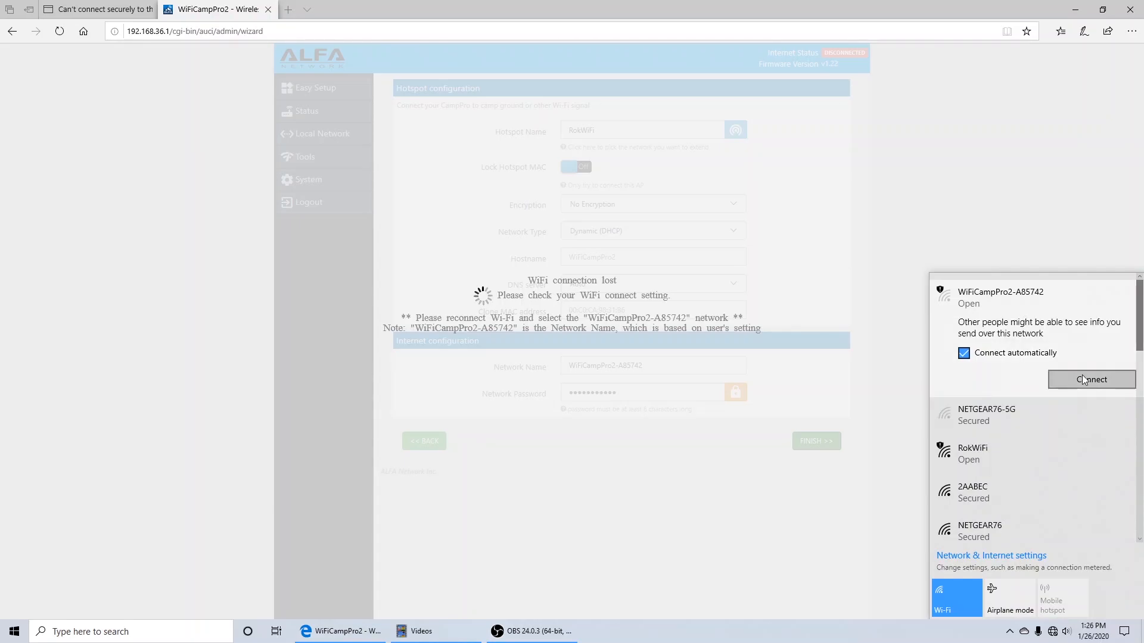
Join WiFiCampPro2-A85742 2 after the first WiFiCampPro2-A85742 attempt fails, reaching the captive portal
{"action": "left_click", "coordinate": [1091, 379]}
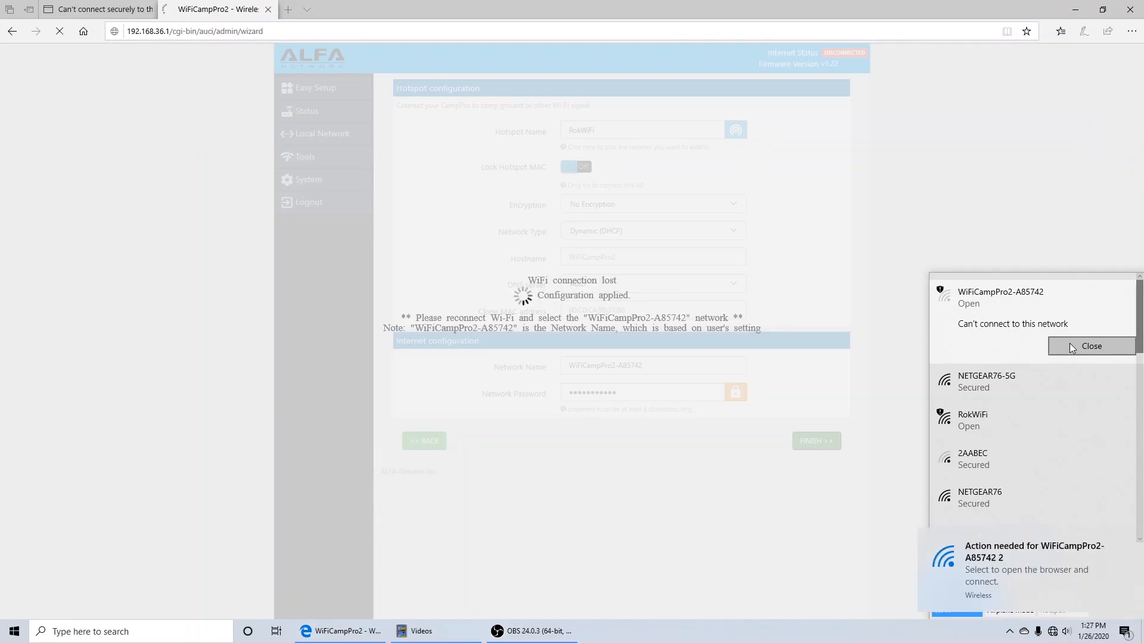
{"action": "left_click", "coordinate": [1090, 346]}
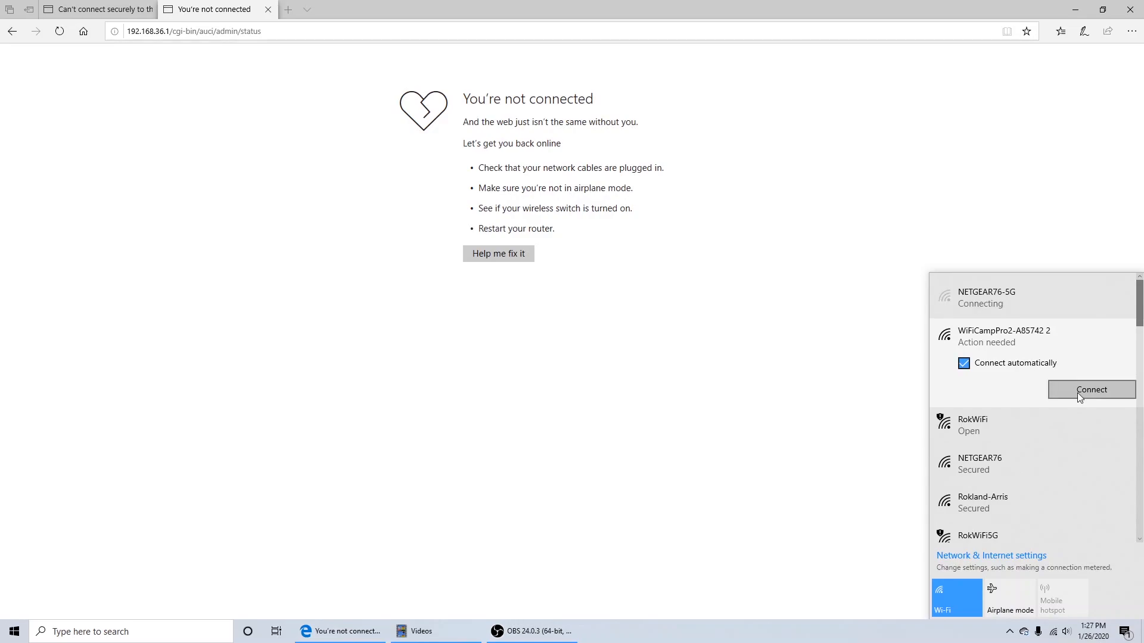
{"action": "left_click", "coordinate": [1091, 389]}
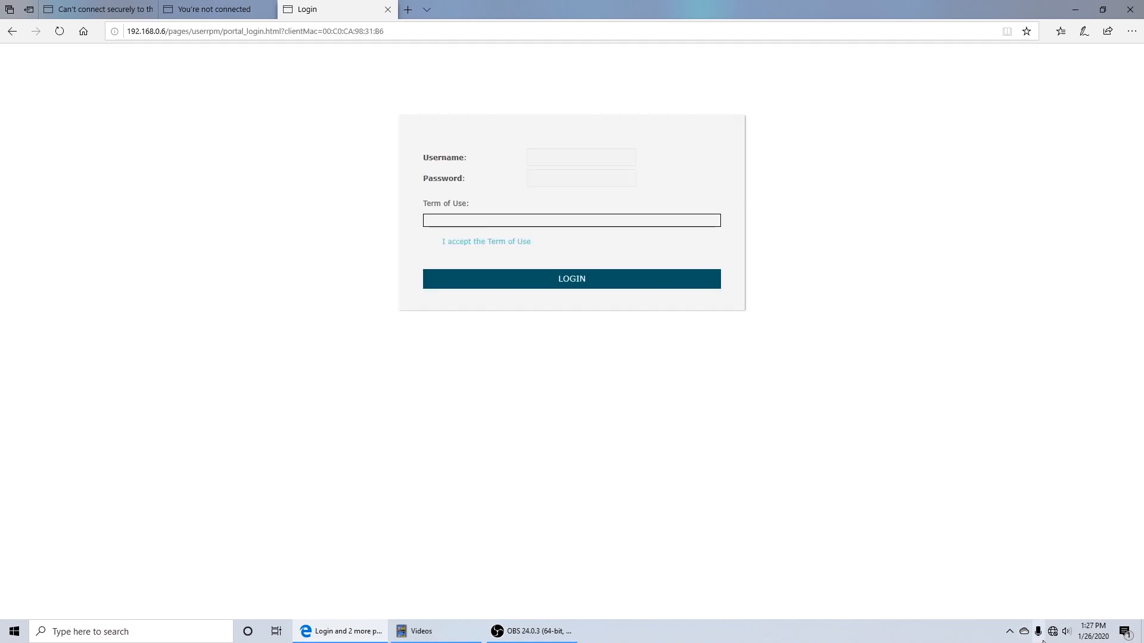
Accept the RokWiFi terms of use, focus the Password box, and start a new Edge tab
{"action": "left_click", "coordinate": [433, 252]}
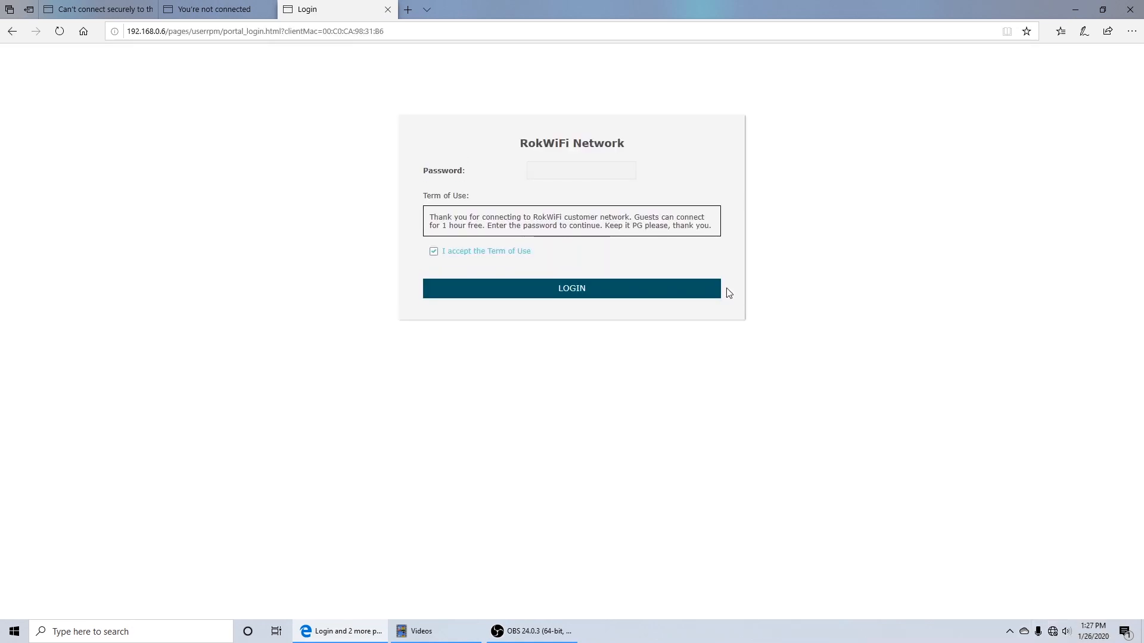
{"action": "mouse_move", "coordinate": [371, 106]}
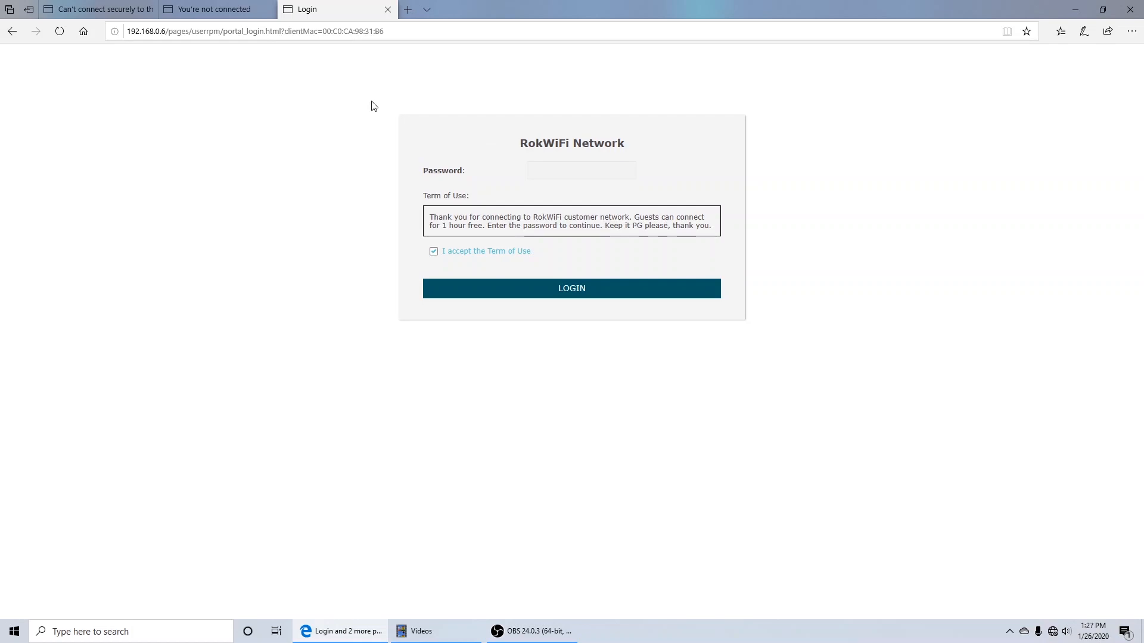
{"action": "left_click", "coordinate": [581, 170]}
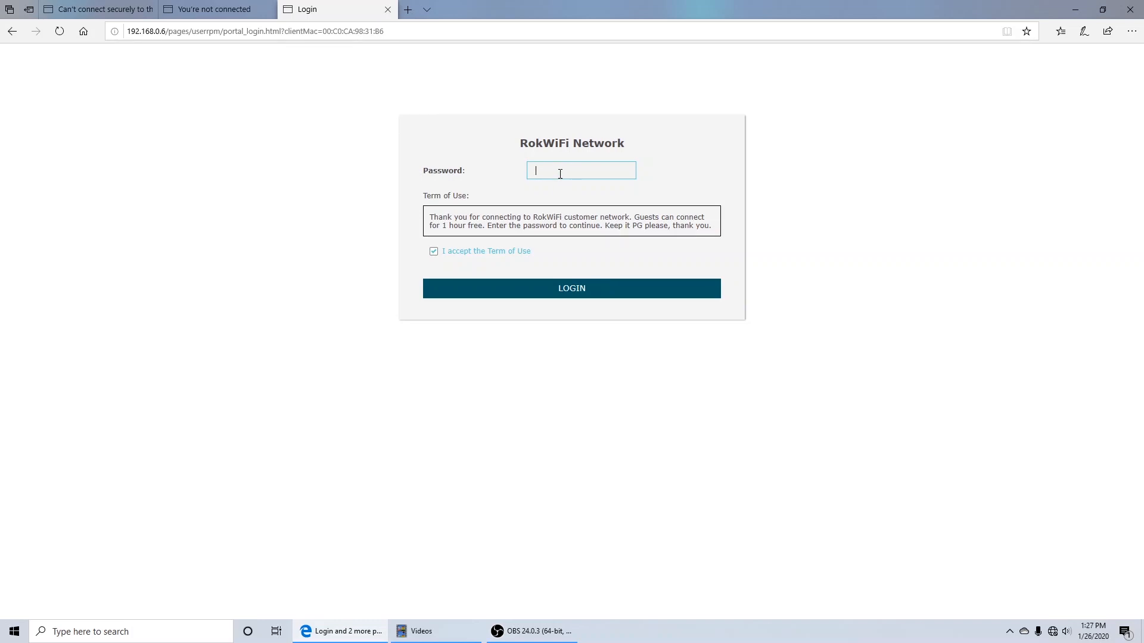
{"action": "mouse_move", "coordinate": [490, 183]}
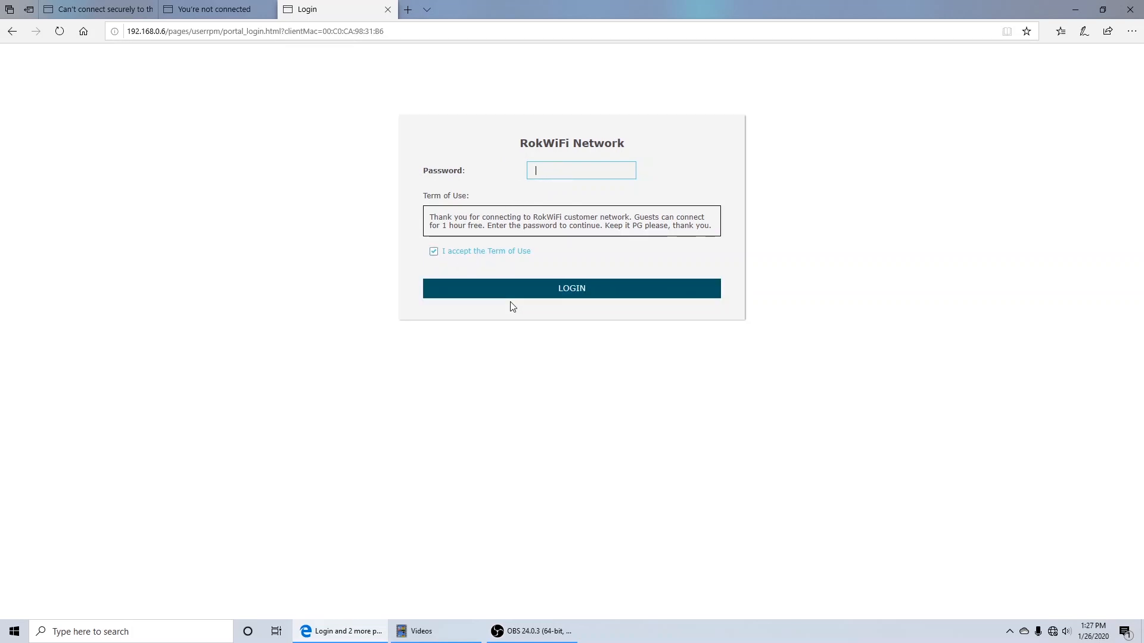
{"action": "mouse_move", "coordinate": [886, 315]}
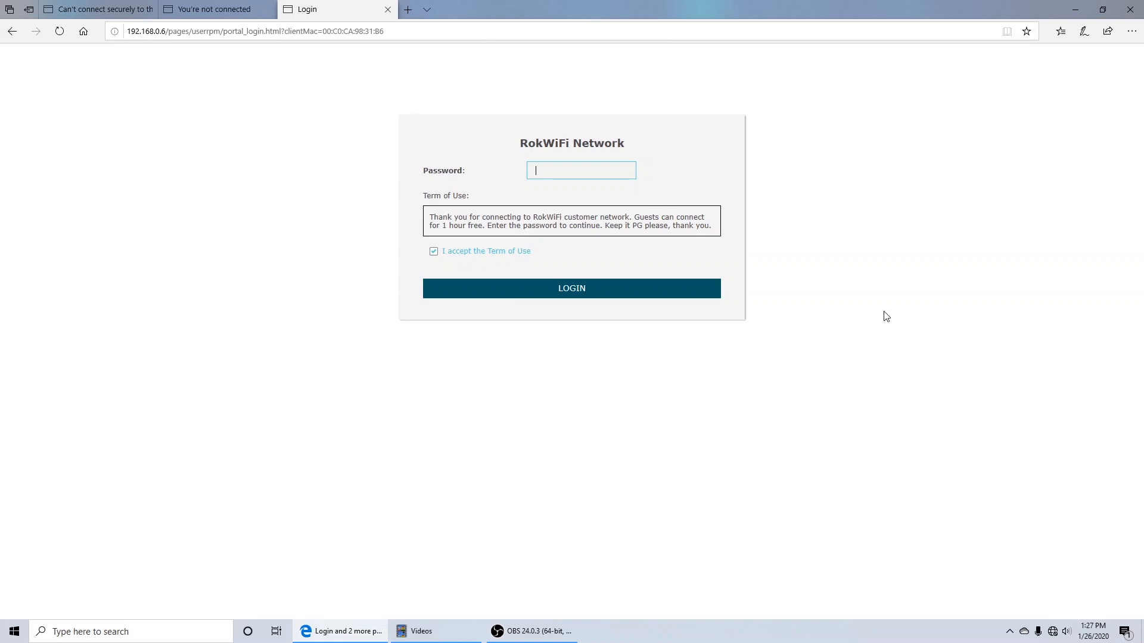
{"action": "mouse_move", "coordinate": [830, 327]}
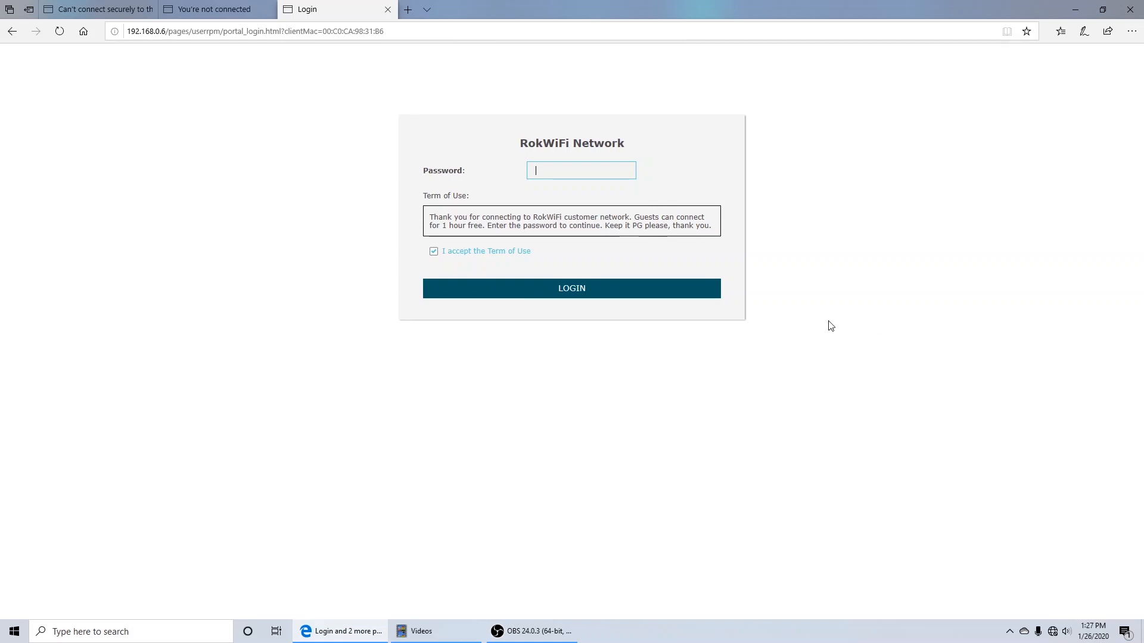
{"action": "mouse_move", "coordinate": [513, 87]}
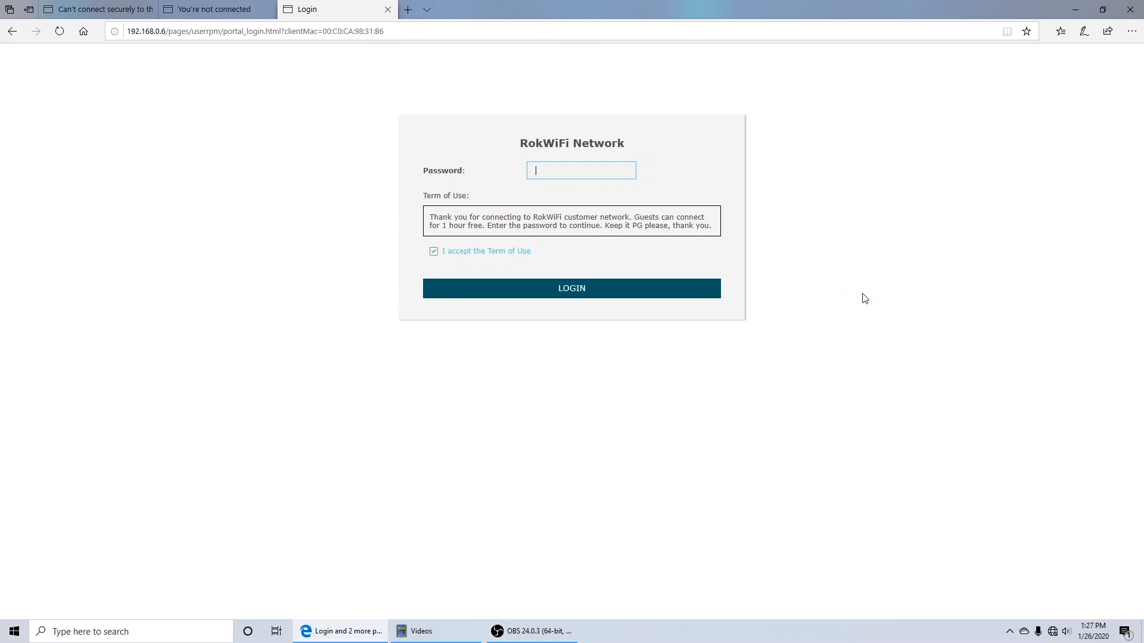
{"action": "mouse_move", "coordinate": [500, 114]}
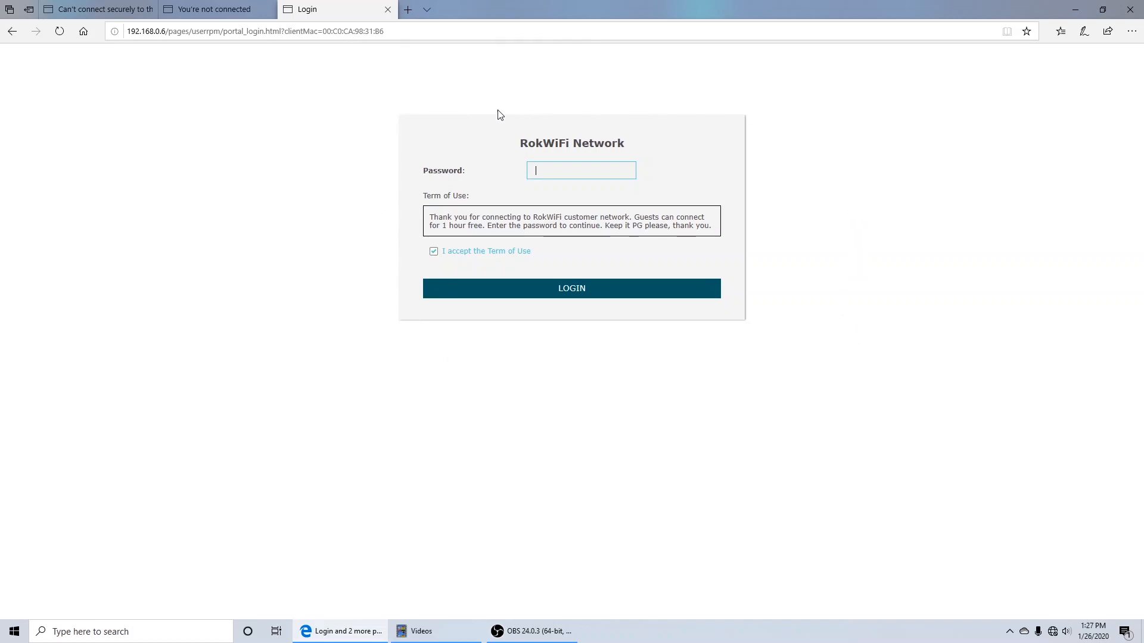
{"action": "mouse_move", "coordinate": [1053, 631]}
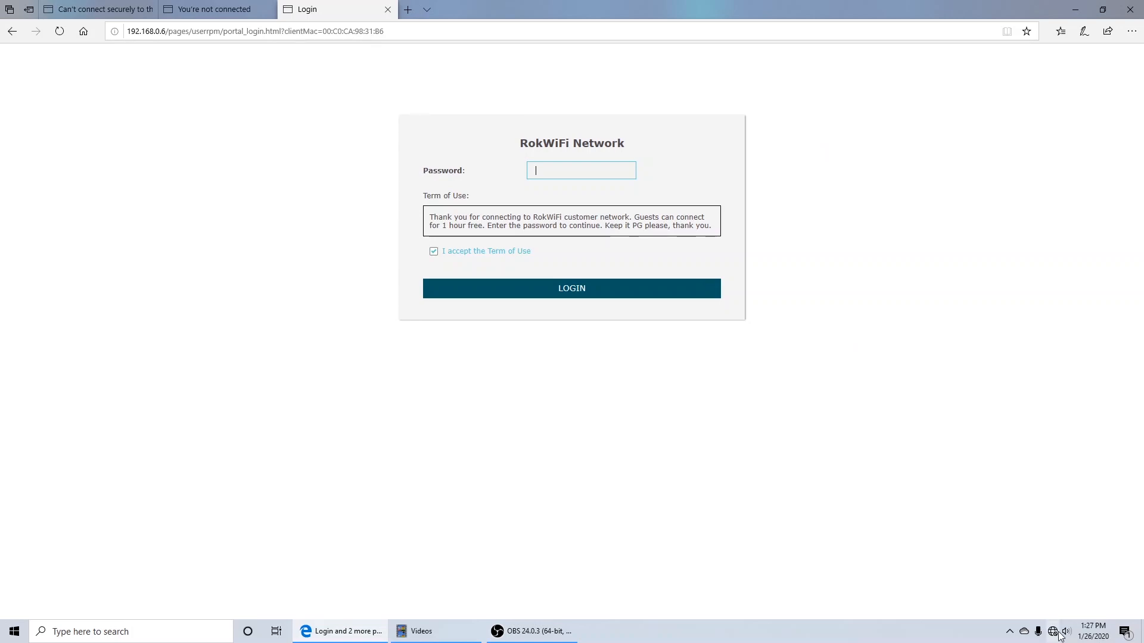
{"action": "mouse_move", "coordinate": [1052, 631]}
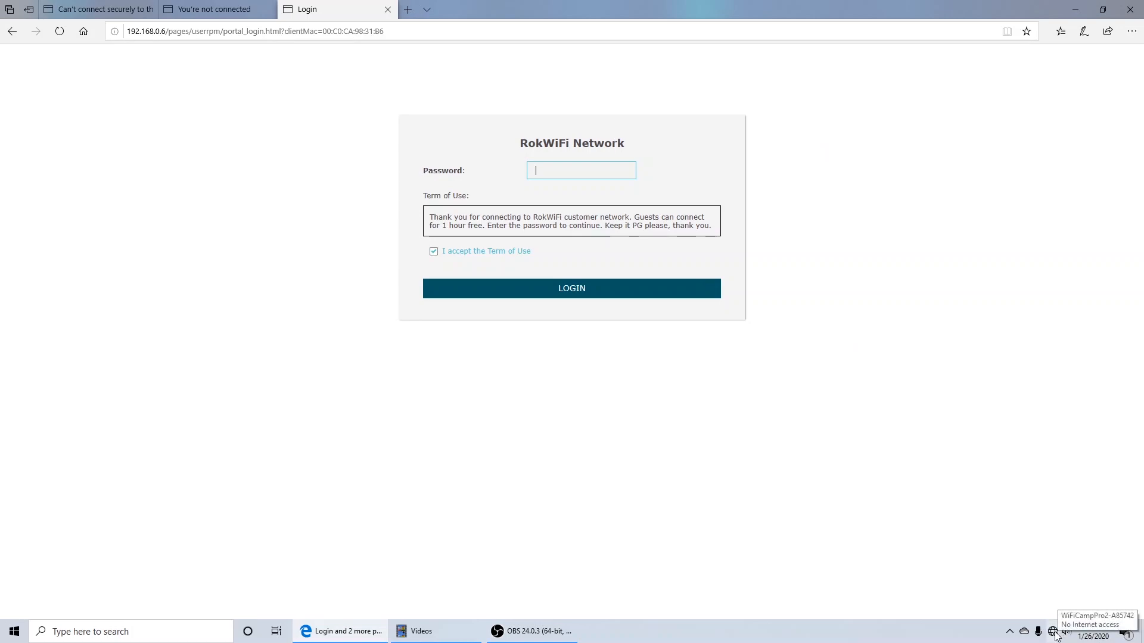
{"action": "mouse_move", "coordinate": [1043, 609]}
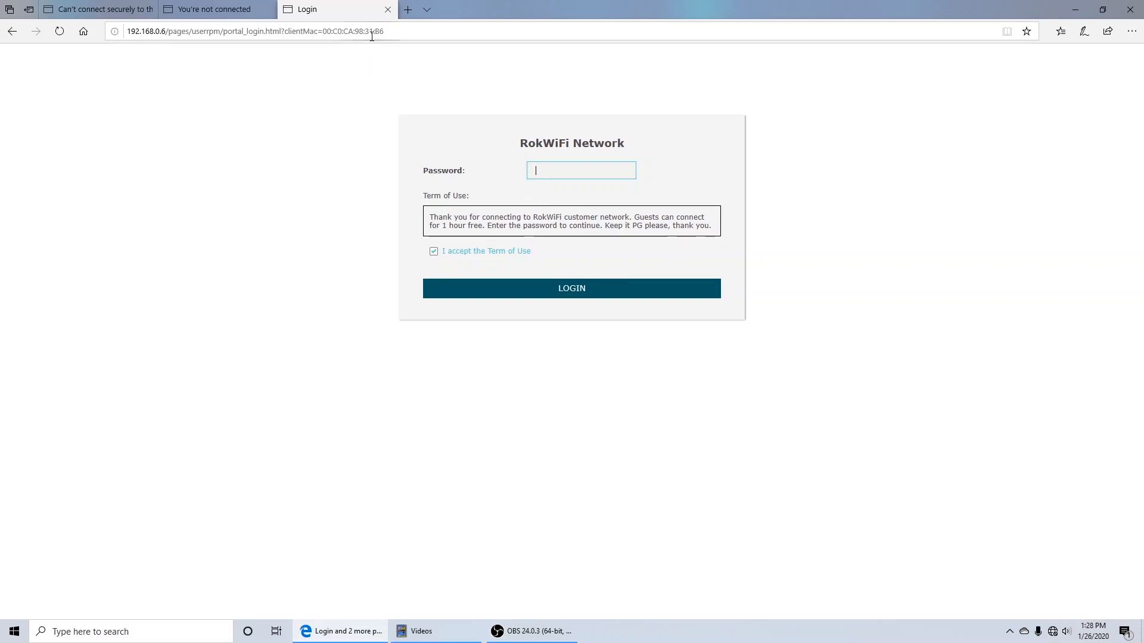
{"action": "mouse_move", "coordinate": [388, 10]}
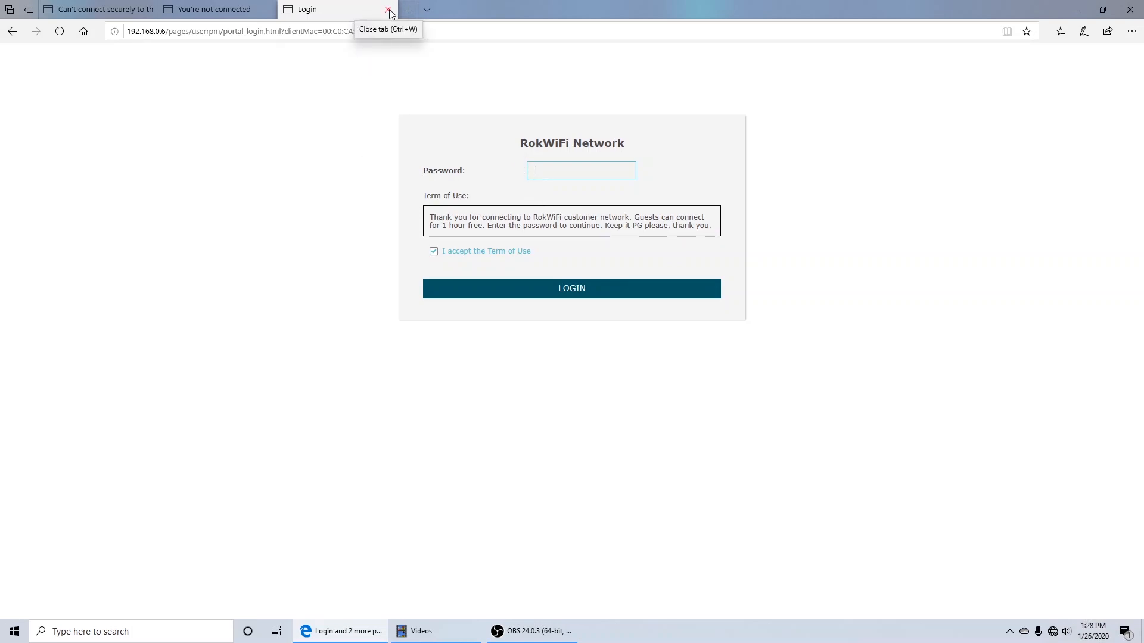
{"action": "mouse_move", "coordinate": [409, 68]}
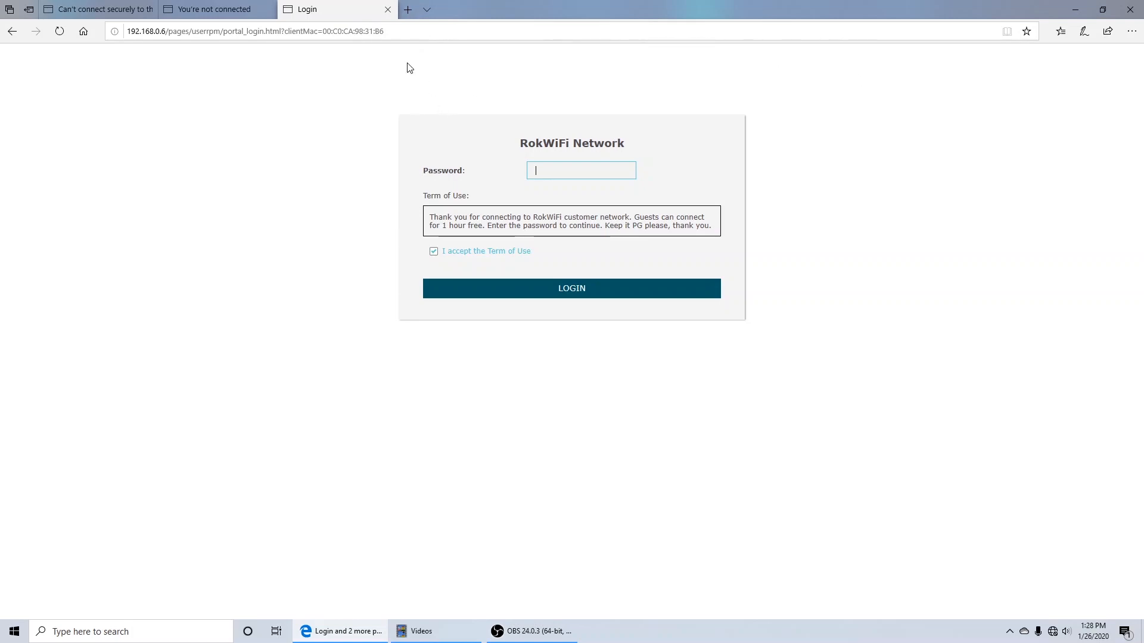
{"action": "mouse_move", "coordinate": [408, 10]}
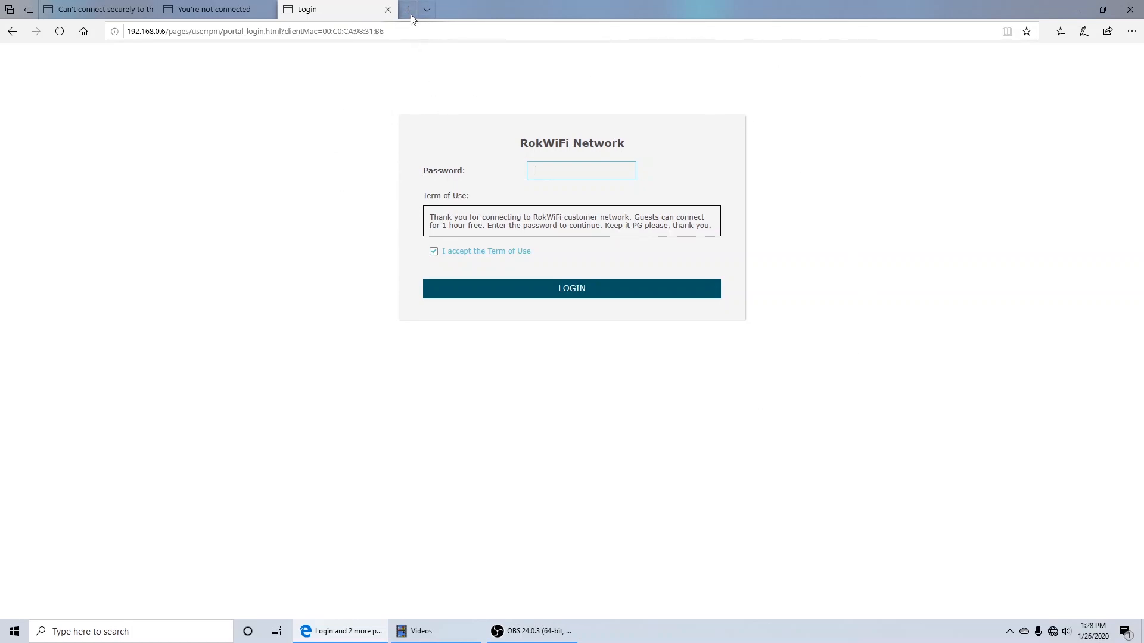
{"action": "left_click", "coordinate": [408, 8]}
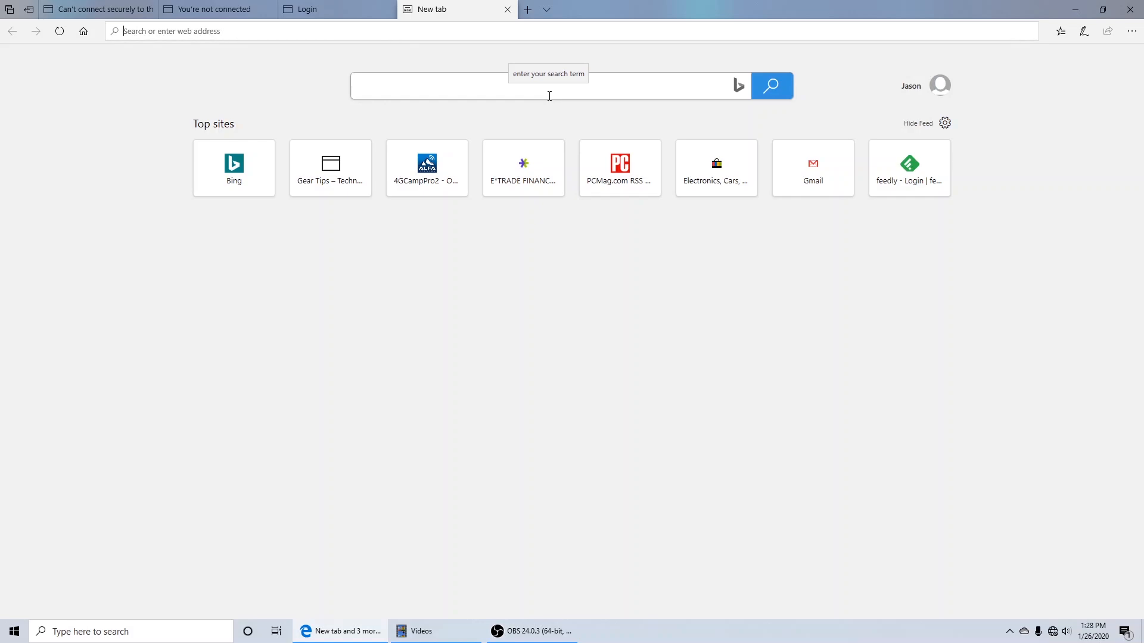
Search for 'flowers' in the new tab, landing on the RokWiFi login page again
{"action": "type", "text": "flowers"}
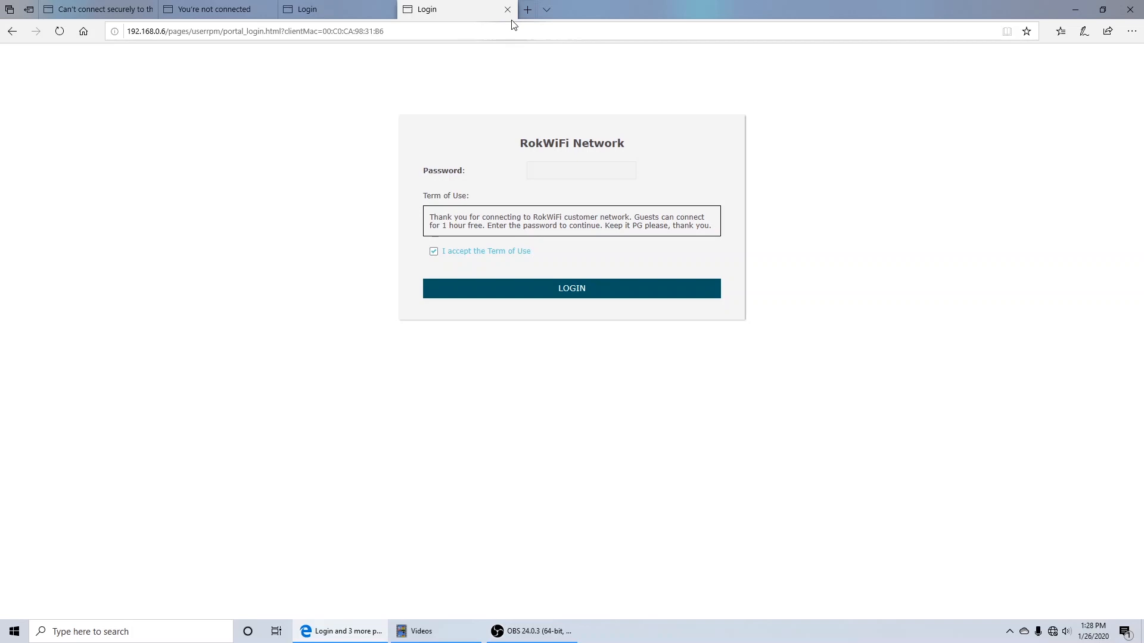
{"action": "left_click", "coordinate": [254, 31]}
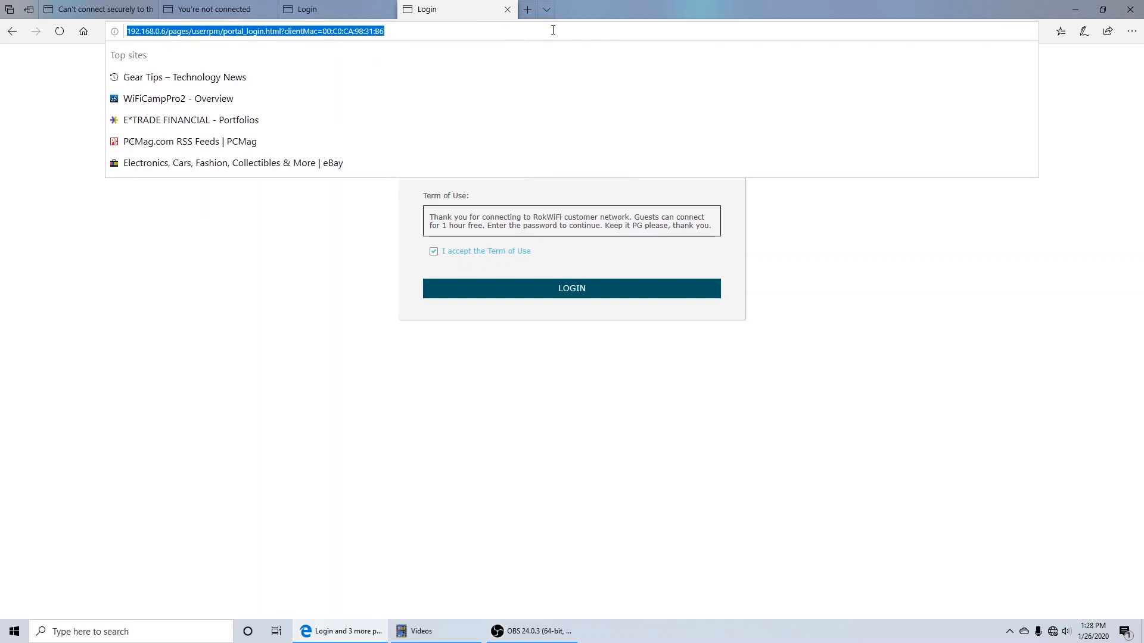
Load the CampPro2 status page at 192.168.36.1 showing internet connected via RokWiFi
{"action": "type", "text": "192.168.36.1/"}
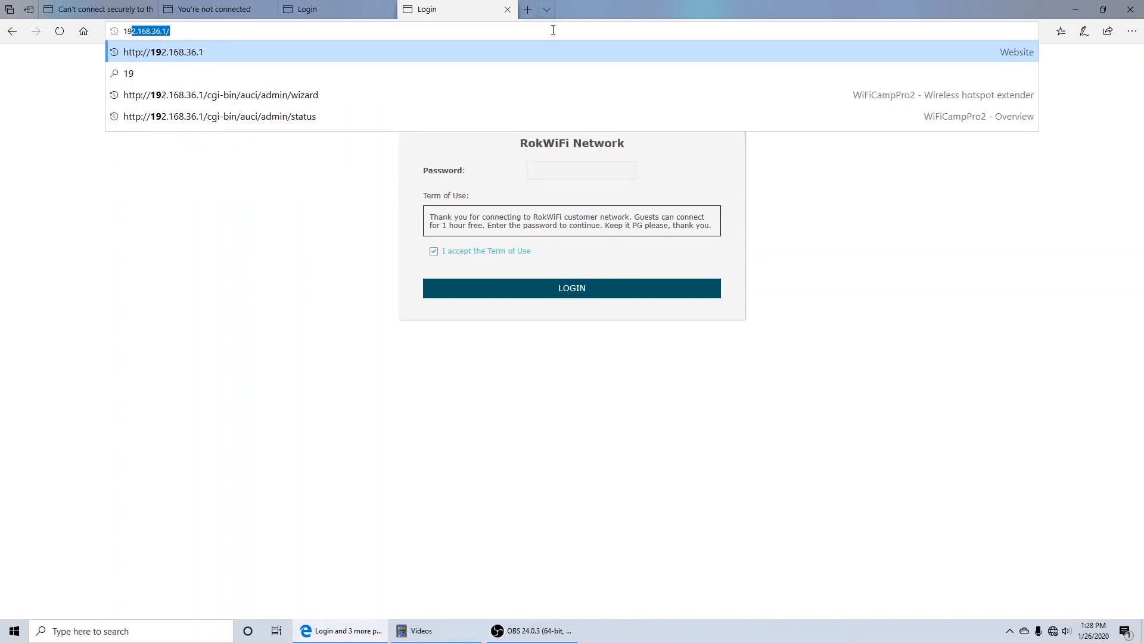
{"action": "type", "text": "192.168.6"}
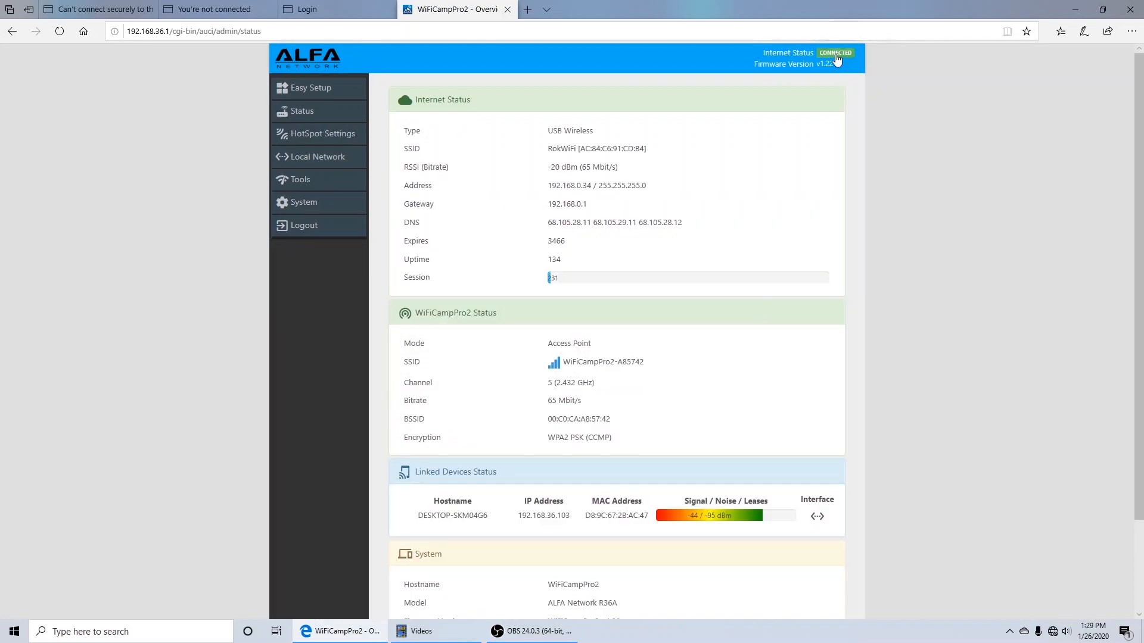
{"action": "mouse_move", "coordinate": [765, 56]}
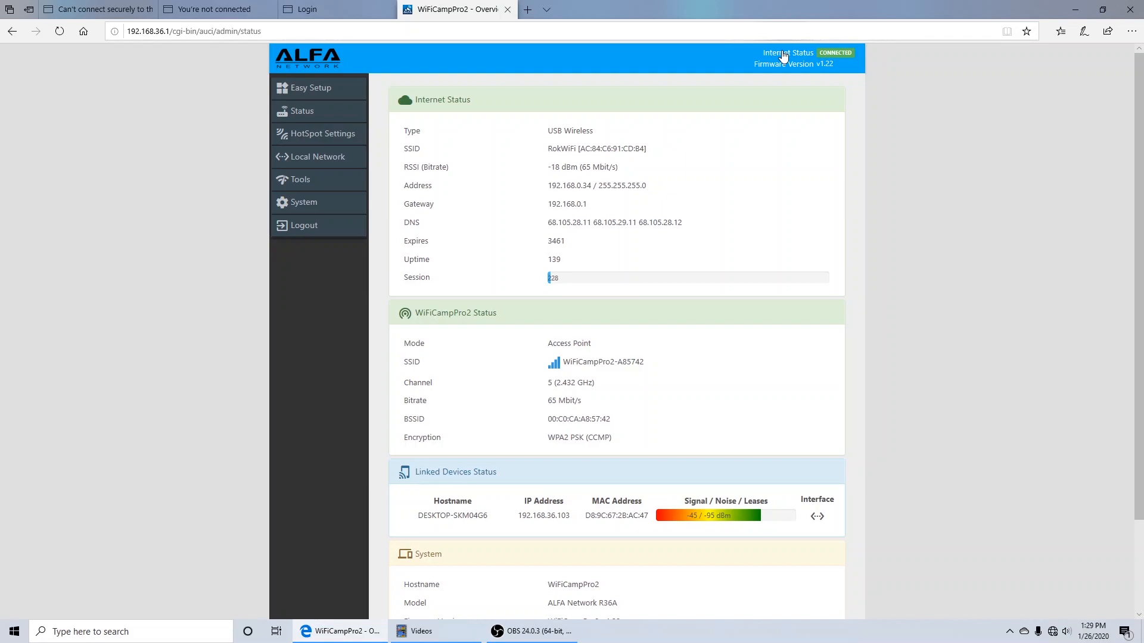
{"action": "mouse_move", "coordinate": [773, 229]}
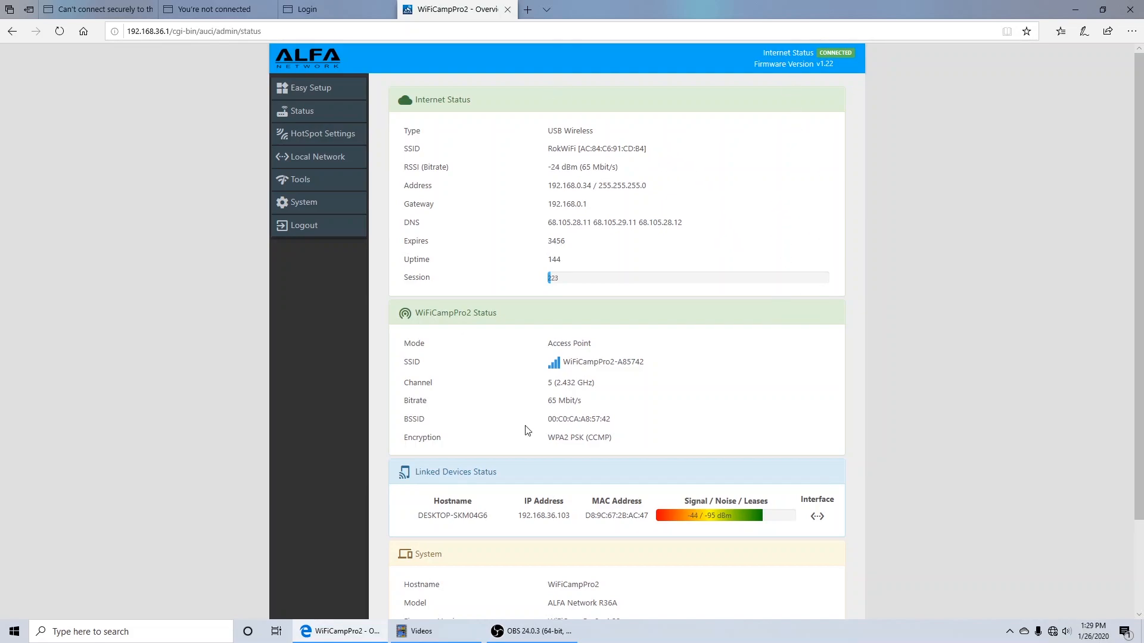
{"action": "mouse_move", "coordinate": [641, 442]}
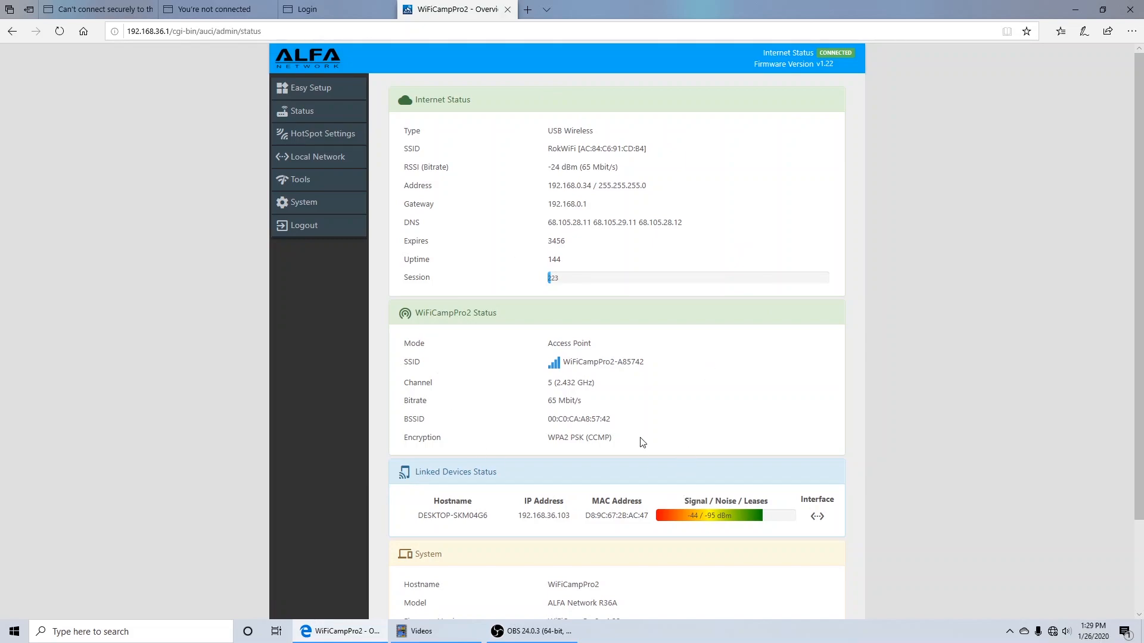
{"action": "mouse_move", "coordinate": [648, 370]}
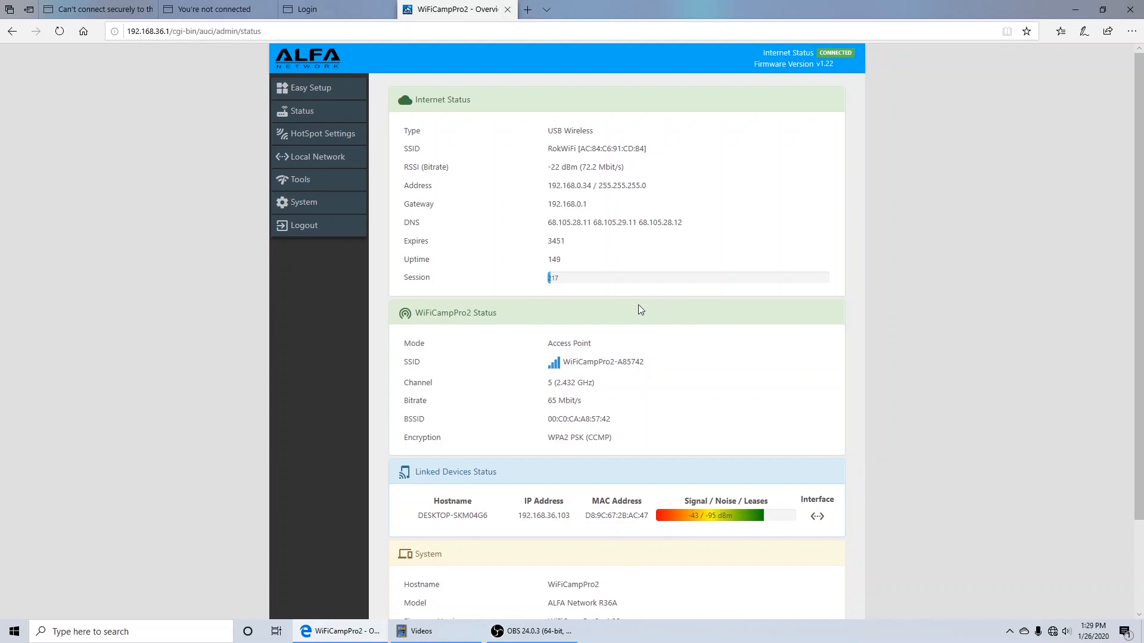
{"action": "mouse_move", "coordinate": [434, 191]}
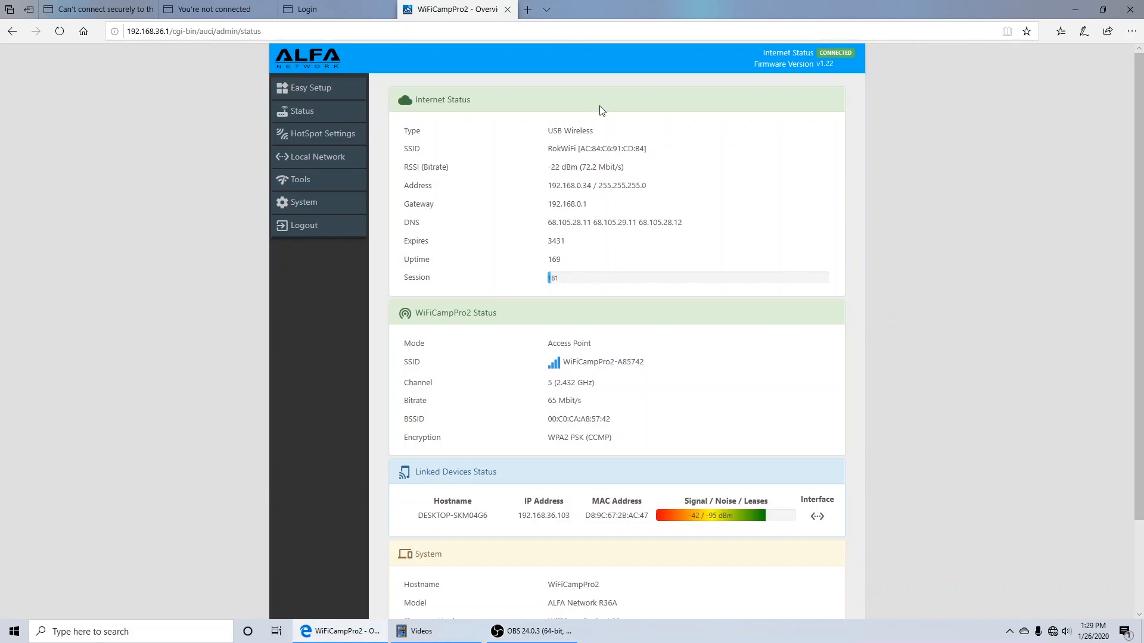
Copy the upstream Address 192.168.0.34 from Internet Status and bring it to a second tab
{"action": "double_click", "coordinate": [586, 186]}
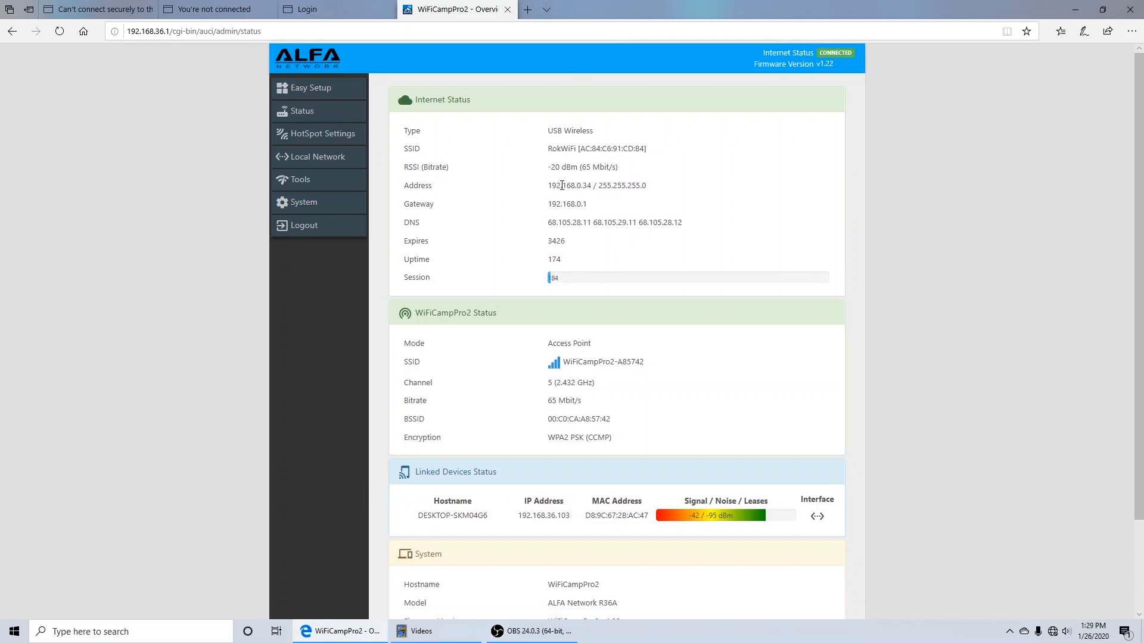
{"action": "left_click", "coordinate": [644, 10]}
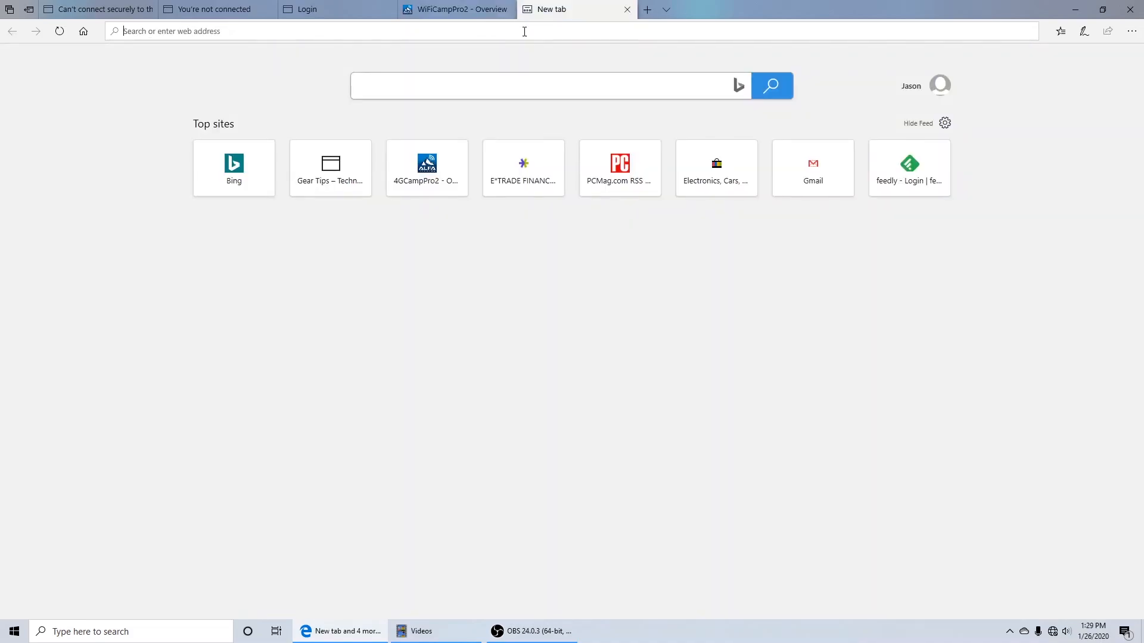
{"action": "mouse_move", "coordinate": [539, 21]}
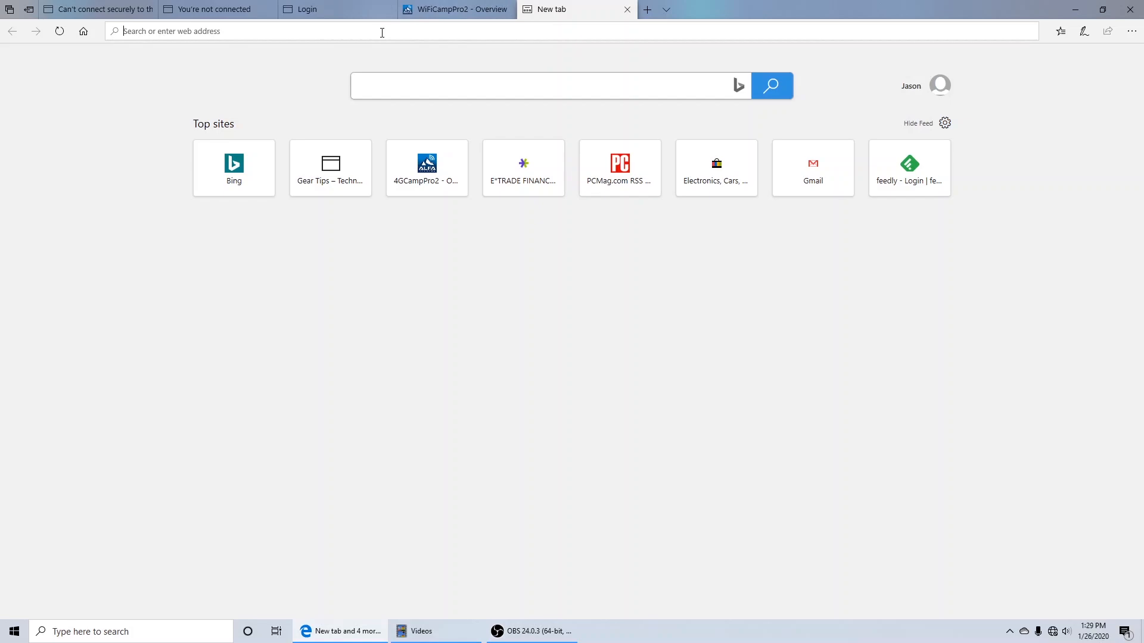
{"action": "left_click", "coordinate": [456, 8]}
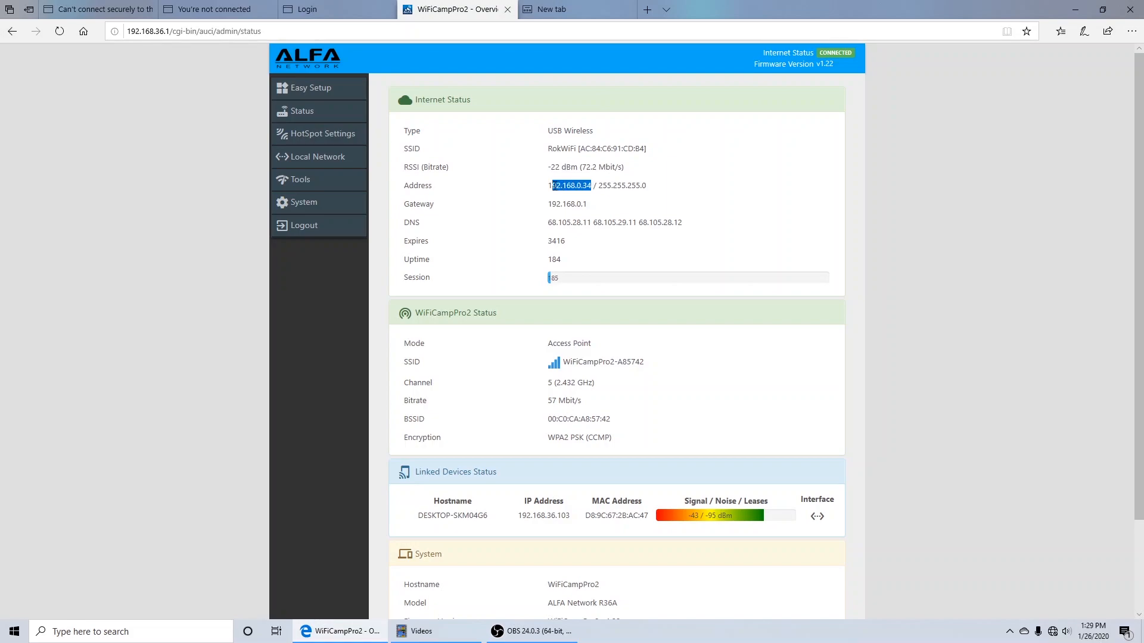
{"action": "left_click", "coordinate": [554, 10]}
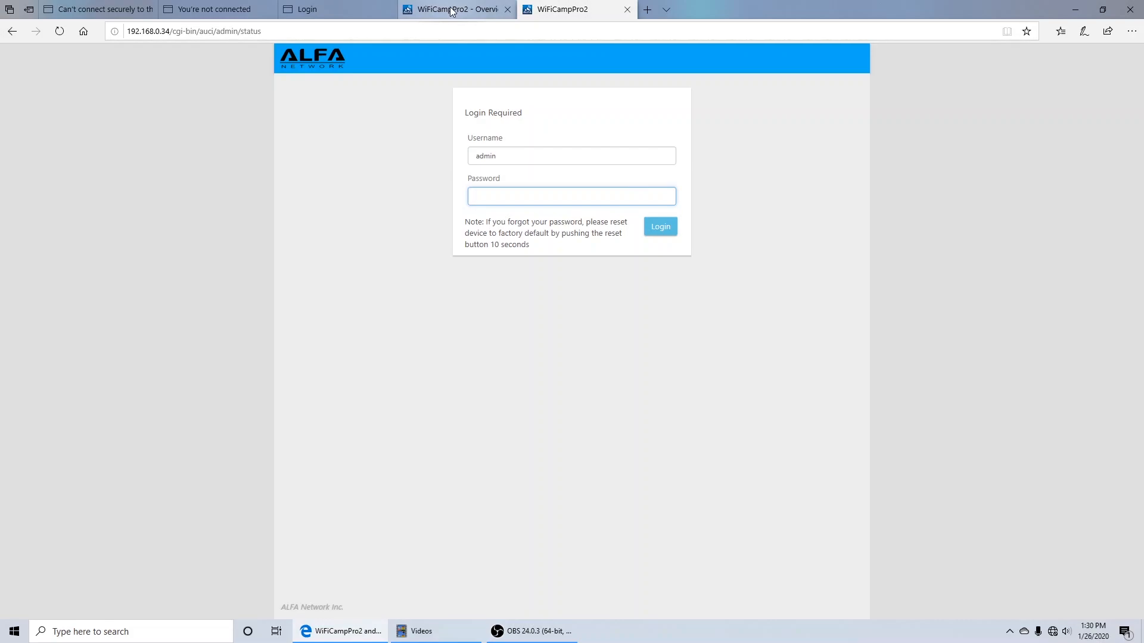
{"action": "mouse_move", "coordinate": [453, 10]}
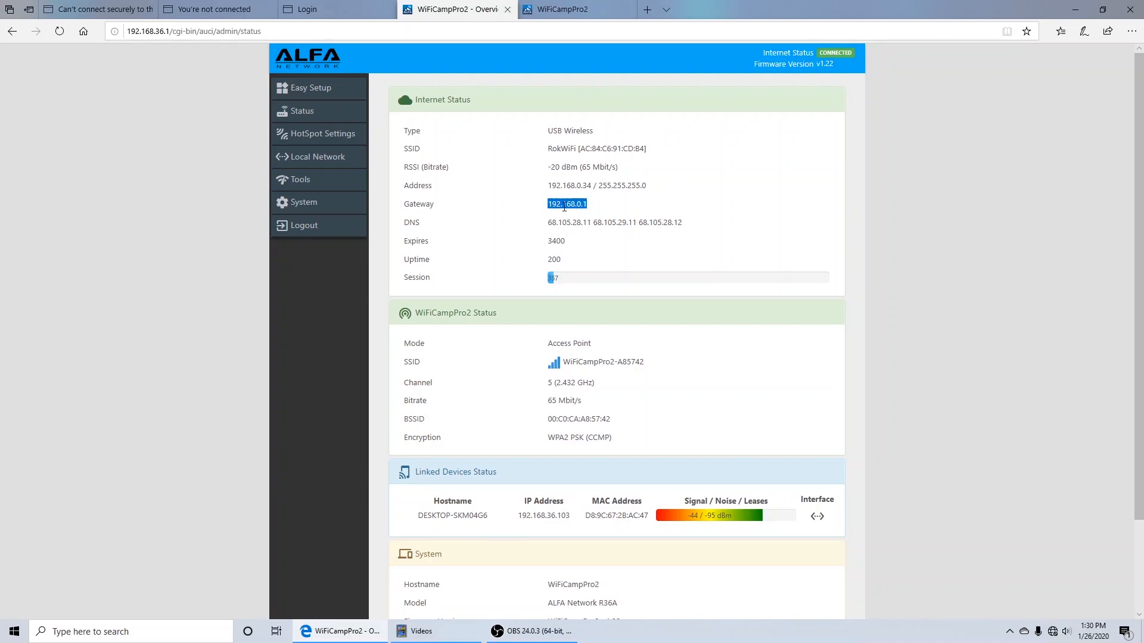
{"action": "left_click", "coordinate": [577, 10]}
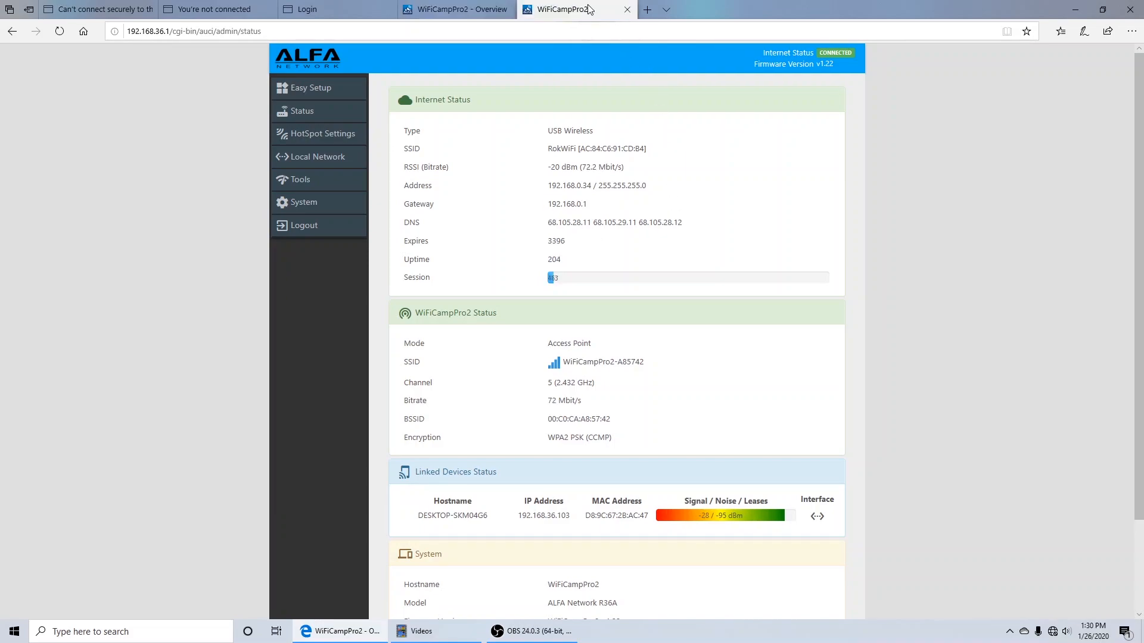
Enter the gateway 192.168.0.1 in the second tab to reach the RokWiFi login page
{"action": "type", "text": "192.168.0.1"}
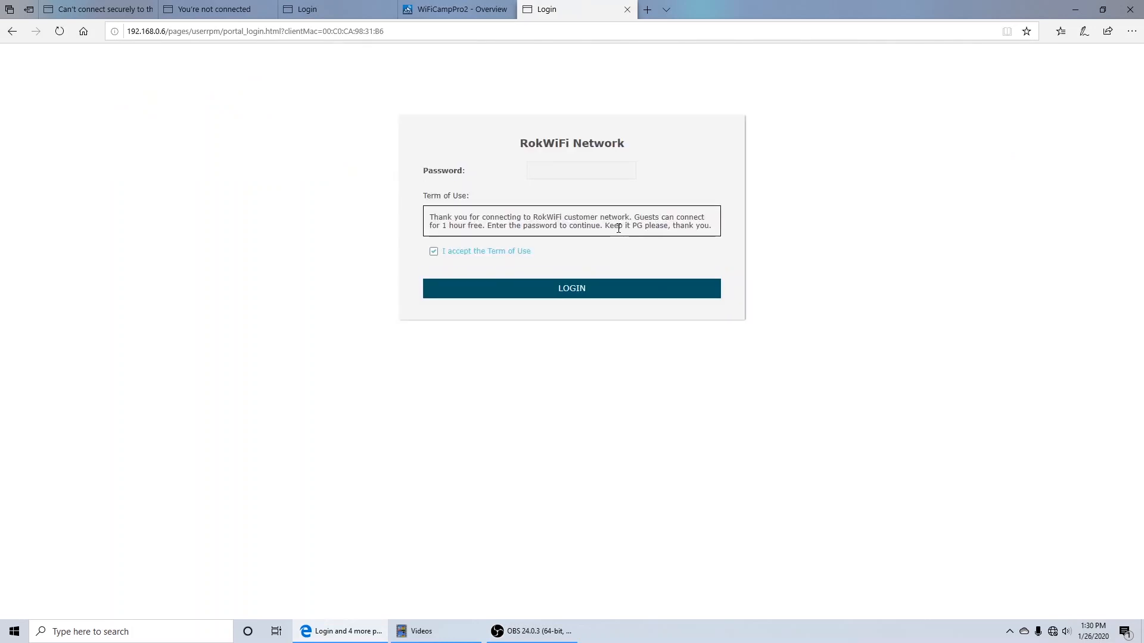
{"action": "mouse_move", "coordinate": [537, 155]}
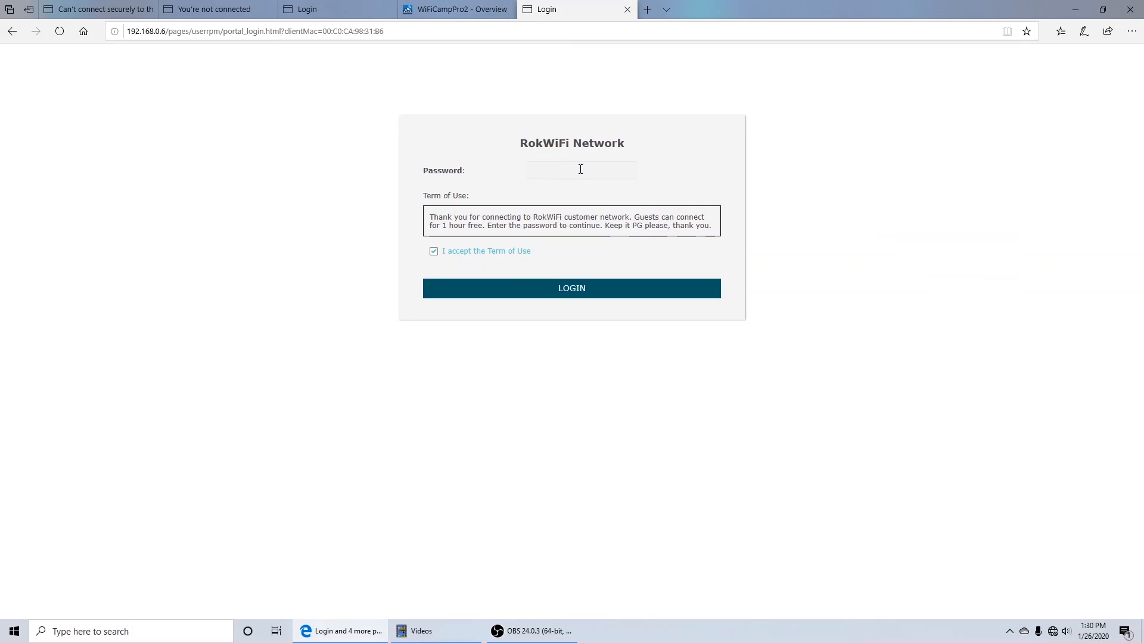
{"action": "left_click", "coordinate": [645, 8]}
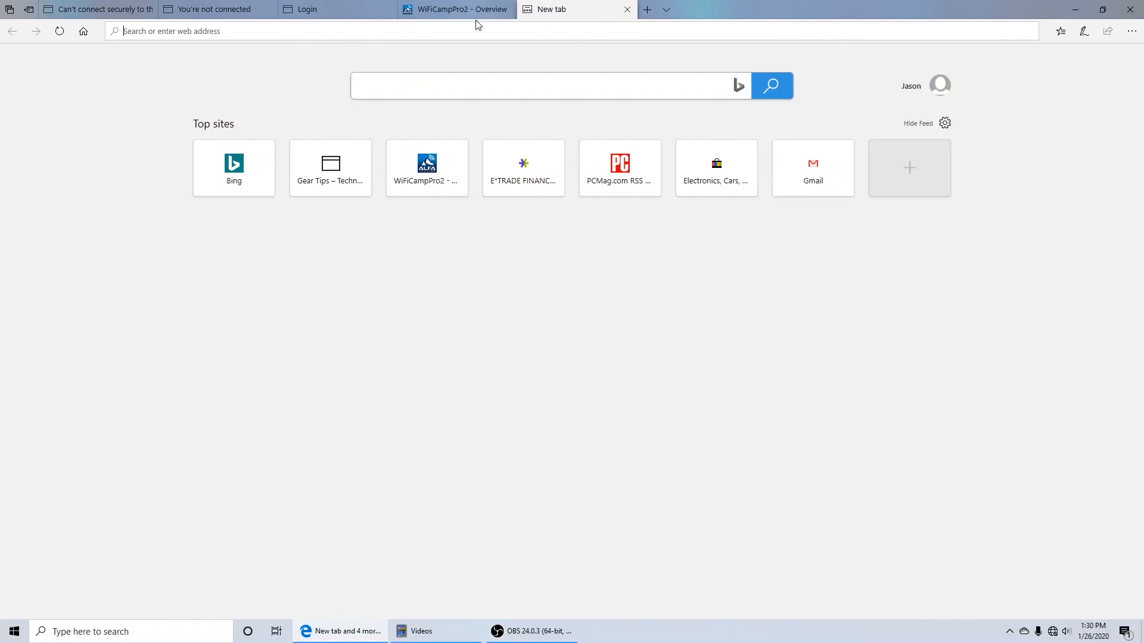
{"action": "left_click", "coordinate": [456, 8]}
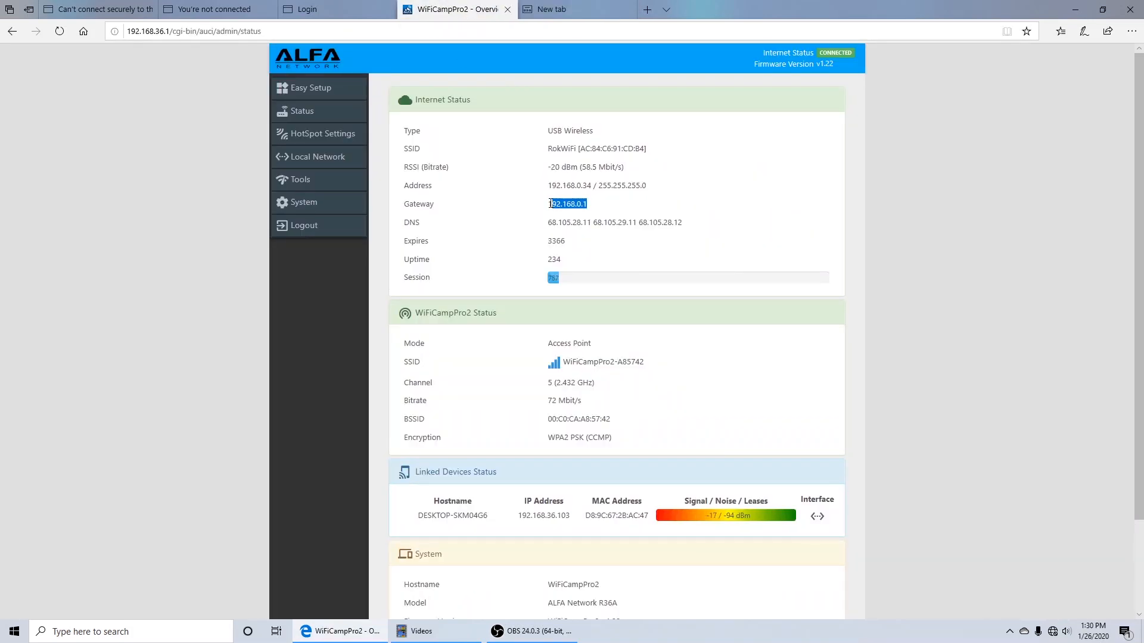
{"action": "left_click", "coordinate": [569, 10]}
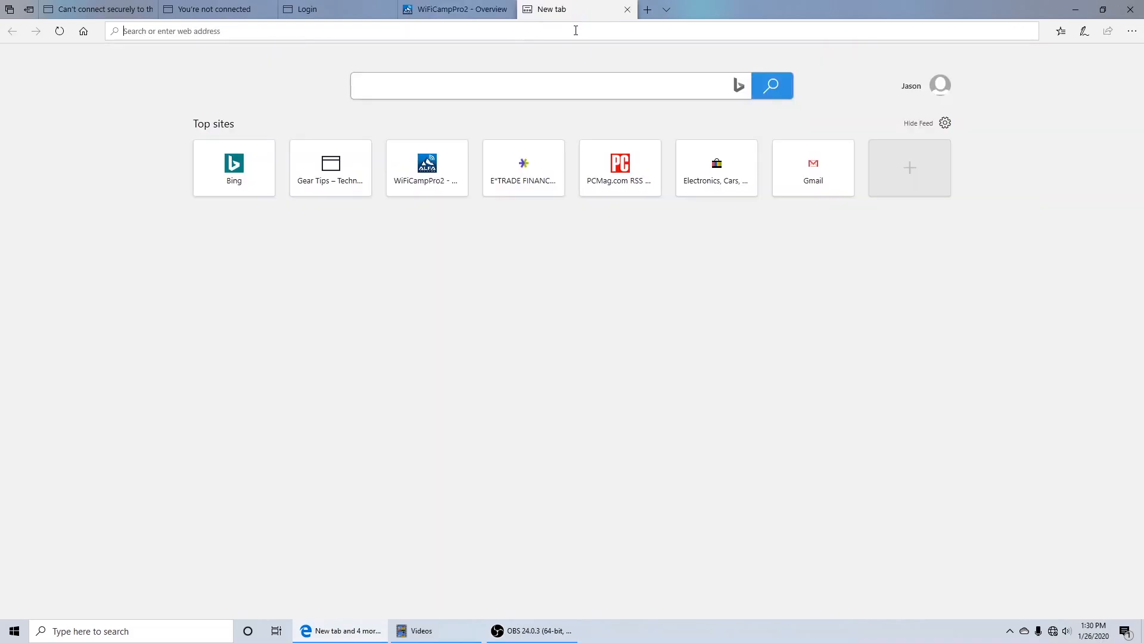
{"action": "type", "text": "192.168.0.1/"}
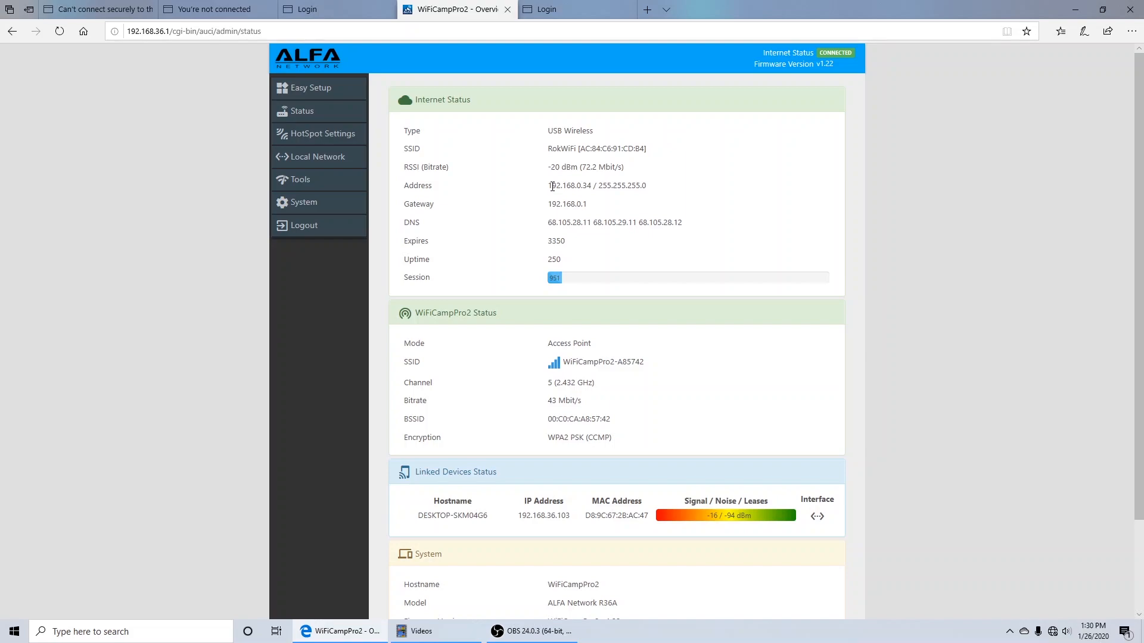
Recheck the Address and Gateway values on the status tab, then return to the portal tab
{"action": "double_click", "coordinate": [569, 186]}
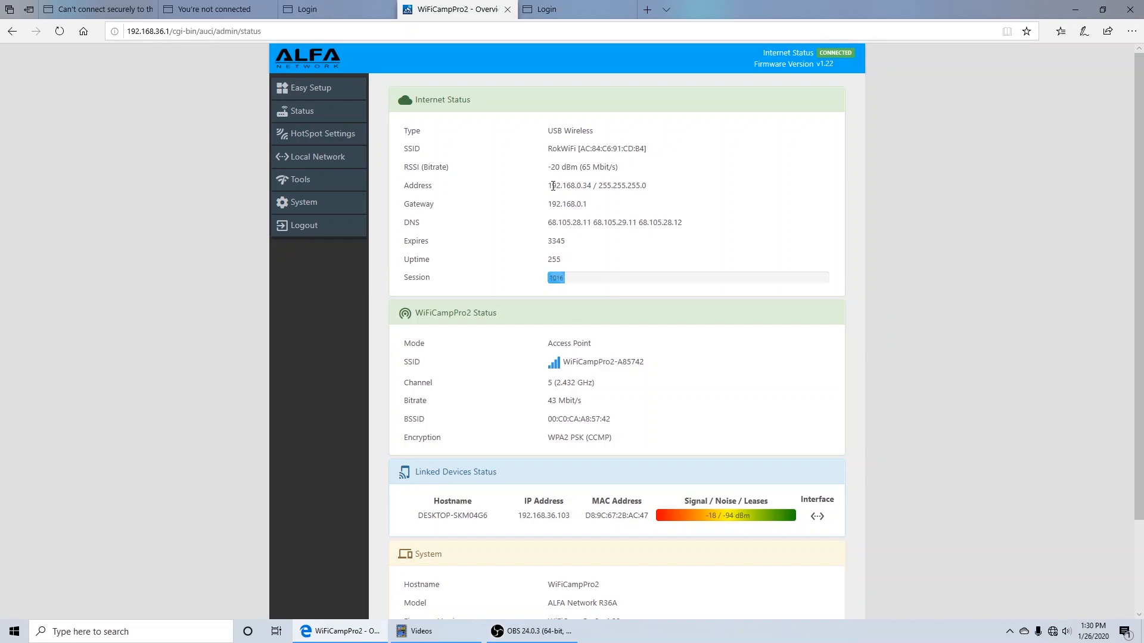
{"action": "double_click", "coordinate": [567, 204]}
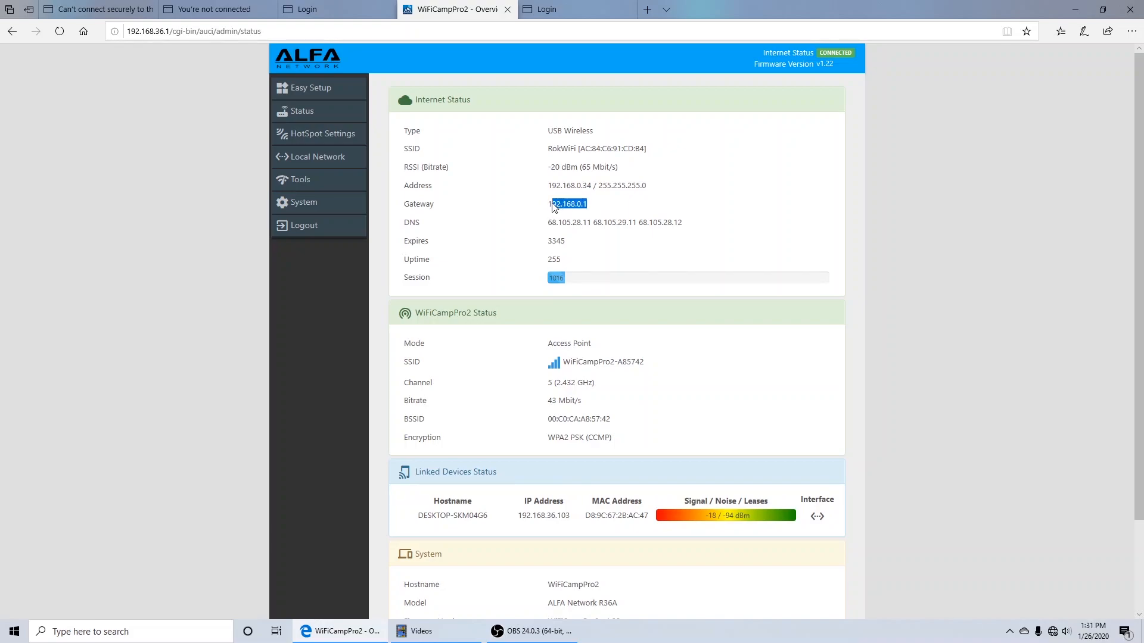
{"action": "left_click", "coordinate": [575, 10]}
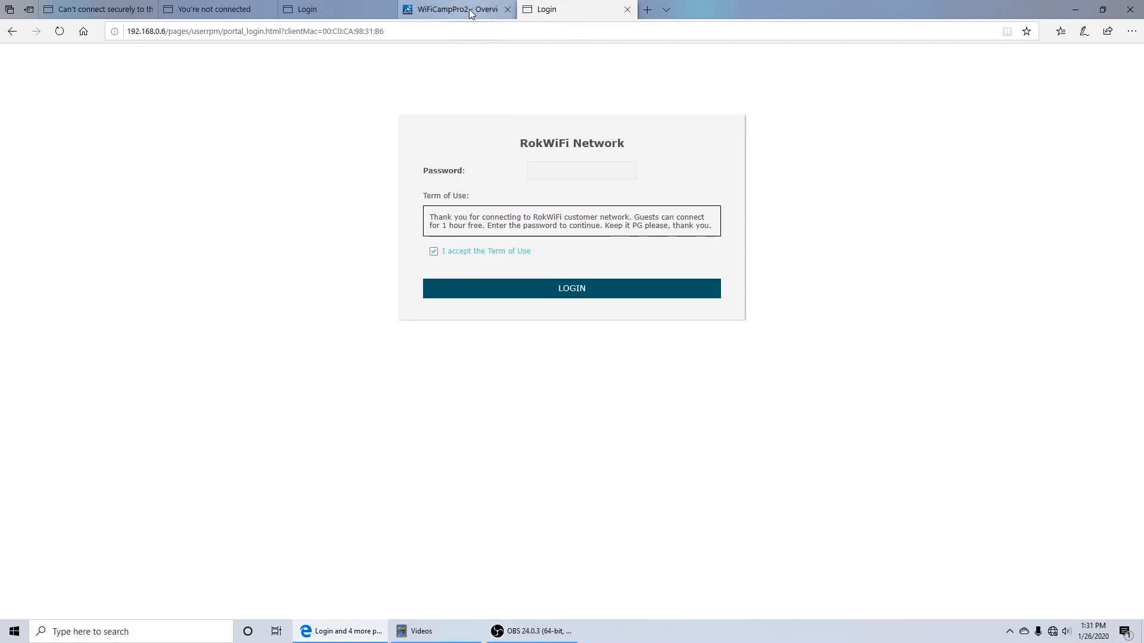
Sign in to the RokWiFi portal with the network password, landing on the Rokland store site
{"action": "left_click", "coordinate": [580, 171]}
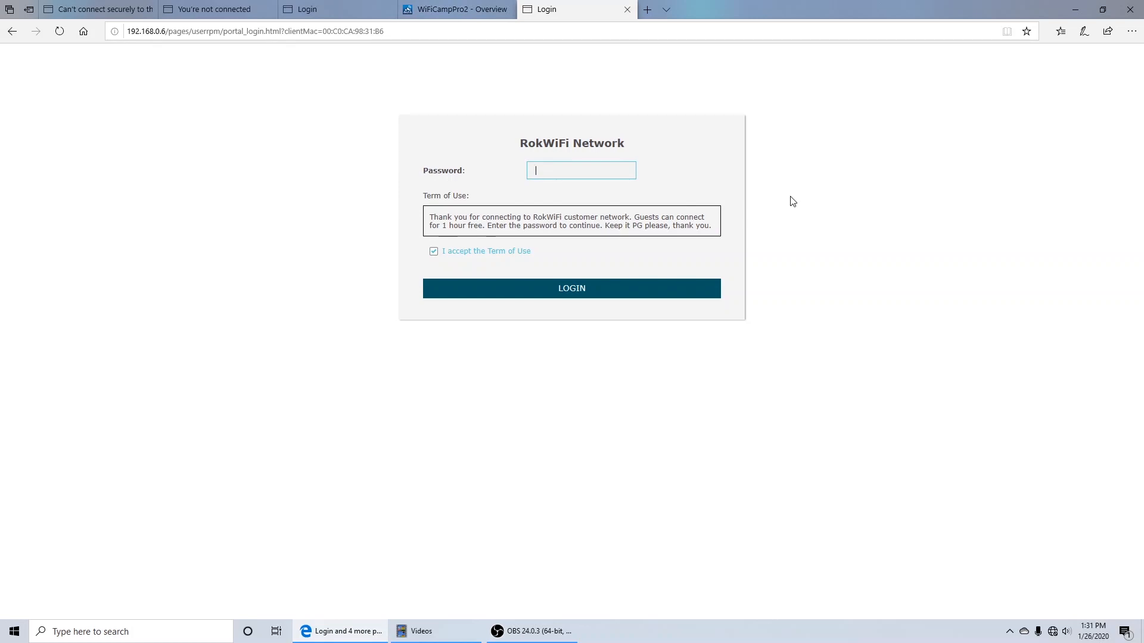
{"action": "type", "text": "•••"}
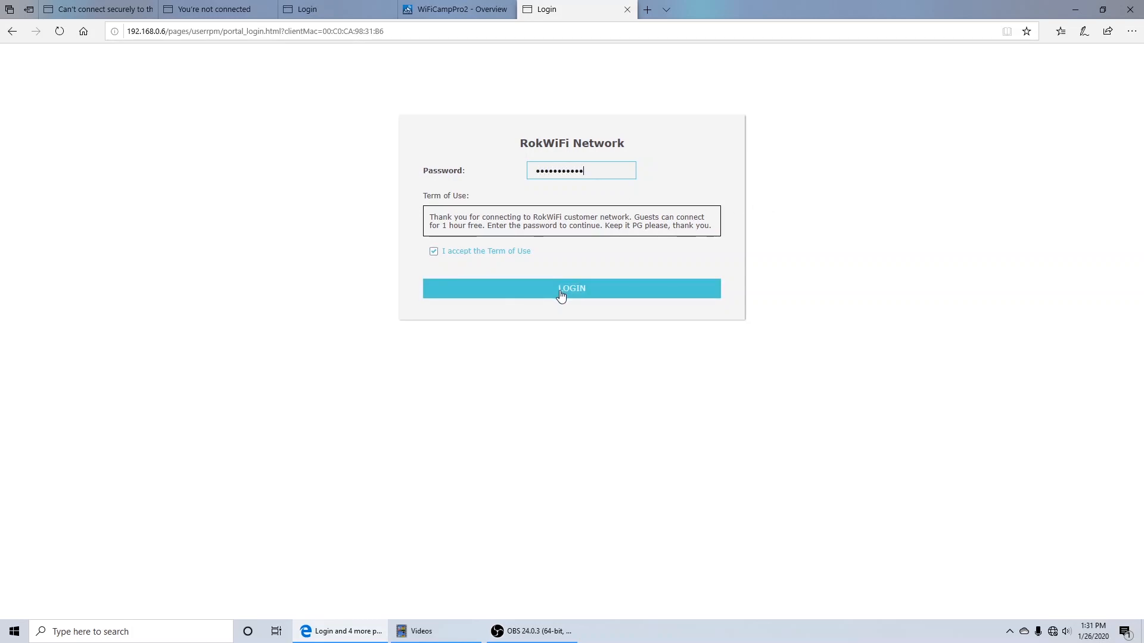
{"action": "left_click", "coordinate": [571, 288]}
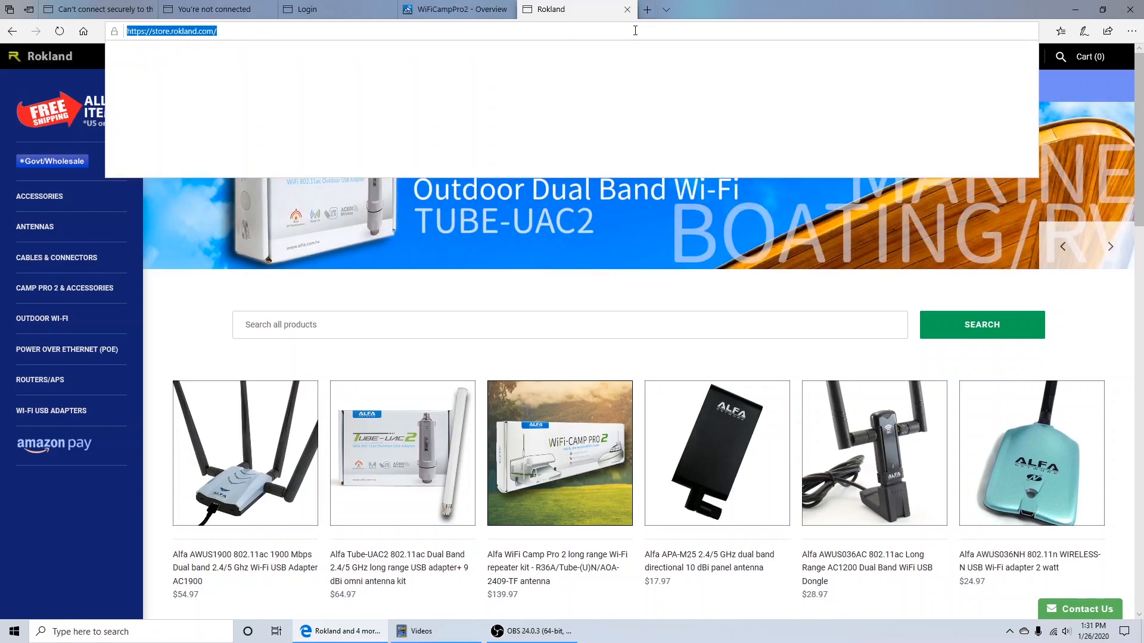
Load espn.com in place of the Rokland store to confirm websites open
{"action": "left_click", "coordinate": [171, 31]}
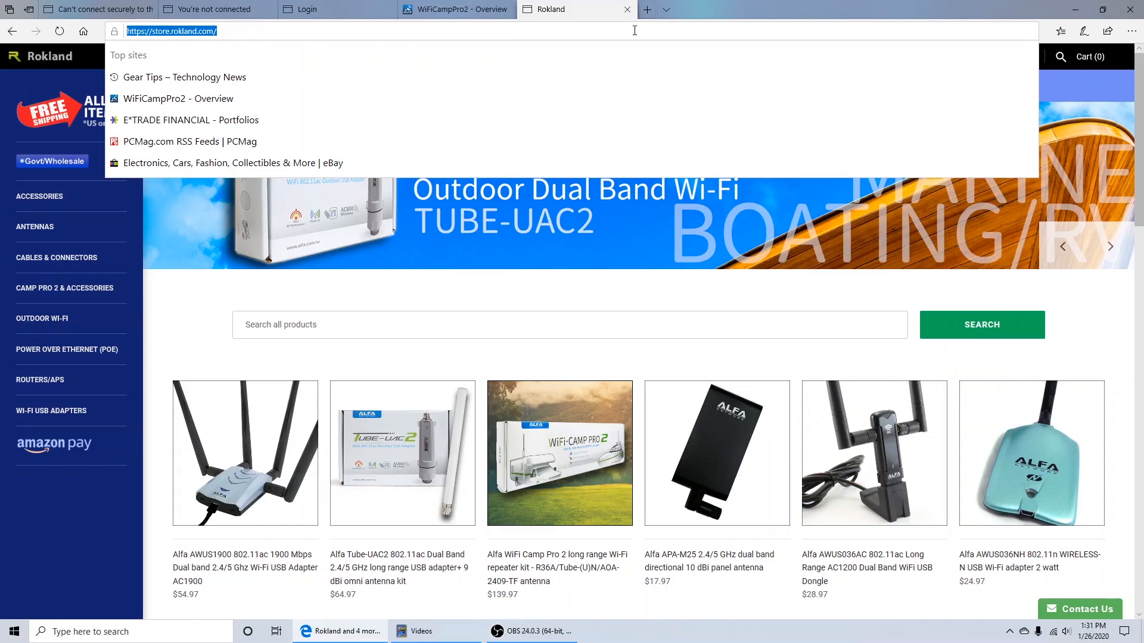
{"action": "type", "text": "espn.com"}
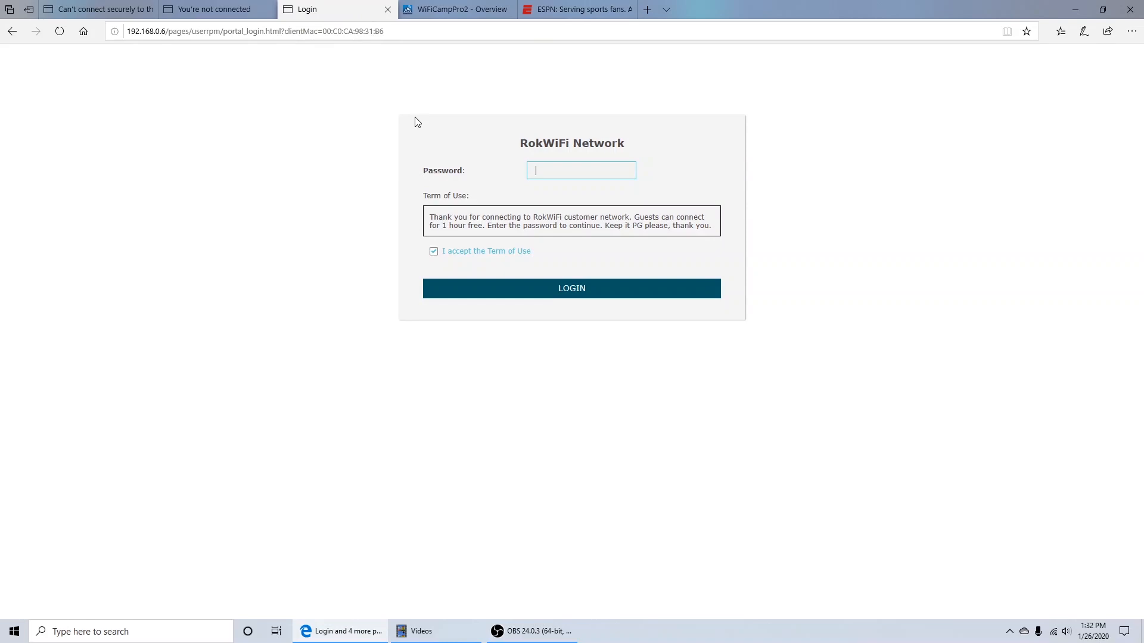
{"action": "mouse_move", "coordinate": [368, 106]}
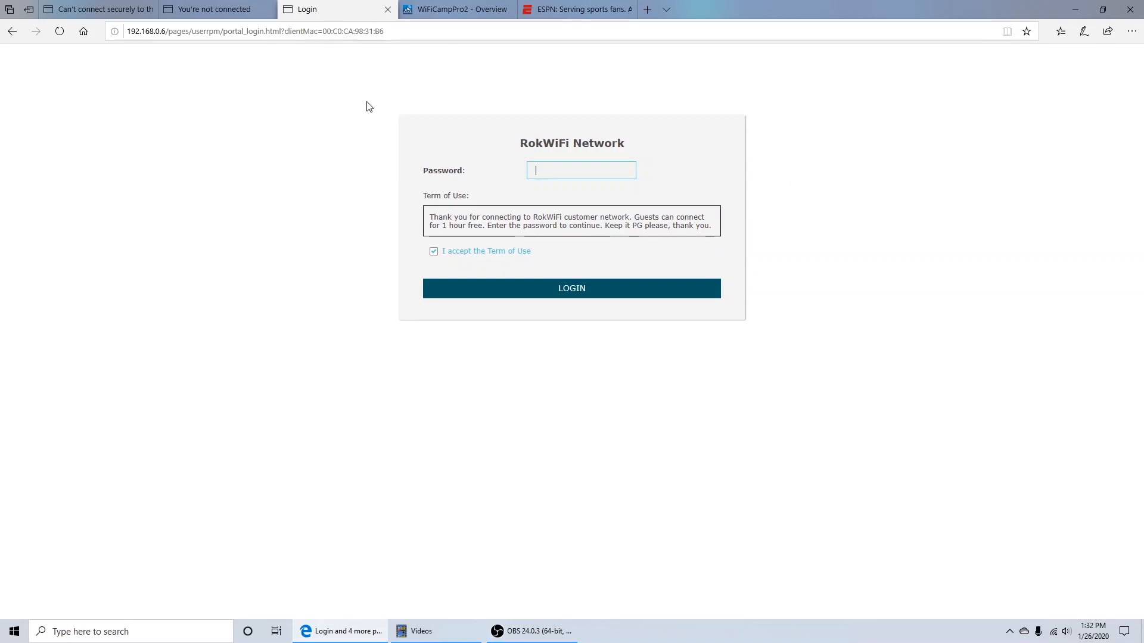
{"action": "mouse_move", "coordinate": [399, 96]}
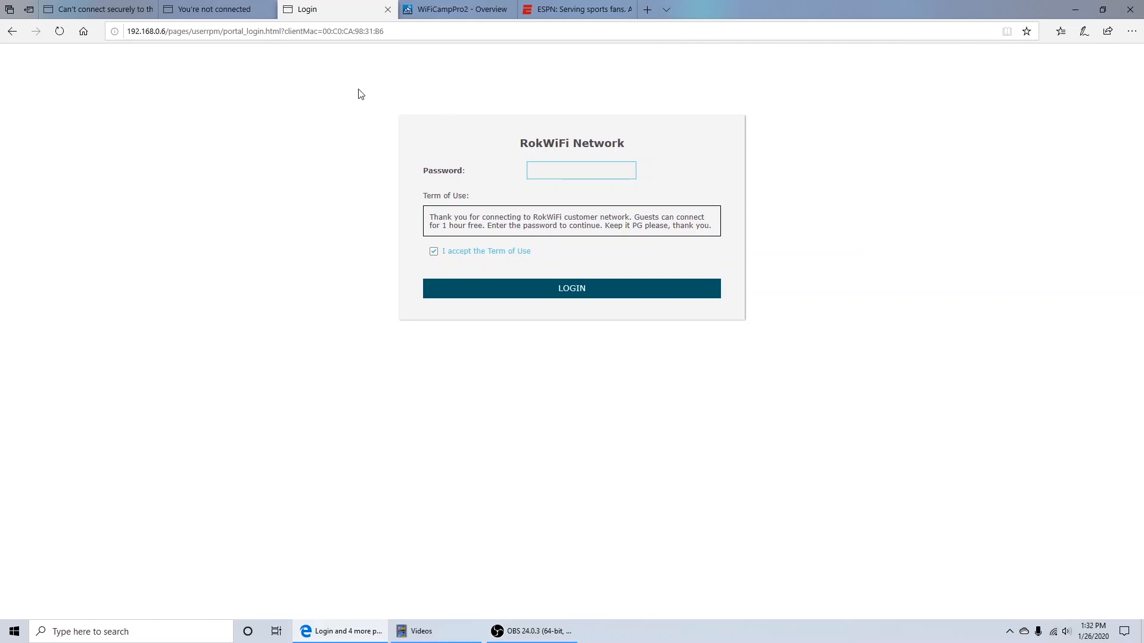
{"action": "left_click", "coordinate": [581, 170]}
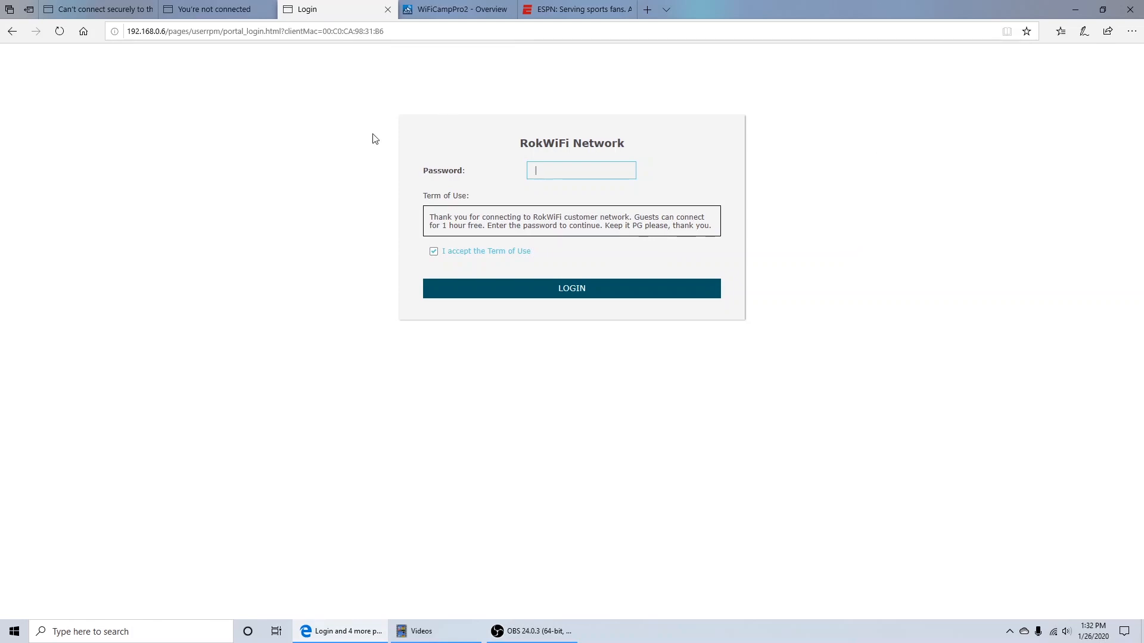
{"action": "mouse_move", "coordinate": [373, 167]}
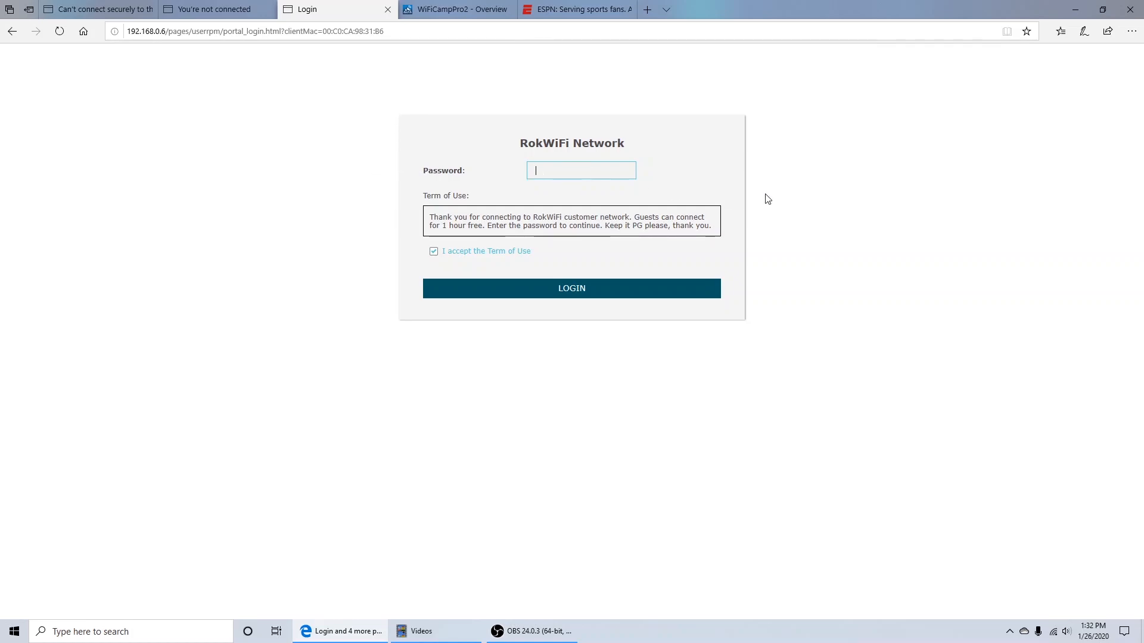
{"action": "mouse_move", "coordinate": [870, 202]}
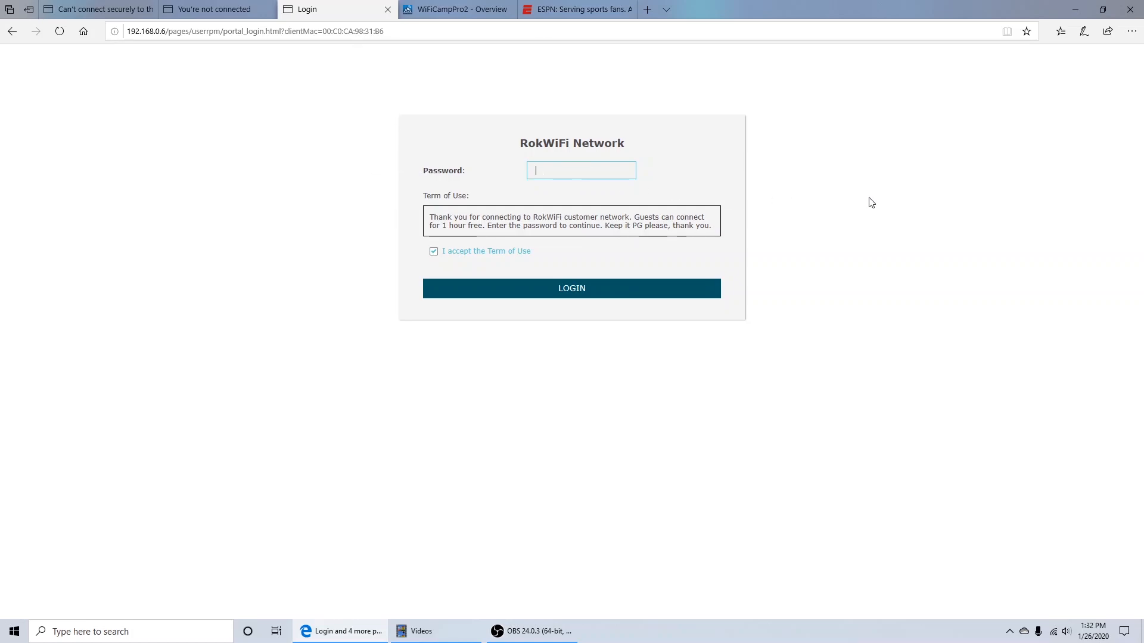